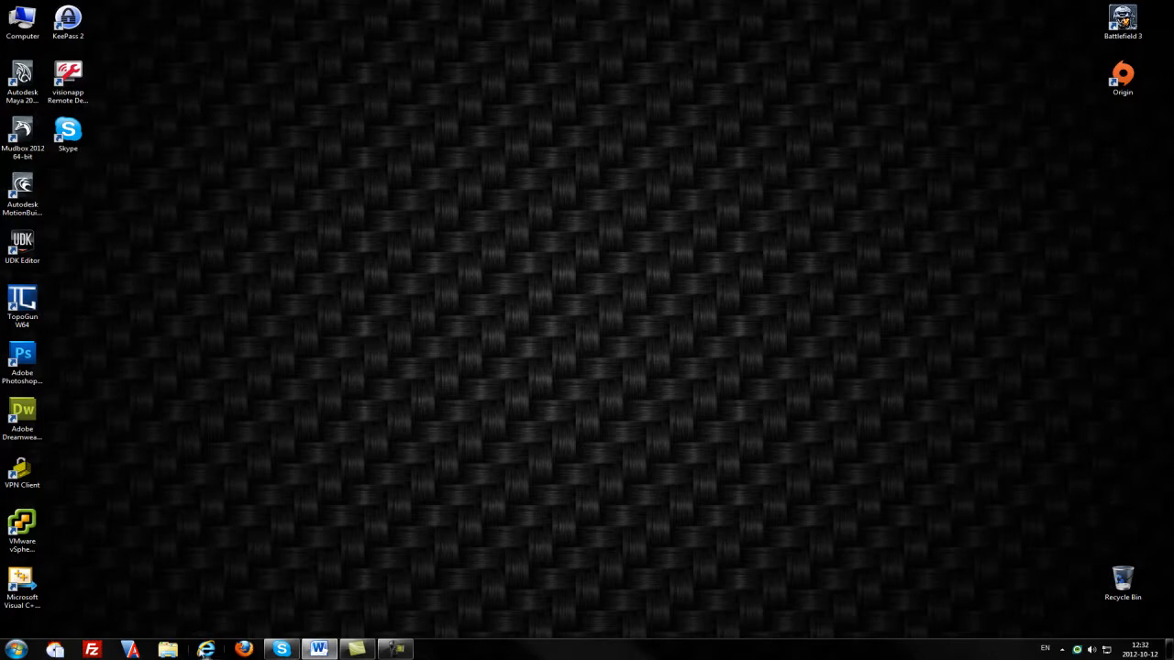
Step: Launch Autodesk Maya from the desktop and dismiss the Essential Skills Movies window
{"action": "left_click", "coordinate": [205, 649]}
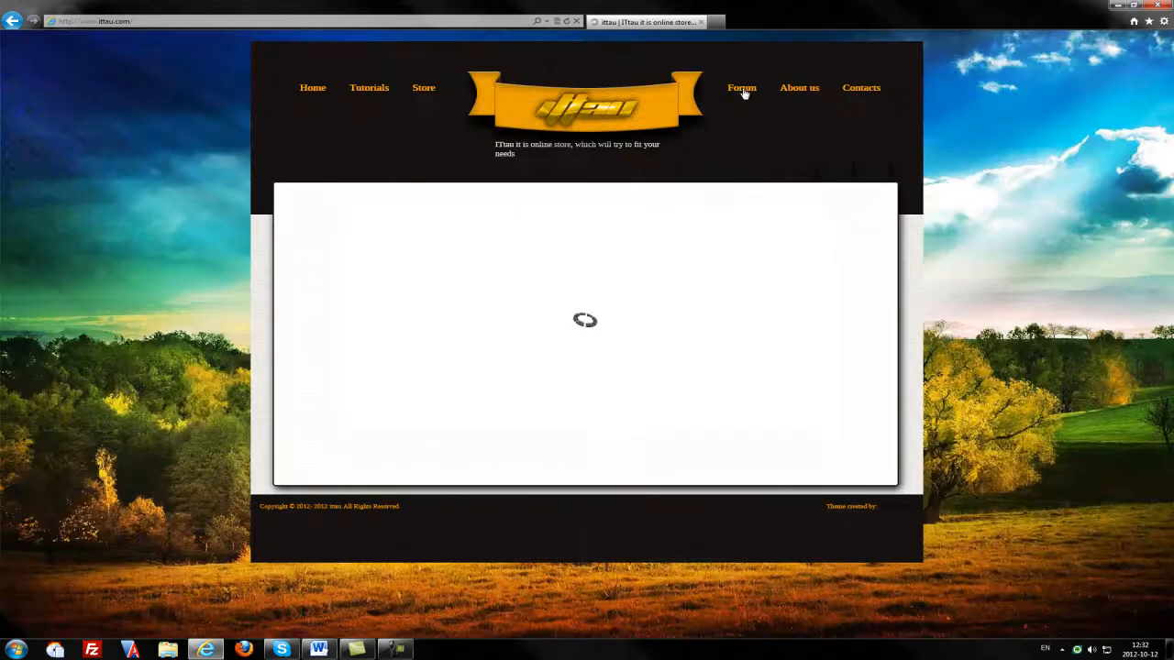
{"action": "left_click", "coordinate": [741, 88]}
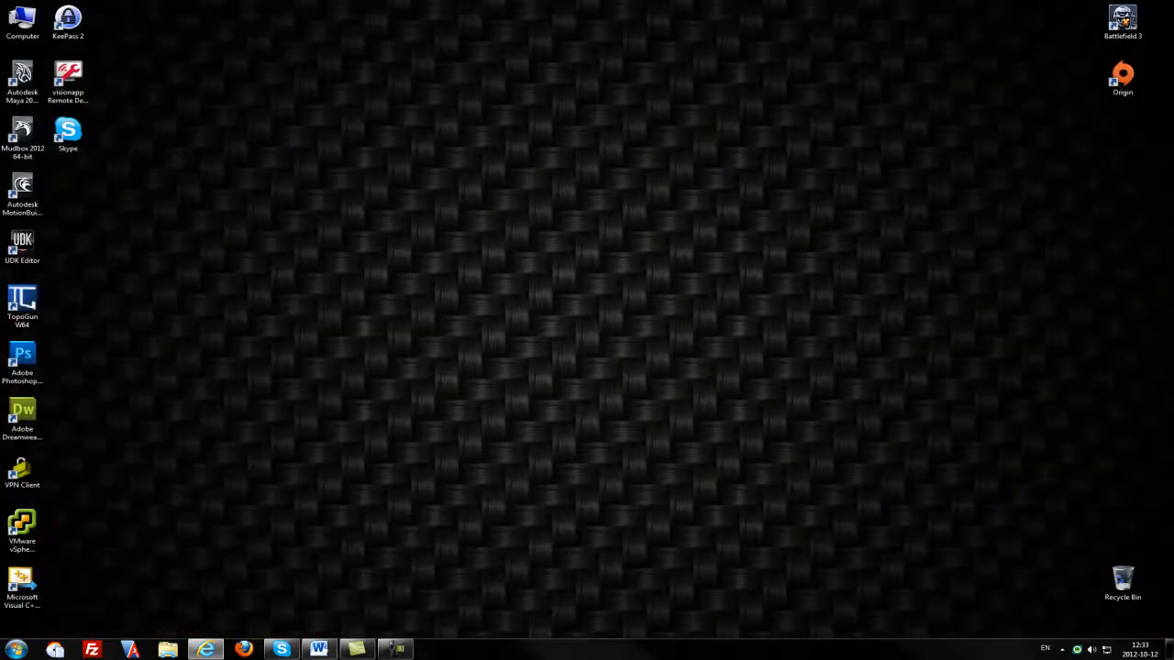
{"action": "mouse_move", "coordinate": [627, 108]}
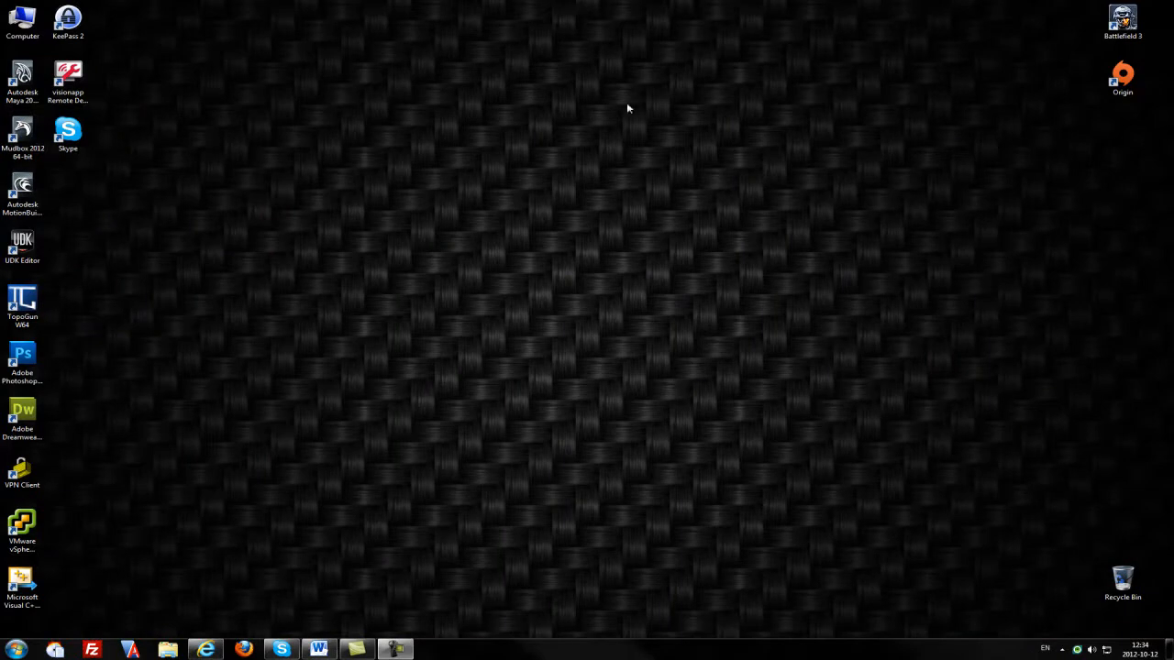
{"action": "mouse_move", "coordinate": [345, 210]}
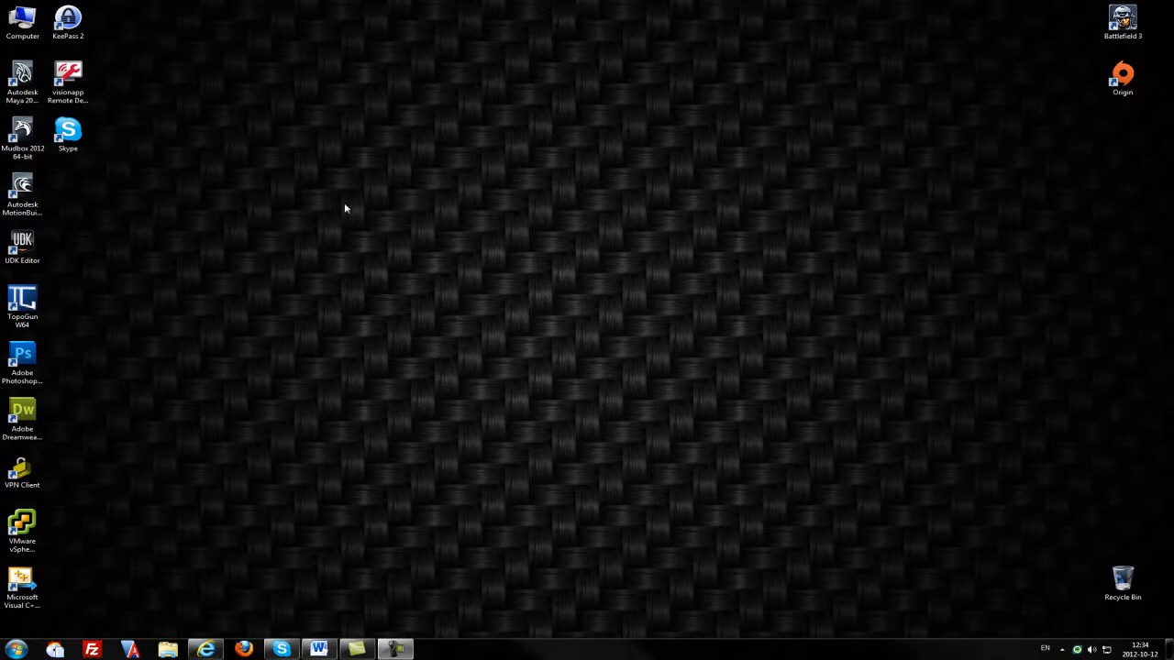
{"action": "left_click", "coordinate": [22, 77]}
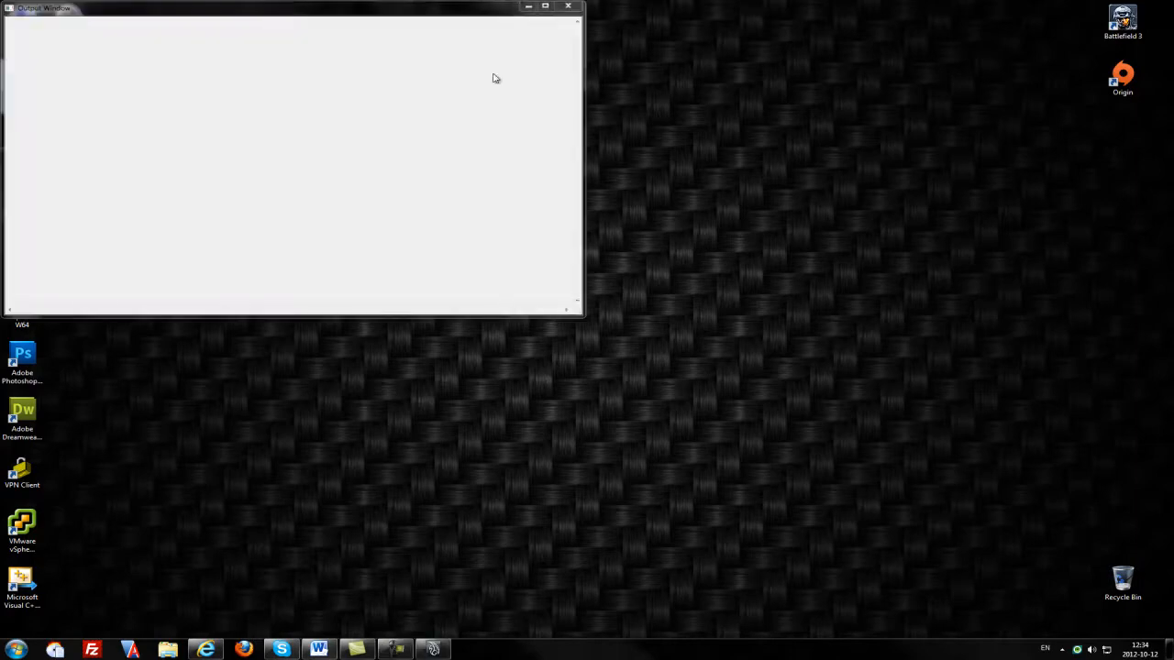
{"action": "left_click", "coordinate": [569, 7]}
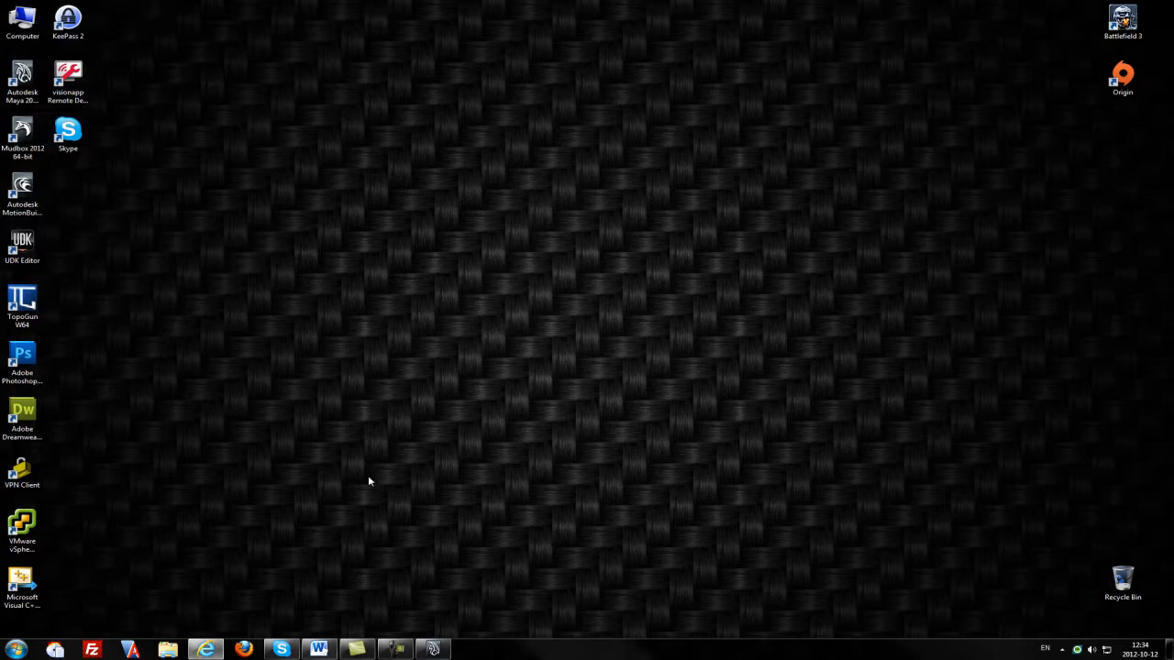
{"action": "left_click", "coordinate": [429, 646]}
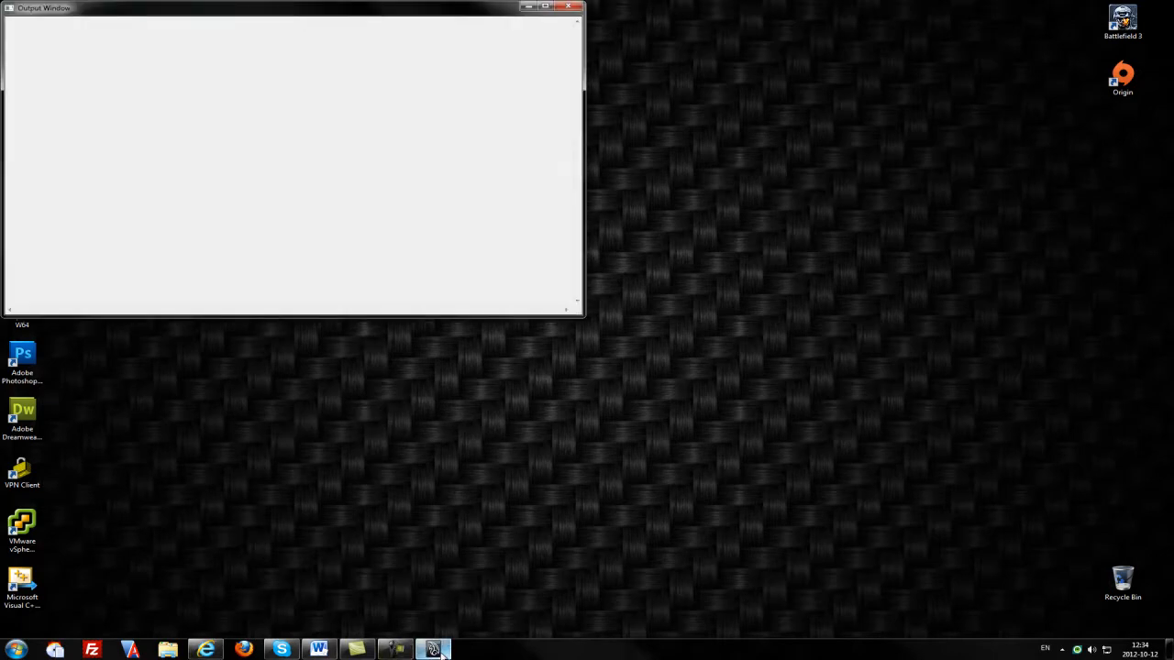
{"action": "left_click", "coordinate": [431, 646]}
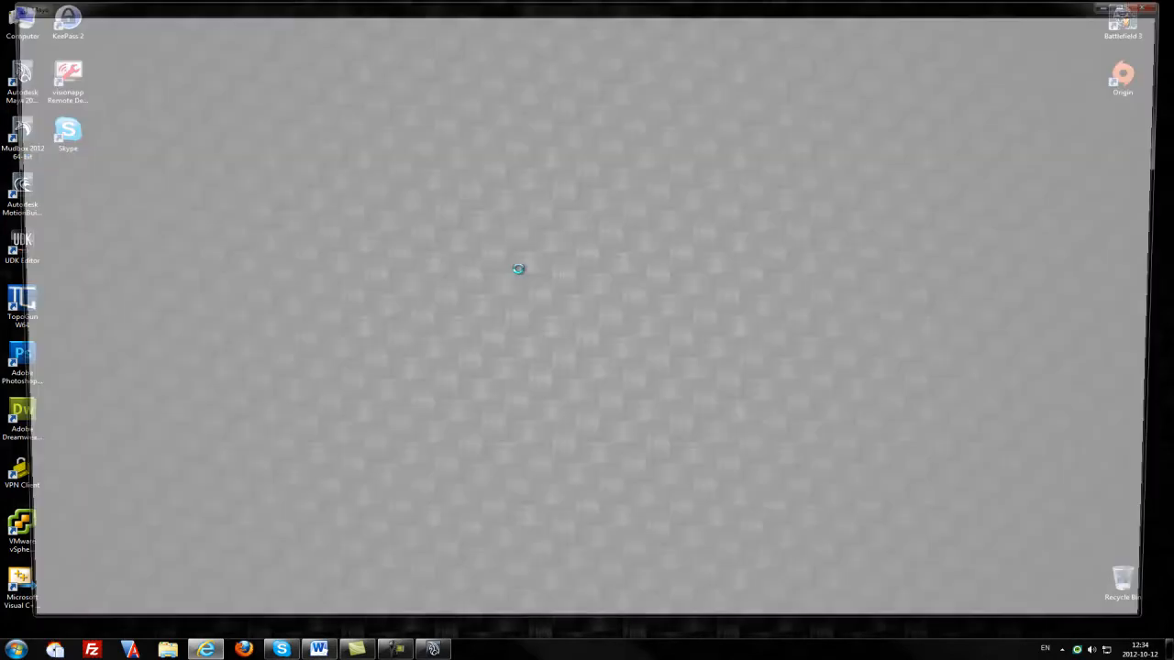
{"action": "double_click", "coordinate": [19, 77]}
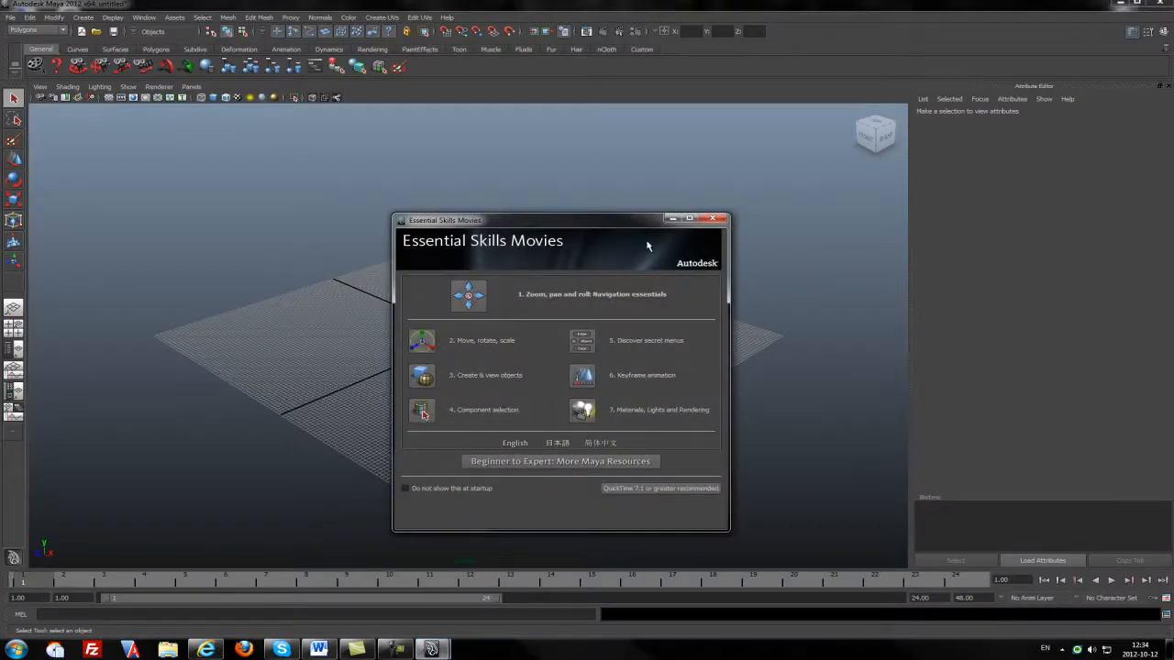
{"action": "left_click", "coordinate": [712, 219]}
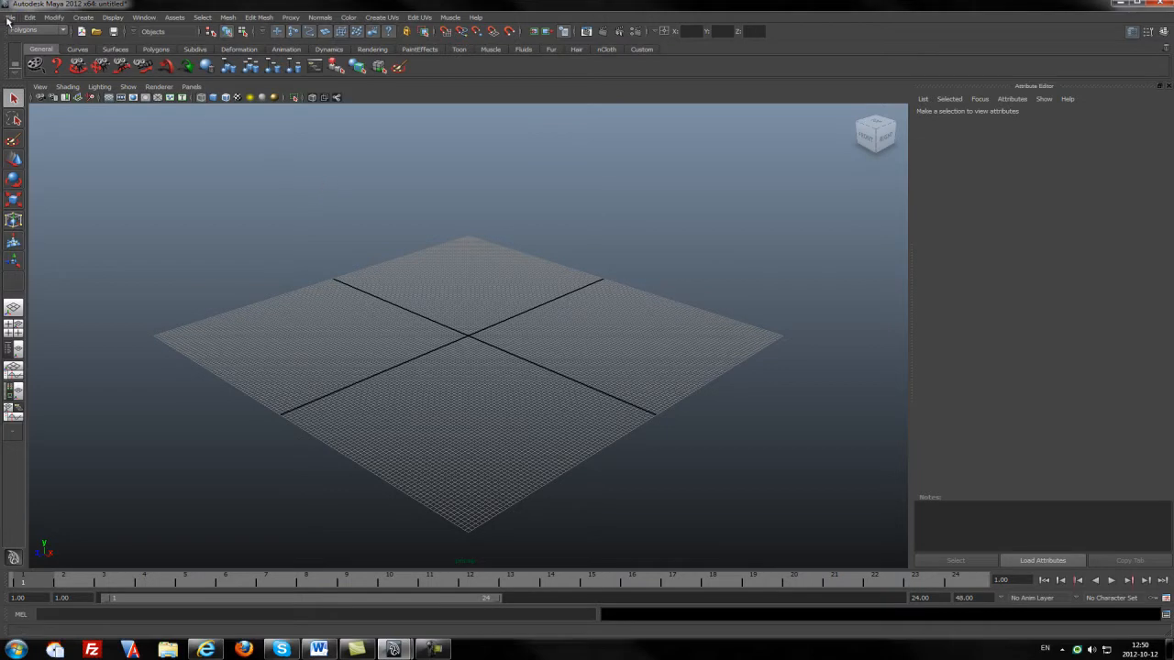
{"action": "mouse_move", "coordinate": [9, 16]}
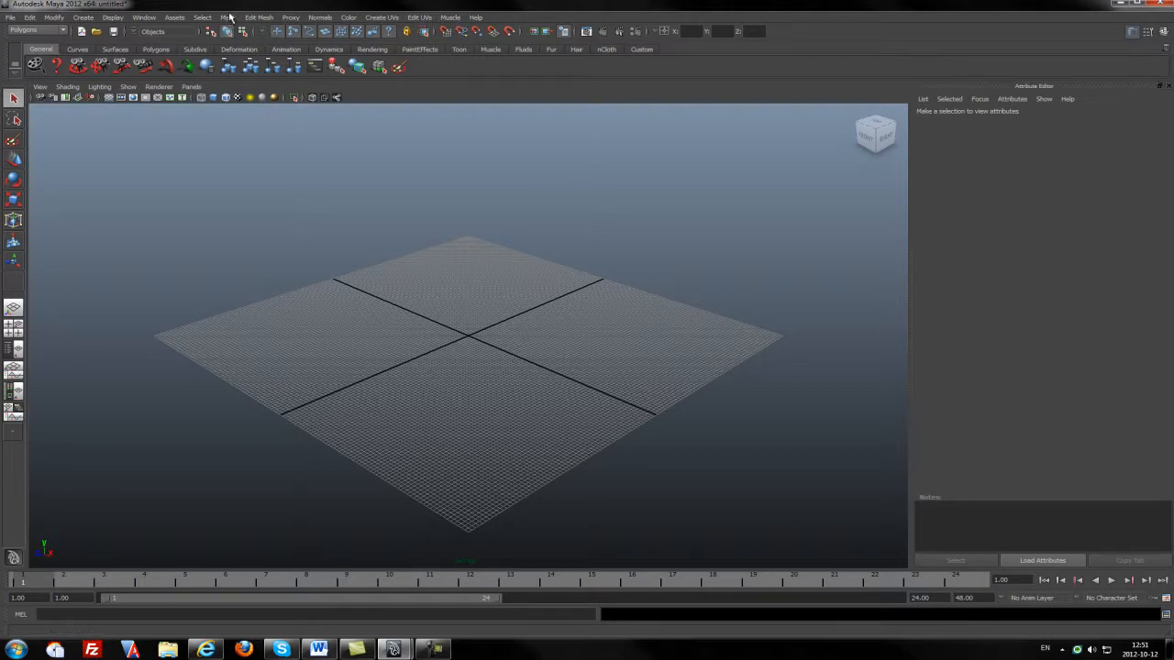
Step: Choose Dynamics in the menu-set dropdown at the top left
{"action": "left_click", "coordinate": [36, 33]}
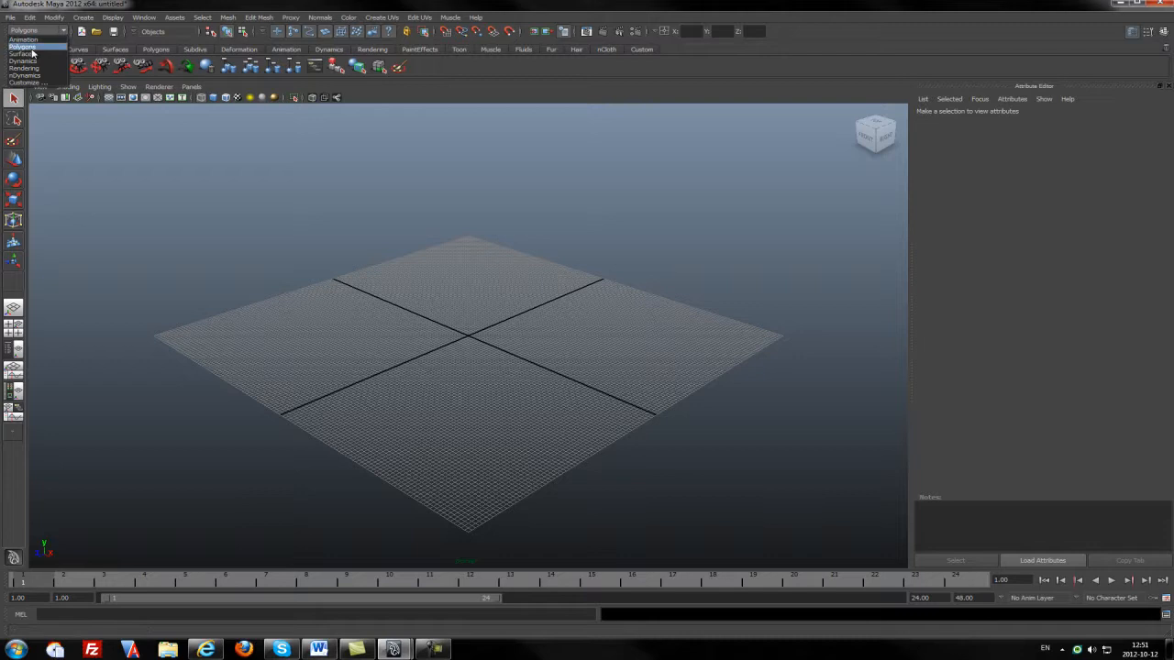
{"action": "left_click", "coordinate": [21, 36]}
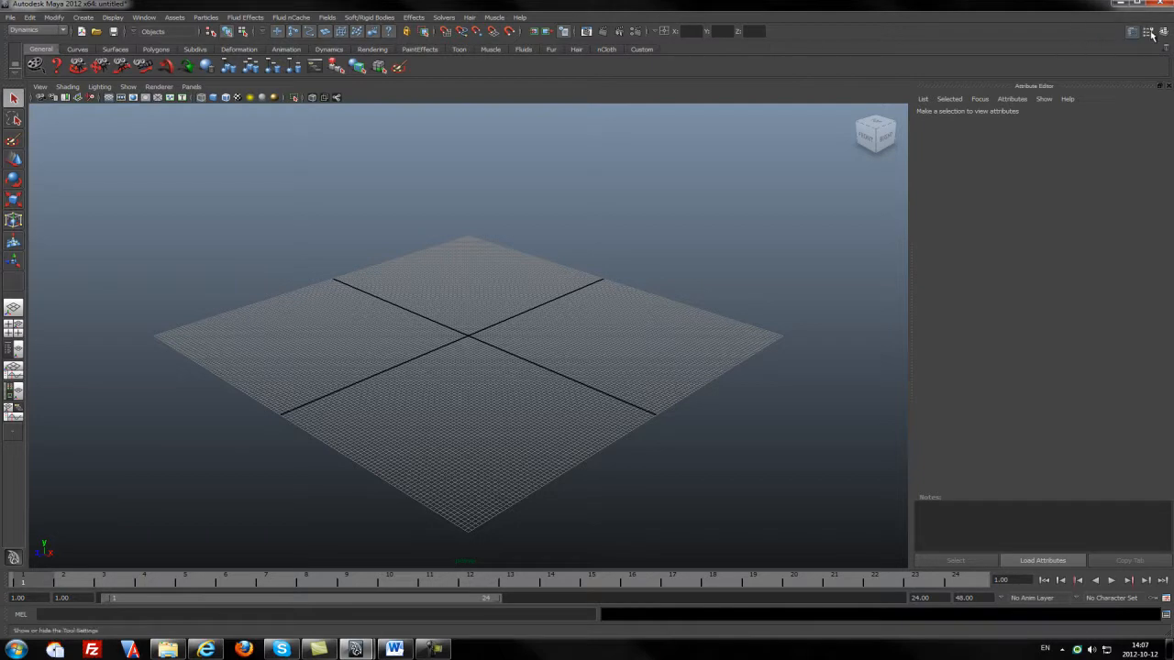
{"action": "mouse_move", "coordinate": [1152, 30]}
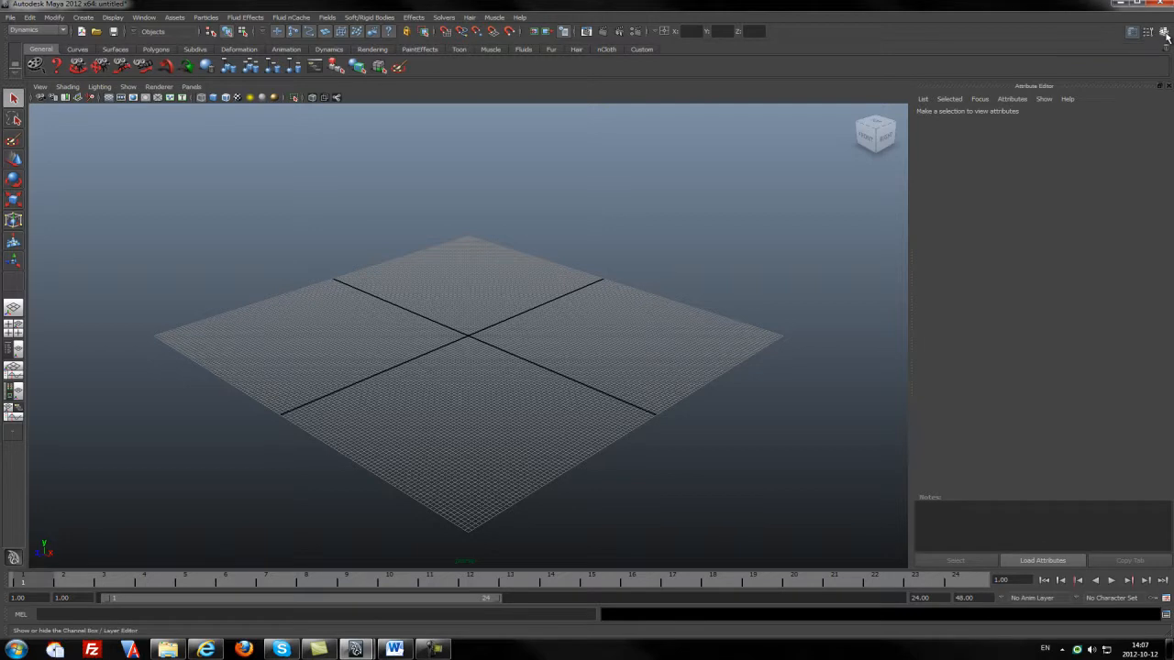
{"action": "mouse_move", "coordinate": [1165, 31]}
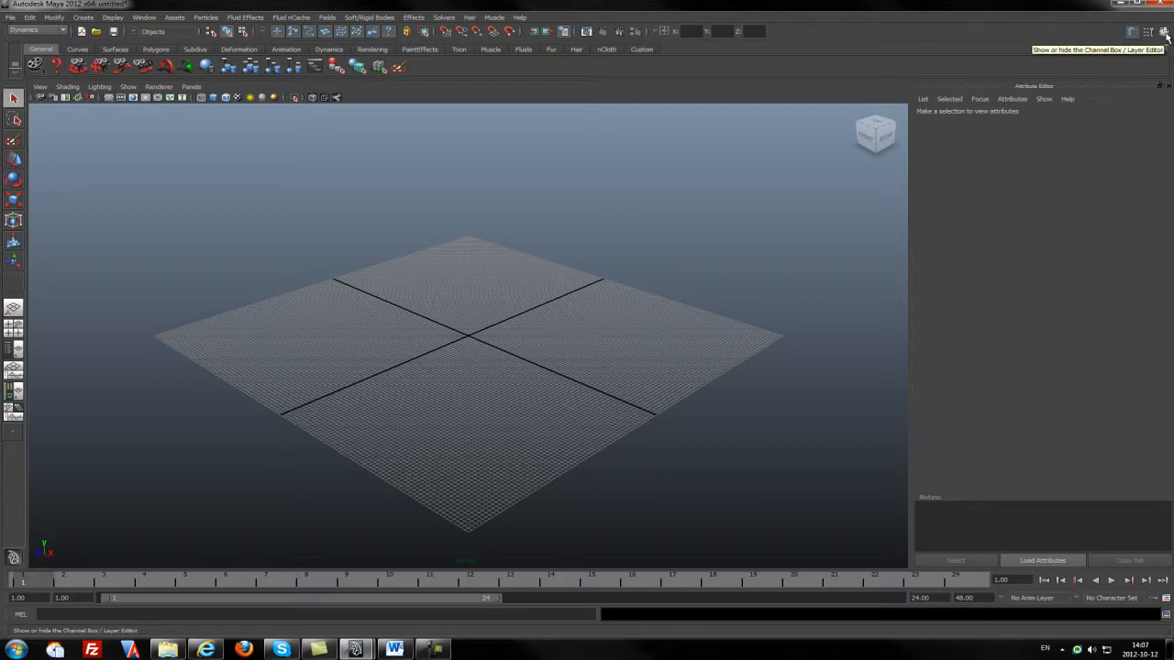
{"action": "mouse_move", "coordinate": [934, 66]}
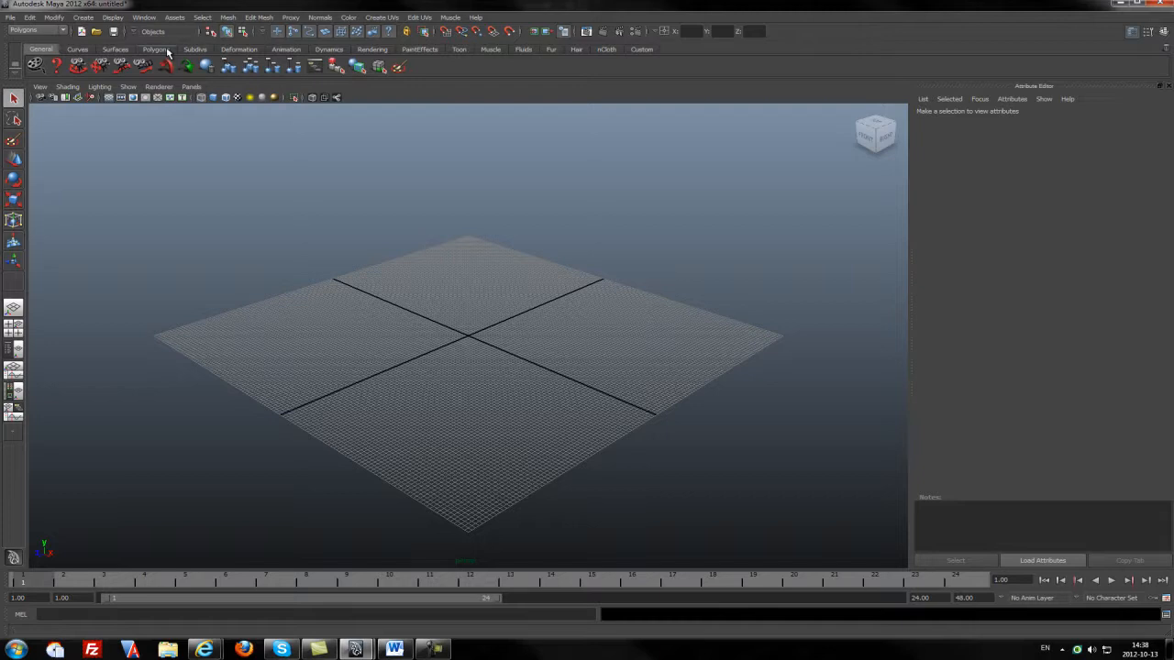
Step: Browse the Surfaces and Polygons shelf tabs and view the Mesh menu's modeling tools
{"action": "left_click", "coordinate": [158, 48]}
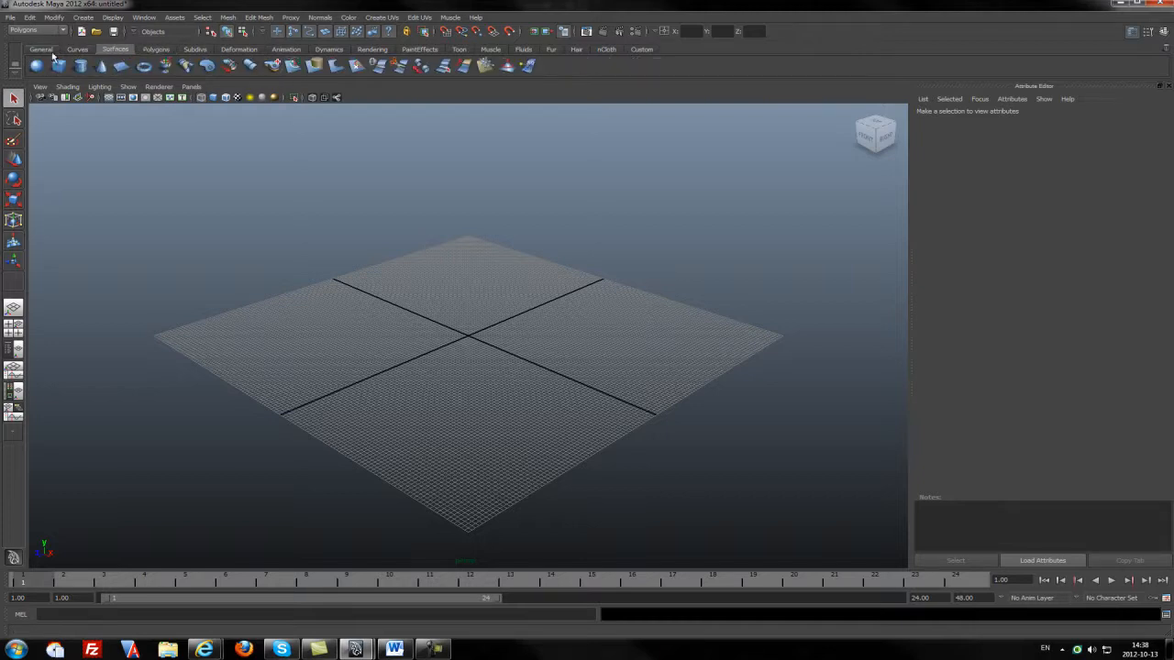
{"action": "left_click", "coordinate": [37, 49]}
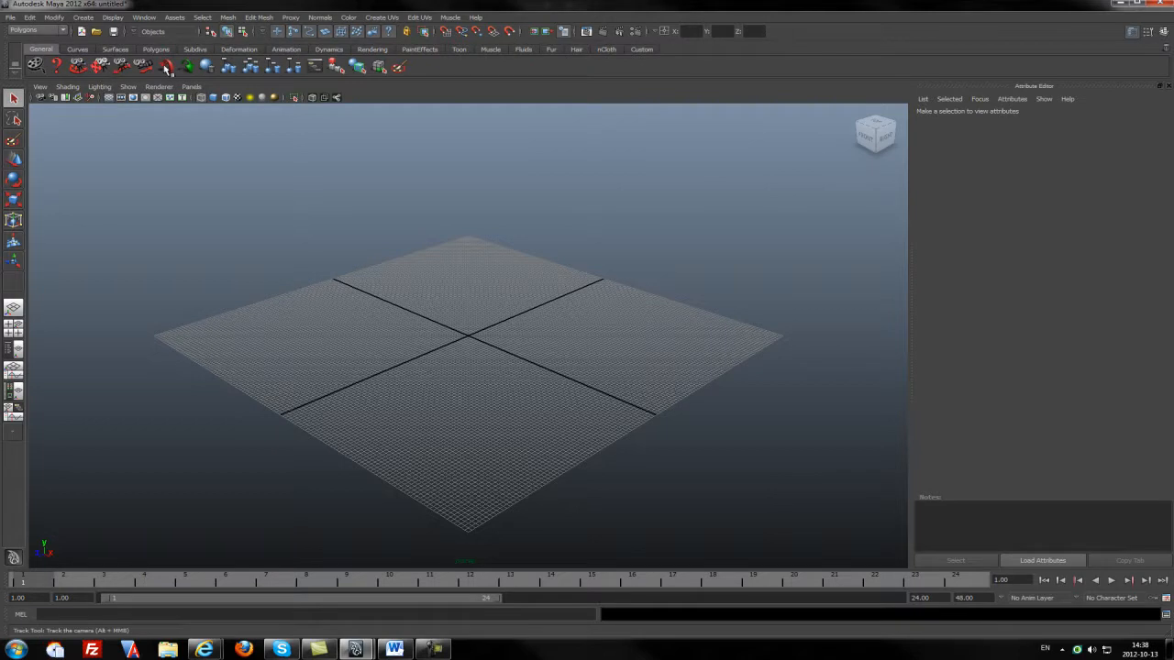
{"action": "mouse_move", "coordinate": [165, 66]}
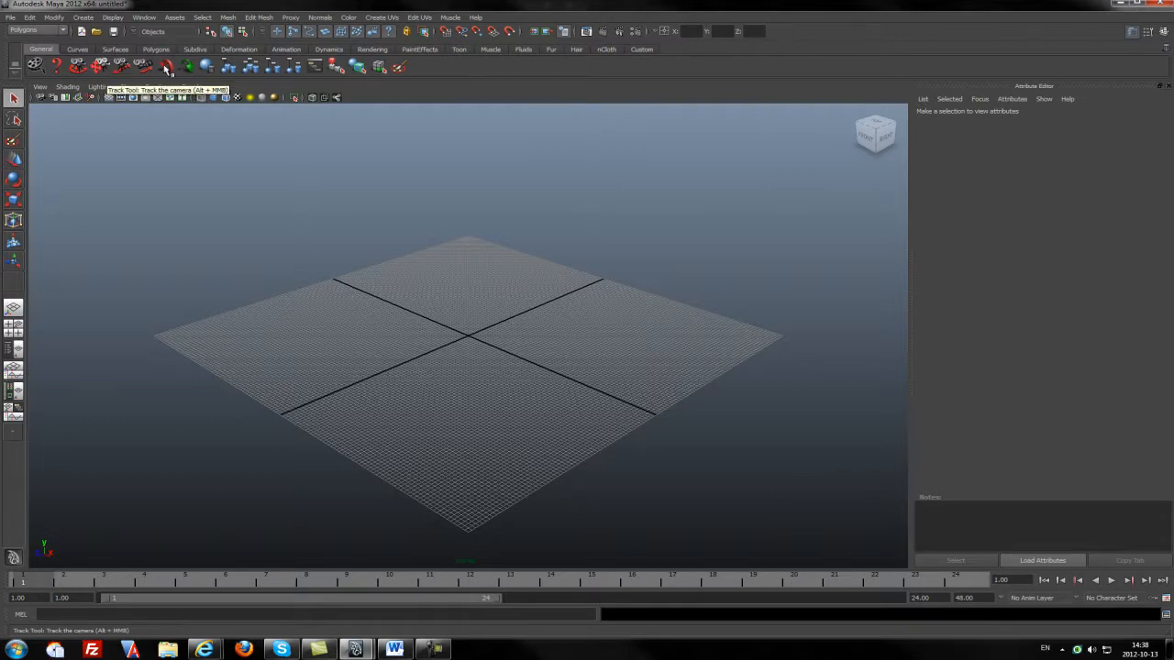
{"action": "mouse_move", "coordinate": [138, 69]}
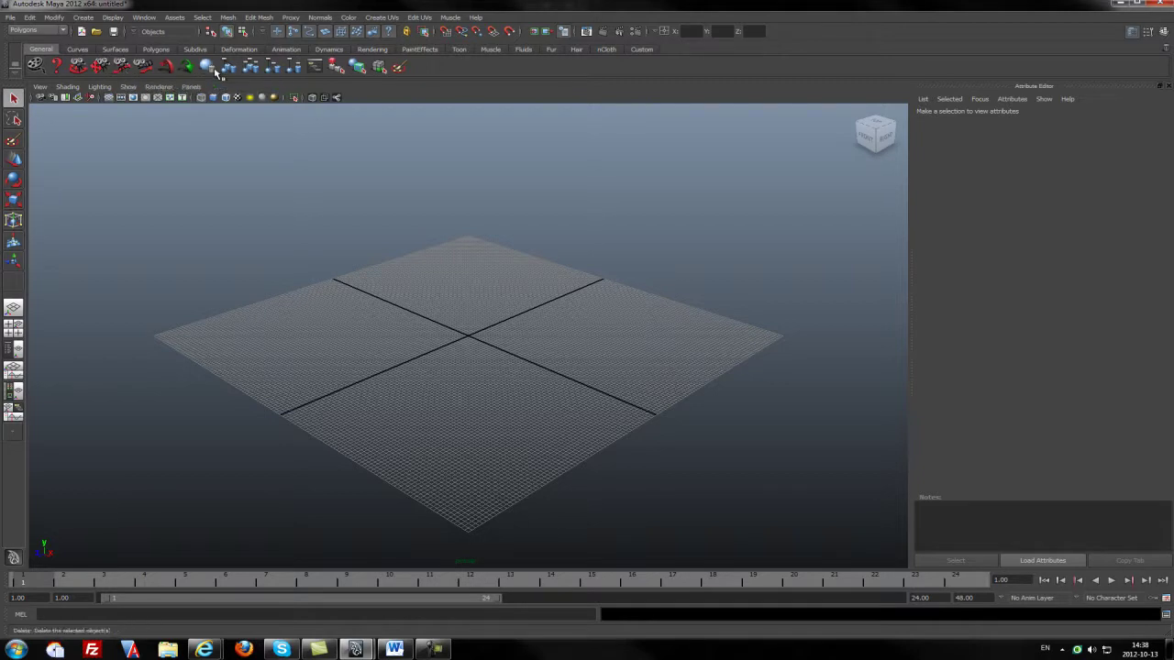
{"action": "mouse_move", "coordinate": [184, 68]}
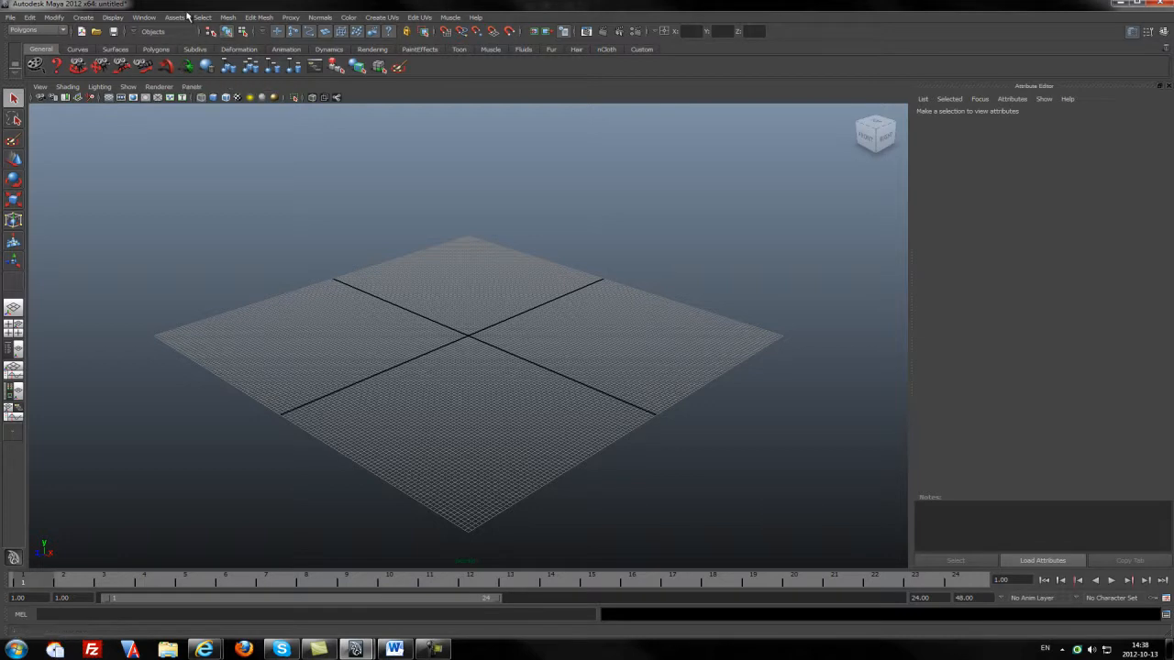
{"action": "left_click", "coordinate": [231, 17]}
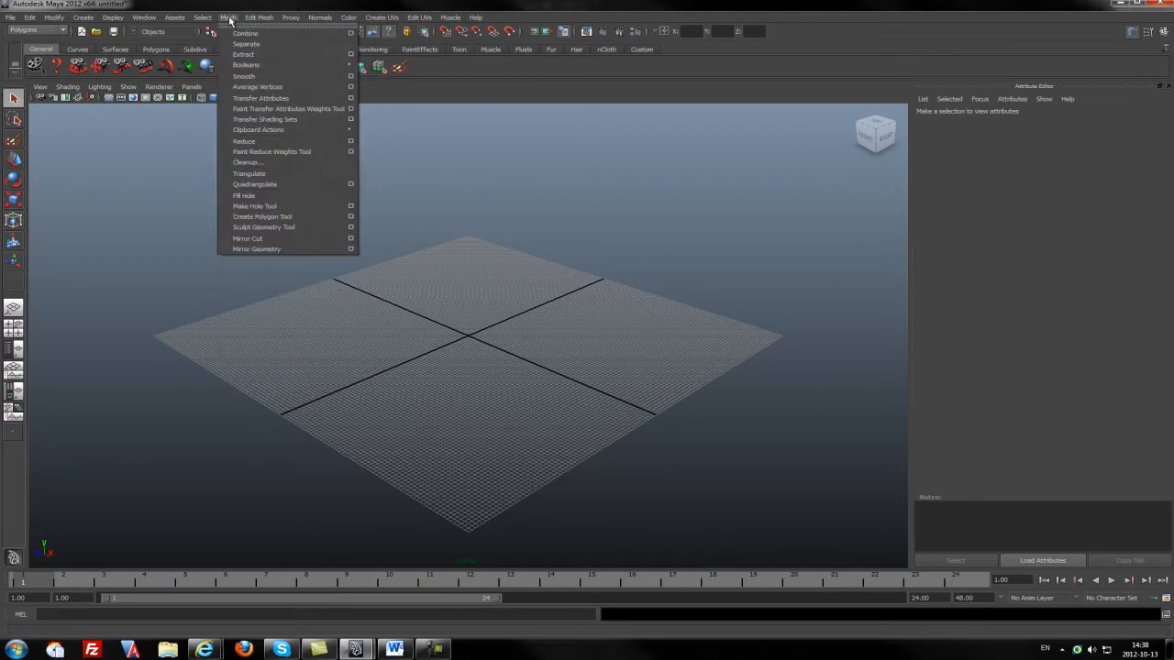
{"action": "mouse_move", "coordinate": [248, 33]}
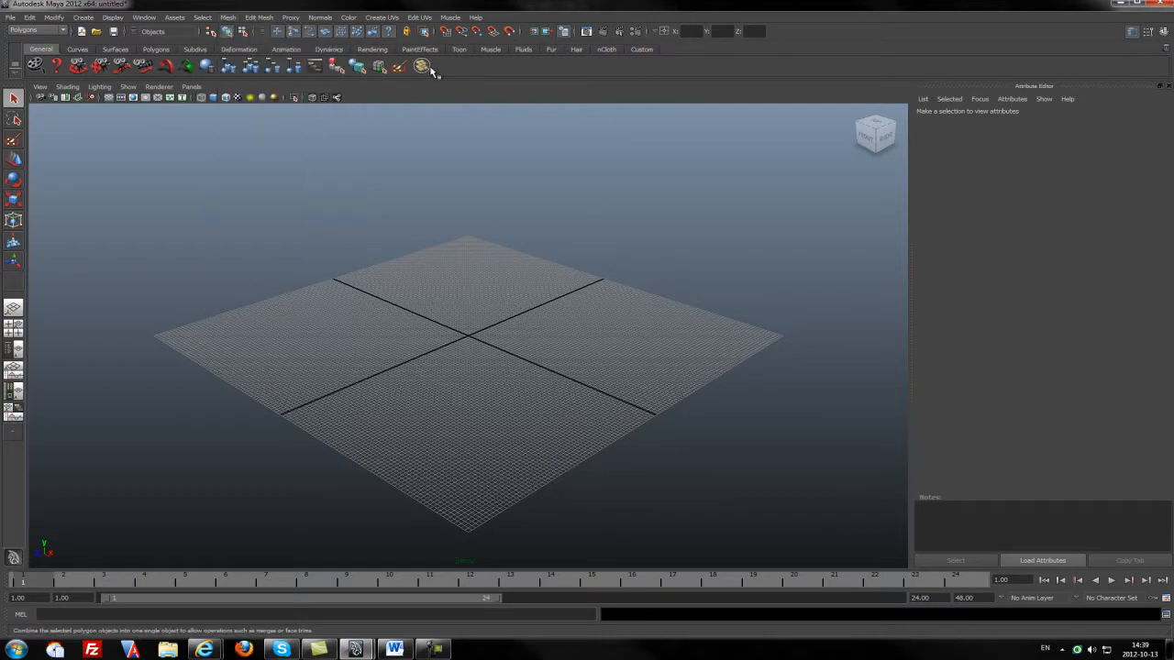
{"action": "mouse_move", "coordinate": [424, 66]}
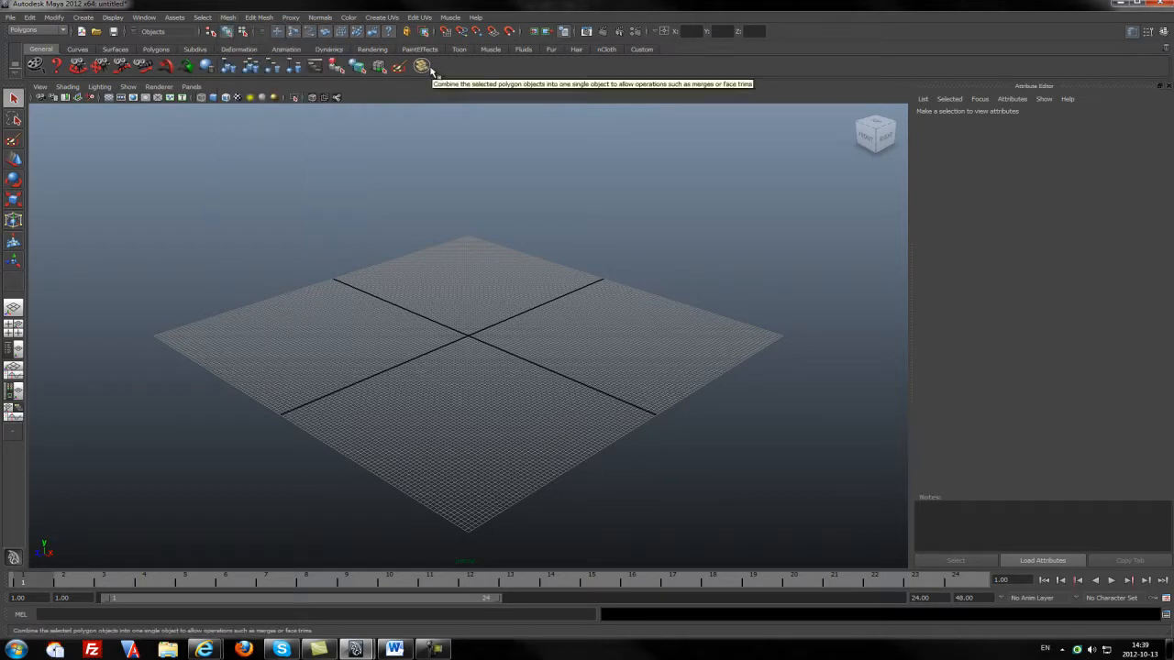
{"action": "mouse_move", "coordinate": [506, 57]}
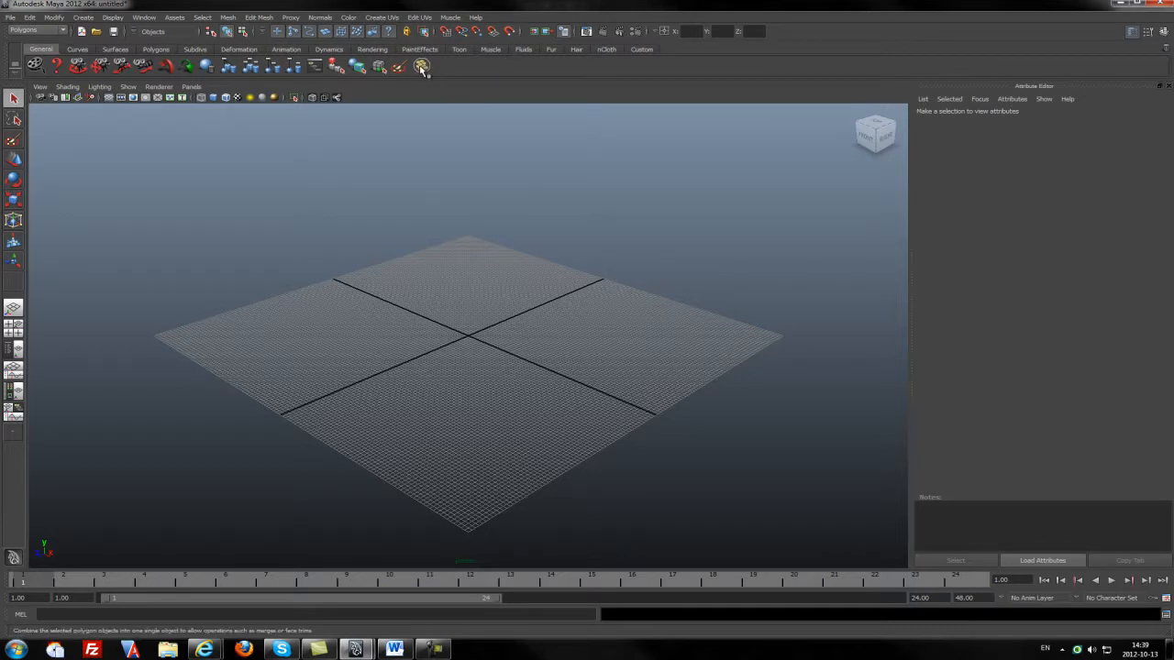
{"action": "mouse_move", "coordinate": [420, 64]}
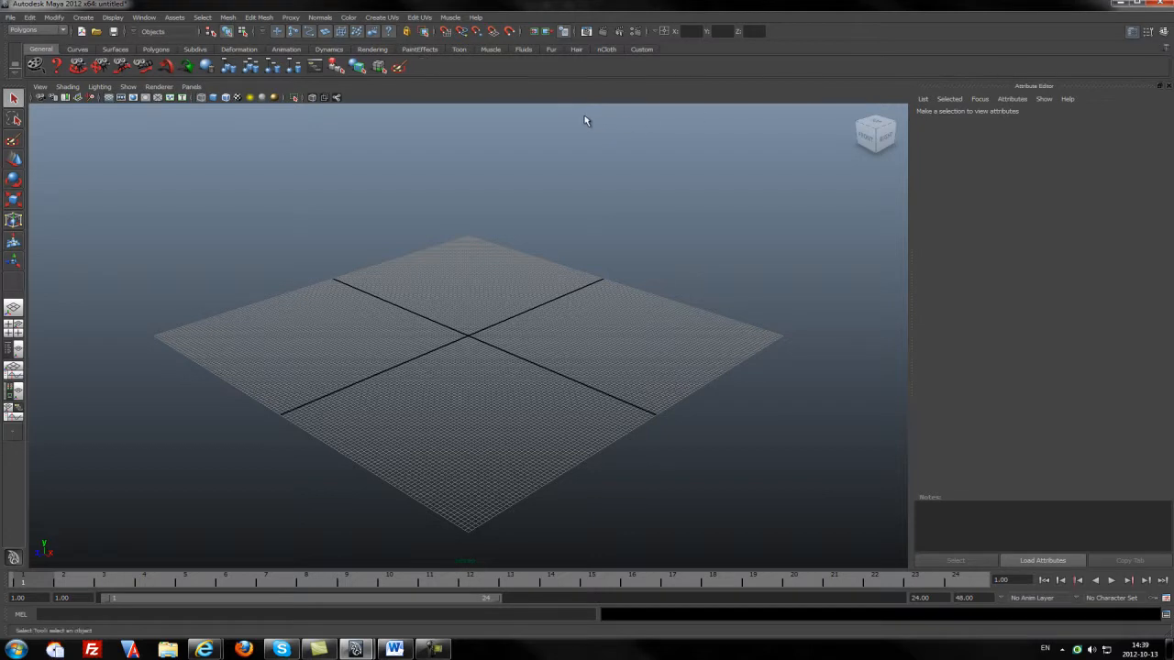
{"action": "mouse_move", "coordinate": [513, 88]}
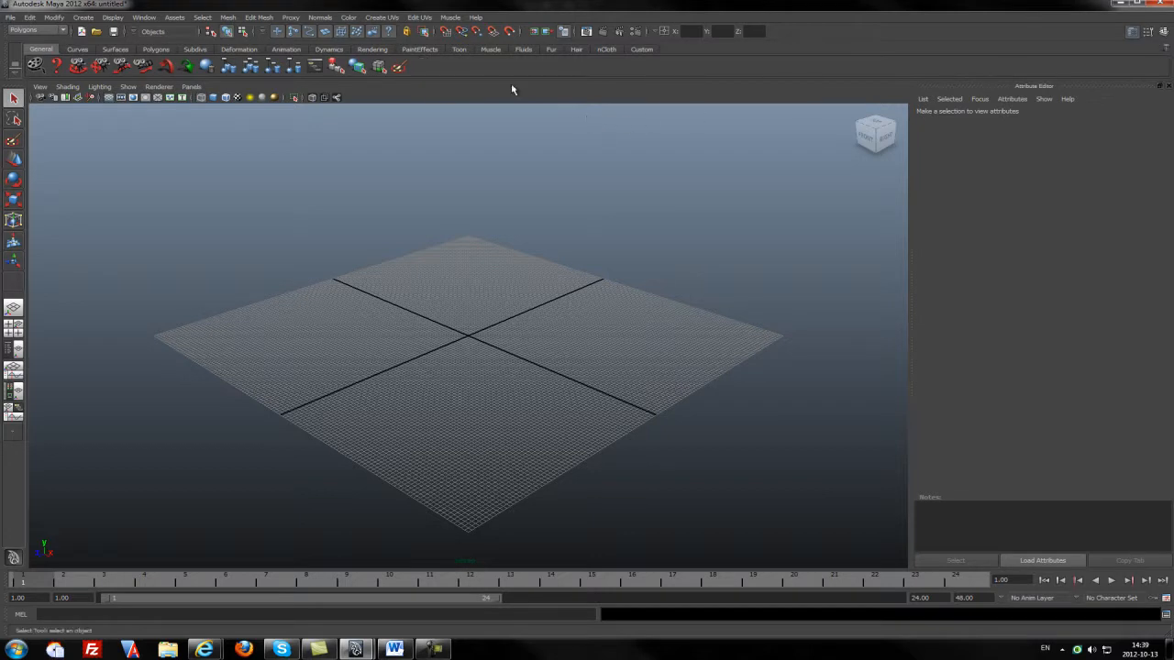
{"action": "mouse_move", "coordinate": [644, 51]}
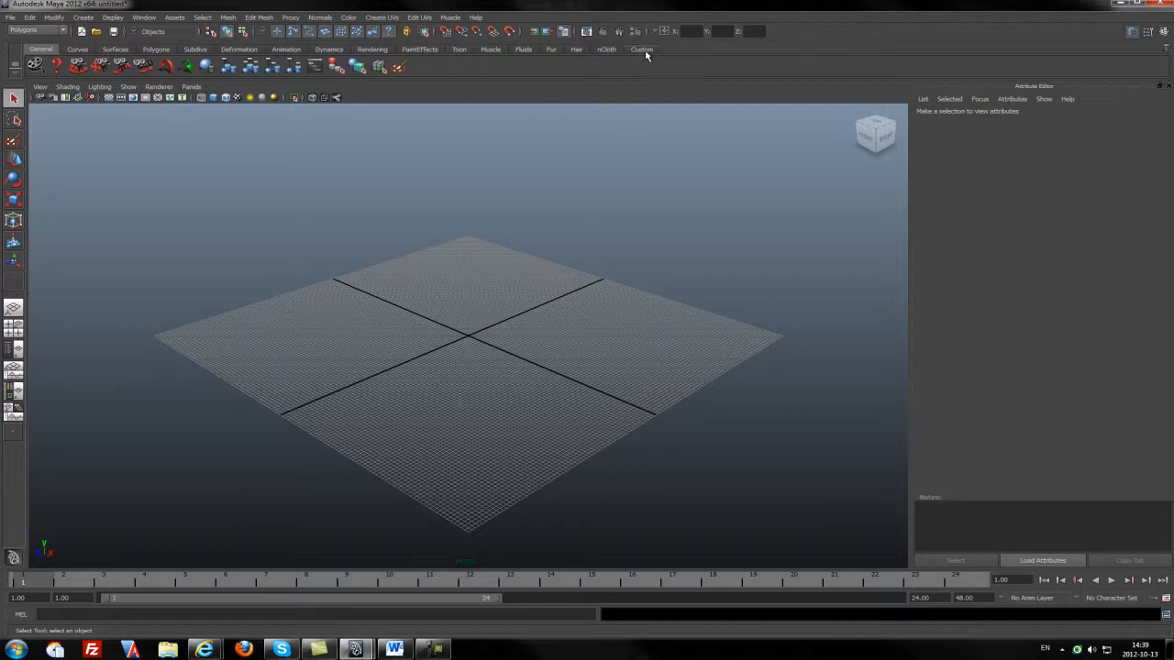
Step: Create a new empty shelf named custom2 from the shelf options menu
{"action": "left_click", "coordinate": [642, 50]}
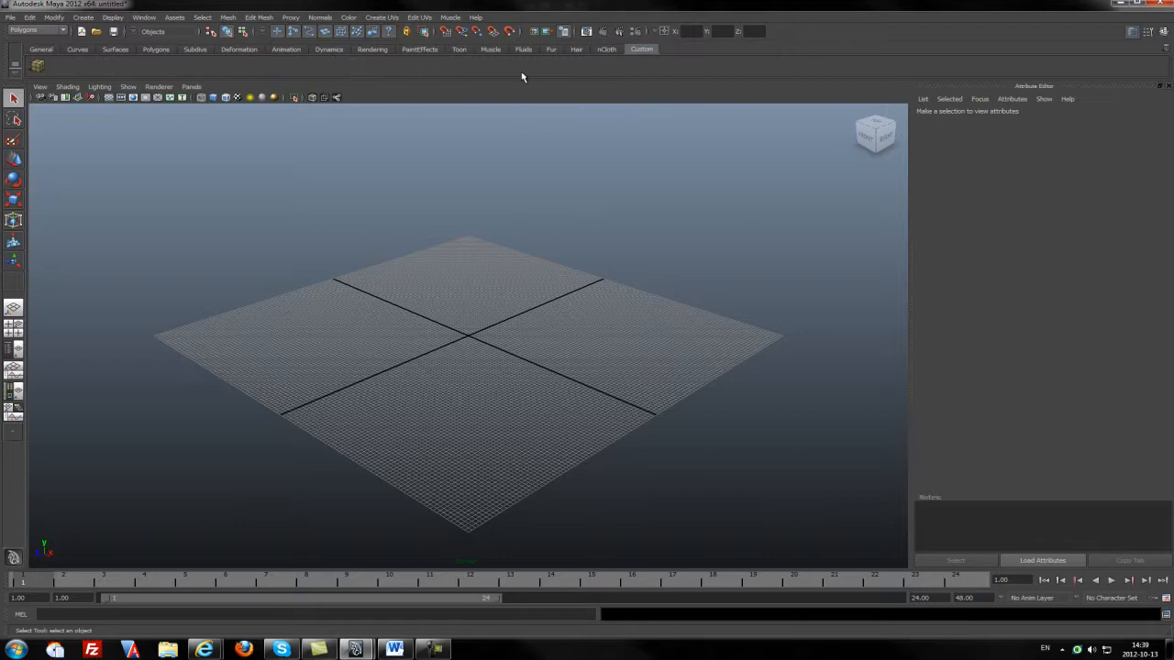
{"action": "mouse_move", "coordinate": [609, 53]}
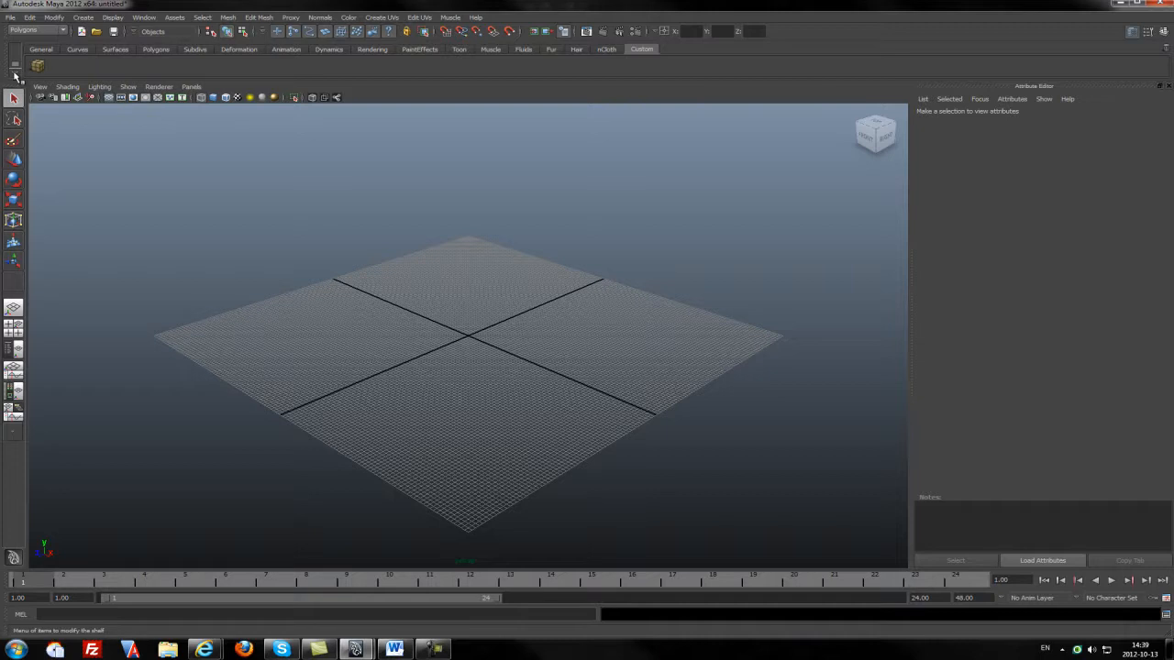
{"action": "left_click", "coordinate": [19, 73]}
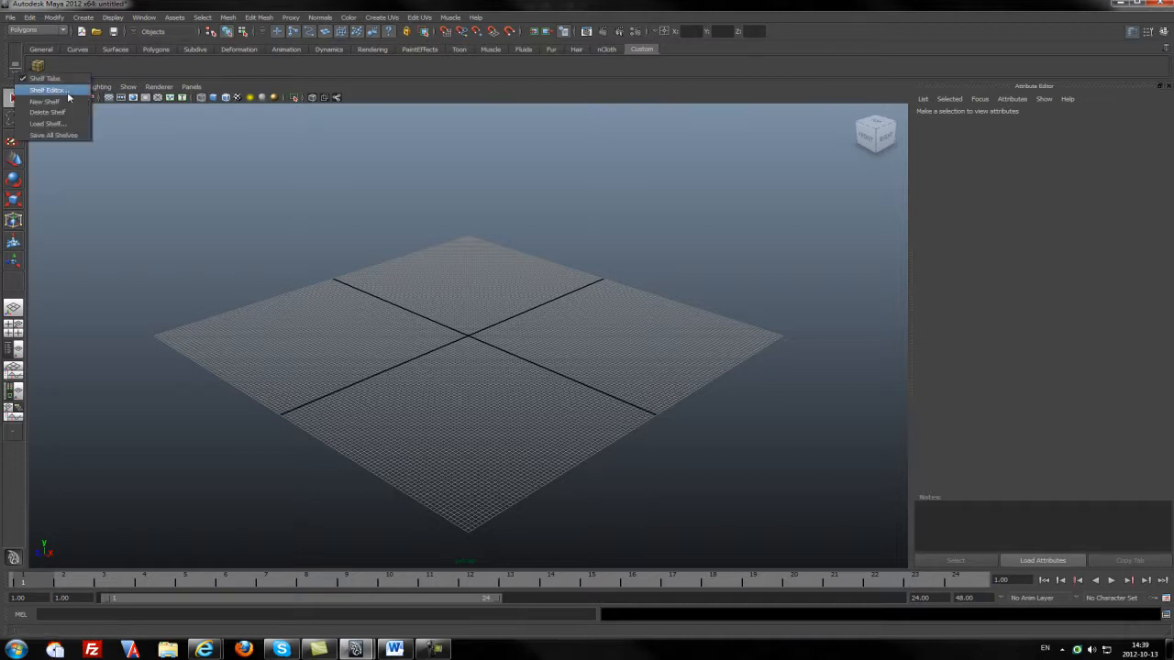
{"action": "mouse_move", "coordinate": [46, 99]}
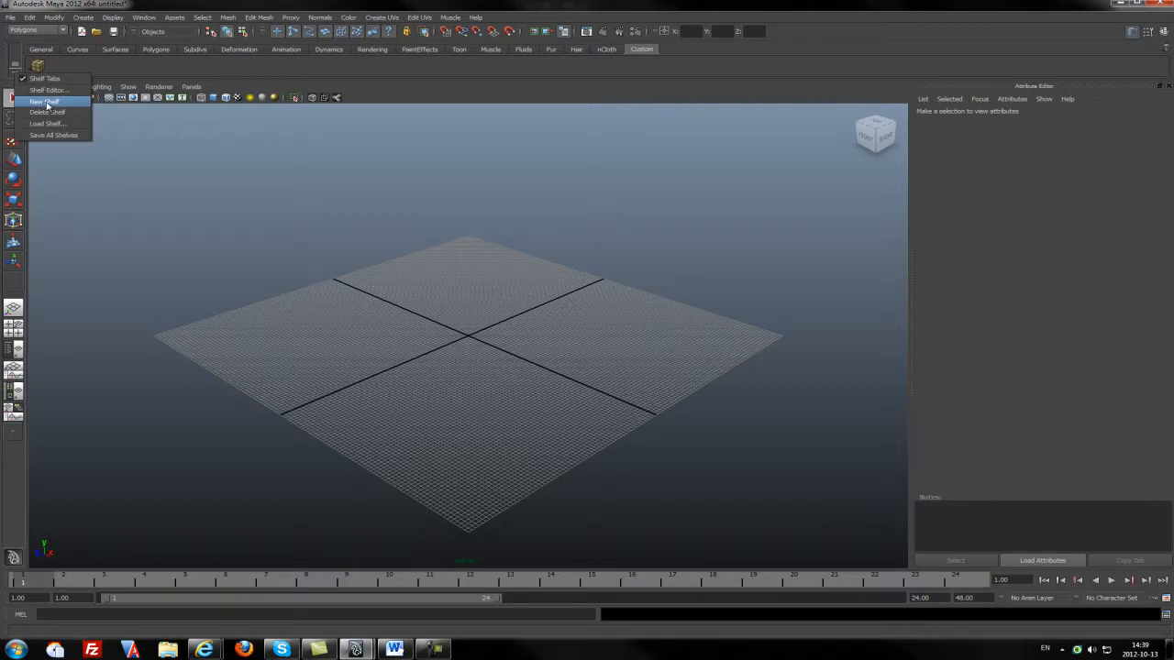
{"action": "left_click", "coordinate": [48, 99]}
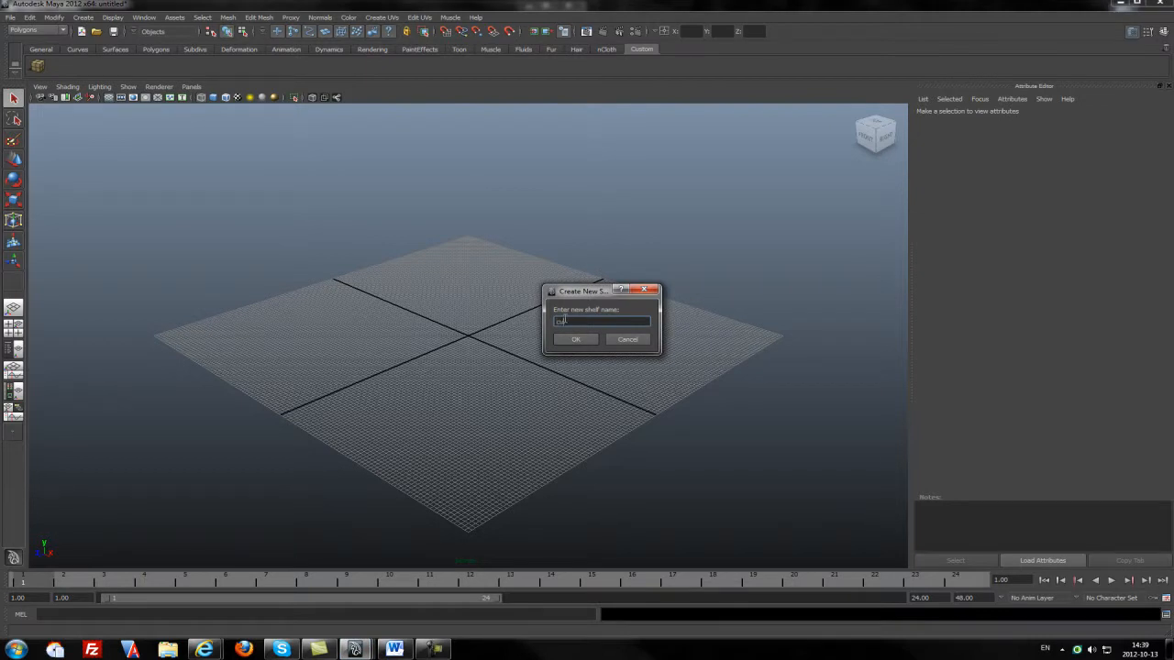
{"action": "type", "text": "custom2"}
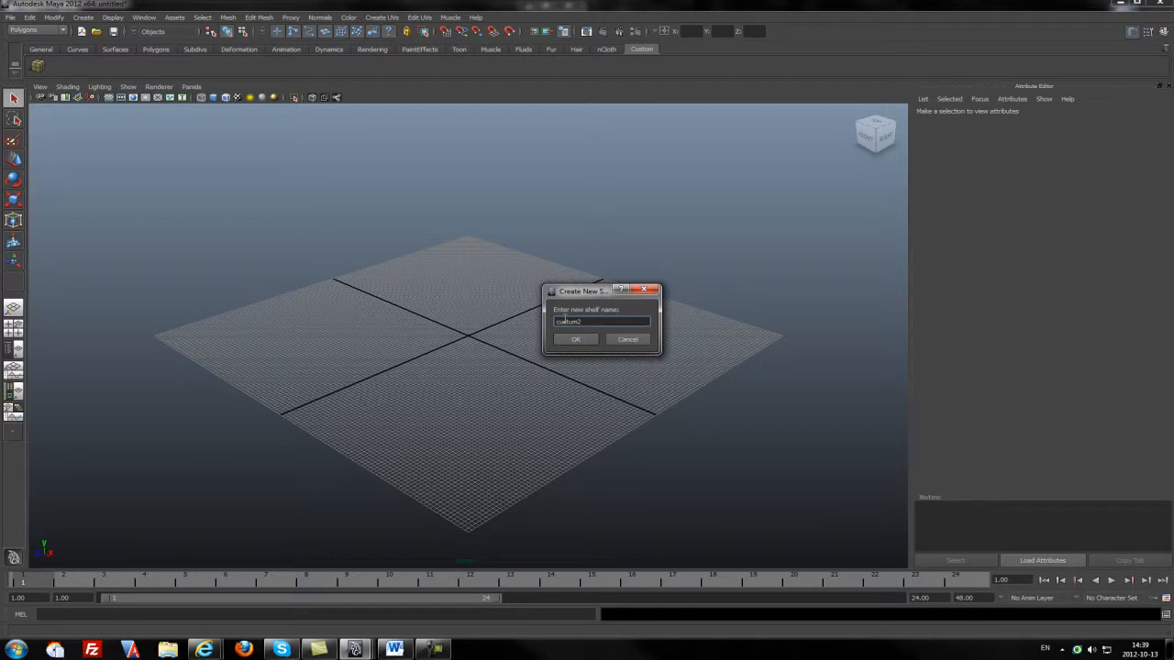
{"action": "left_click", "coordinate": [576, 339]}
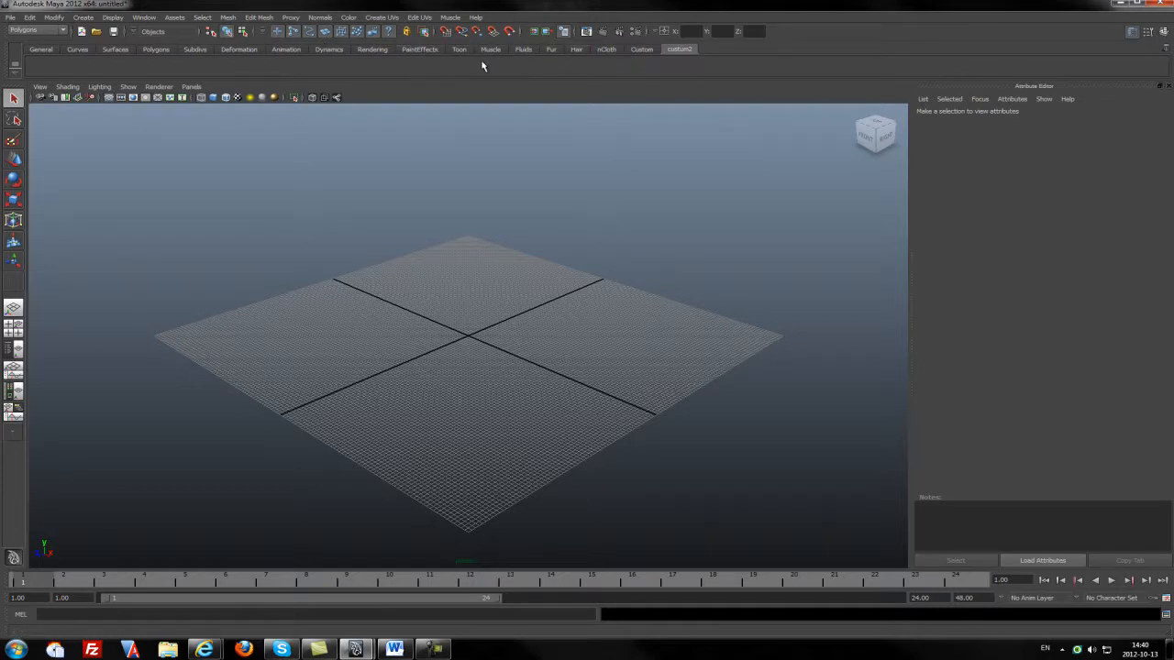
Step: Add the Subdiv Proxy command to the custom2 shelf as a button
{"action": "left_click", "coordinate": [291, 16]}
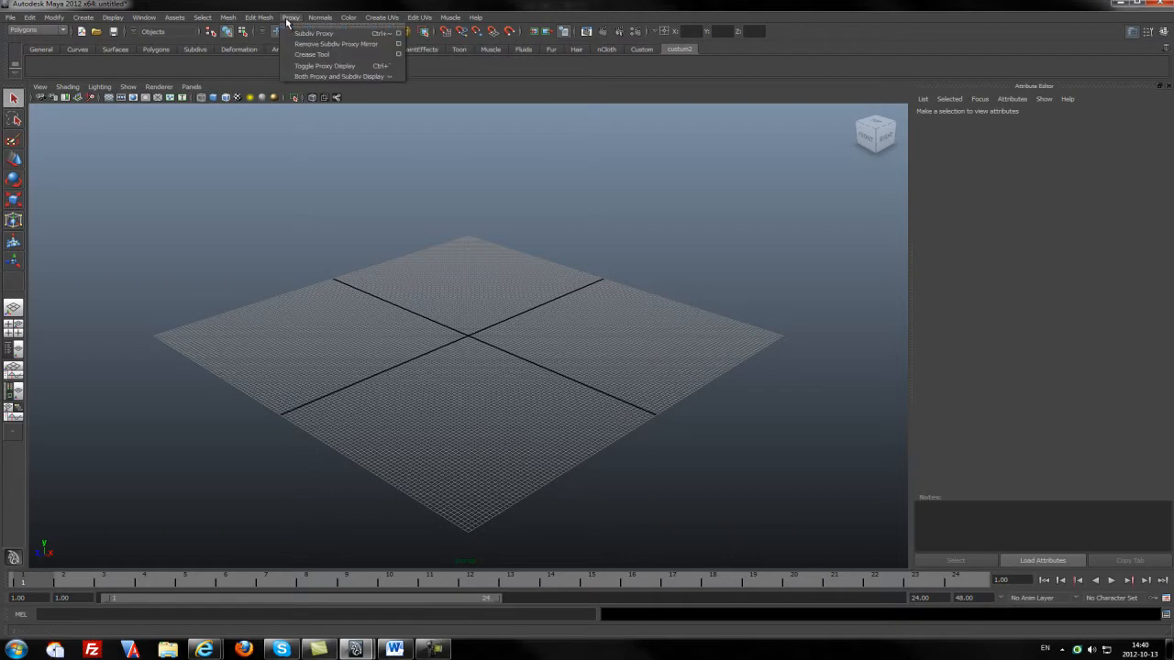
{"action": "mouse_move", "coordinate": [313, 33]}
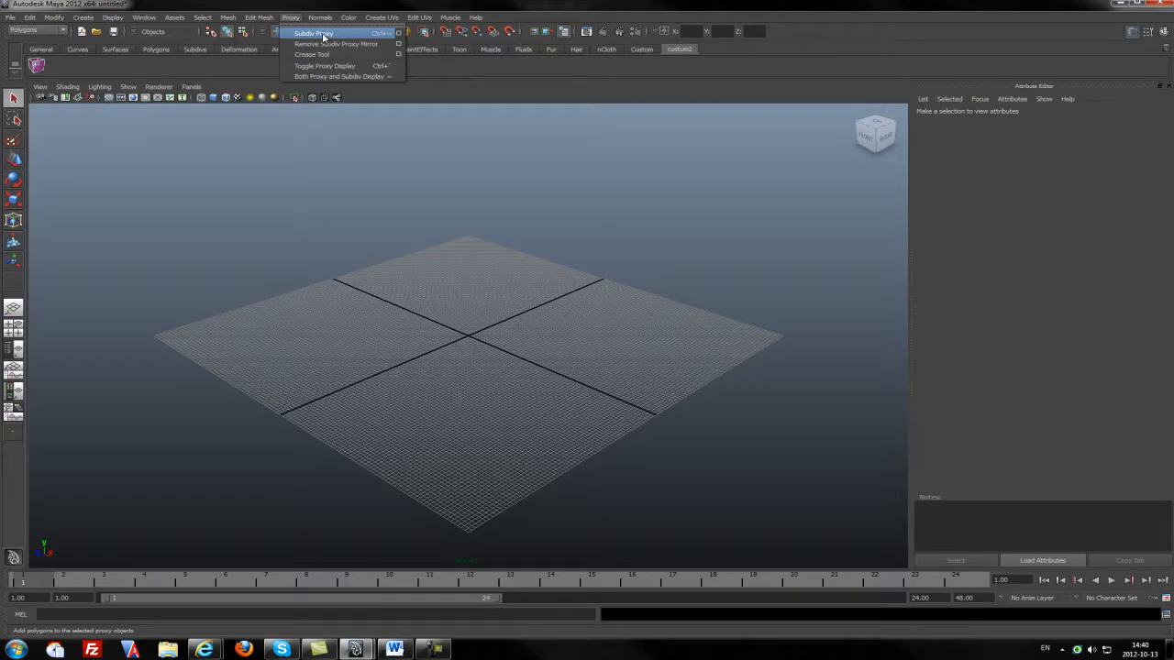
{"action": "left_click", "coordinate": [393, 70]}
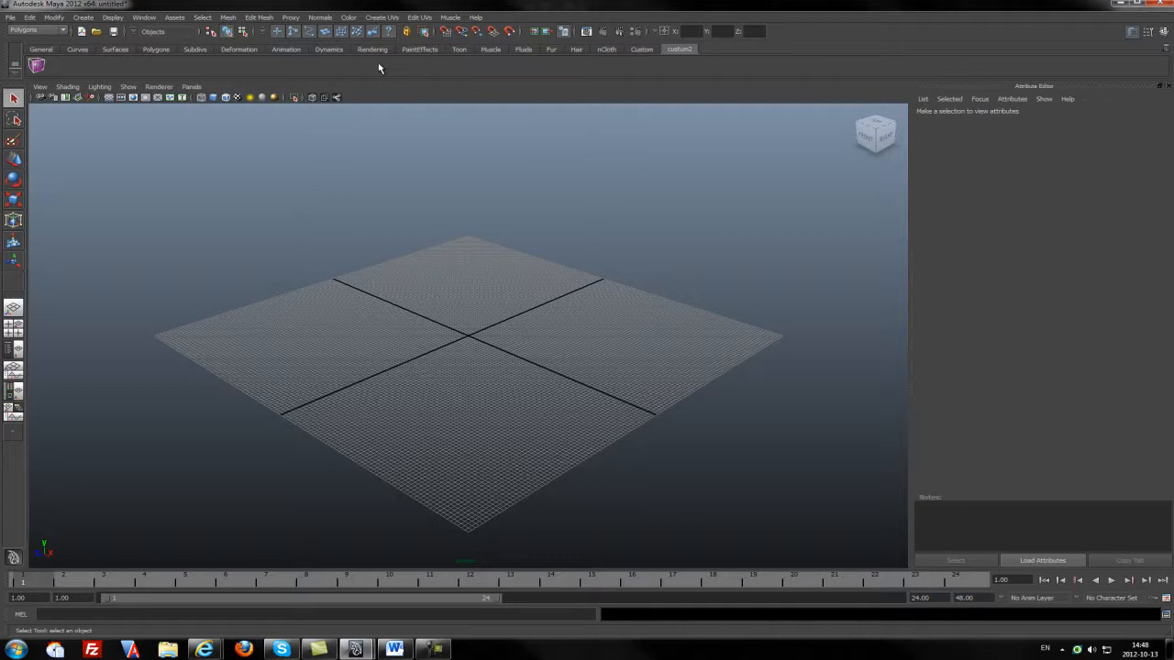
{"action": "mouse_move", "coordinate": [719, 56]}
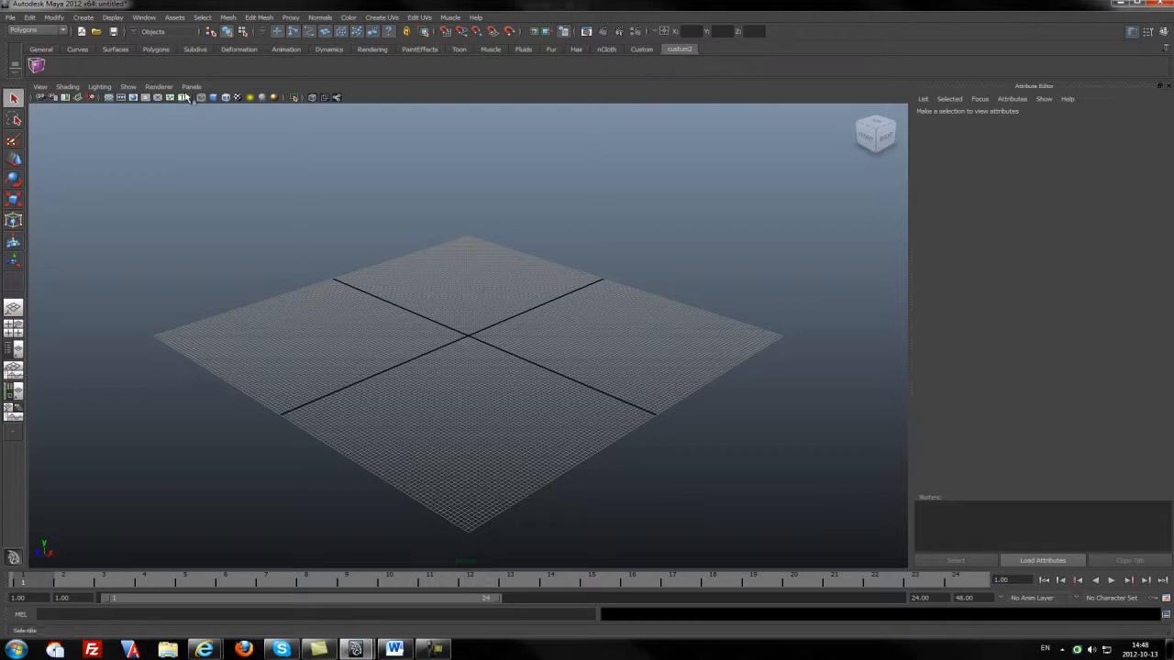
Step: Delete the custom2 shelf, confirm, and bring up the Shelf Editor
{"action": "left_click", "coordinate": [13, 89]}
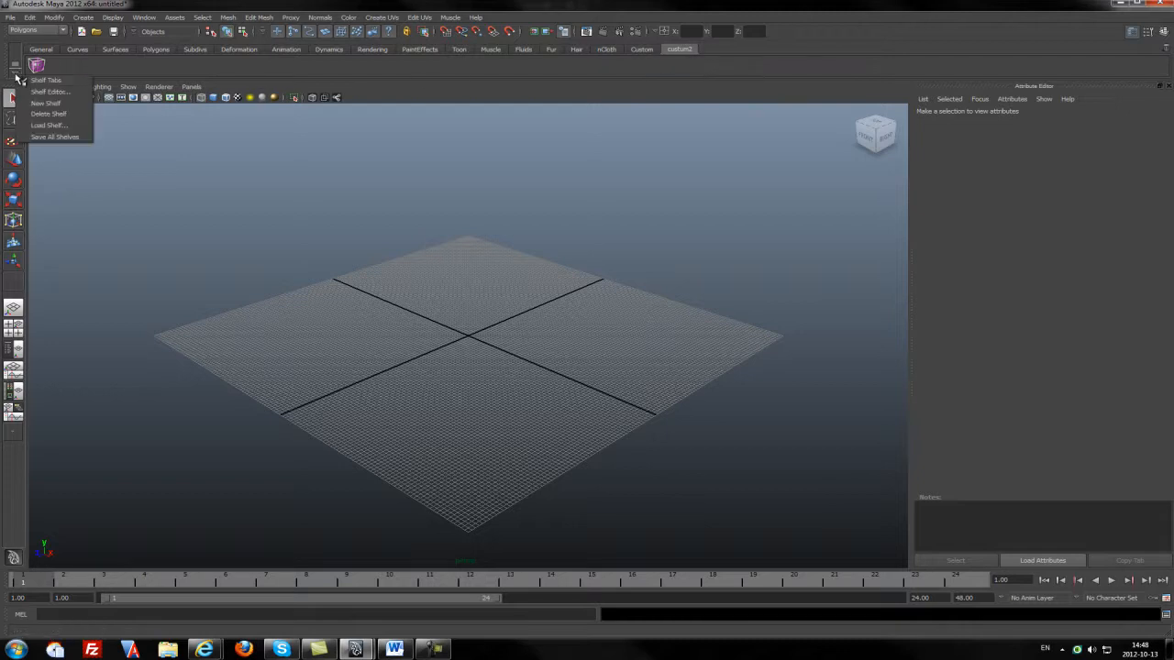
{"action": "left_click", "coordinate": [48, 114]}
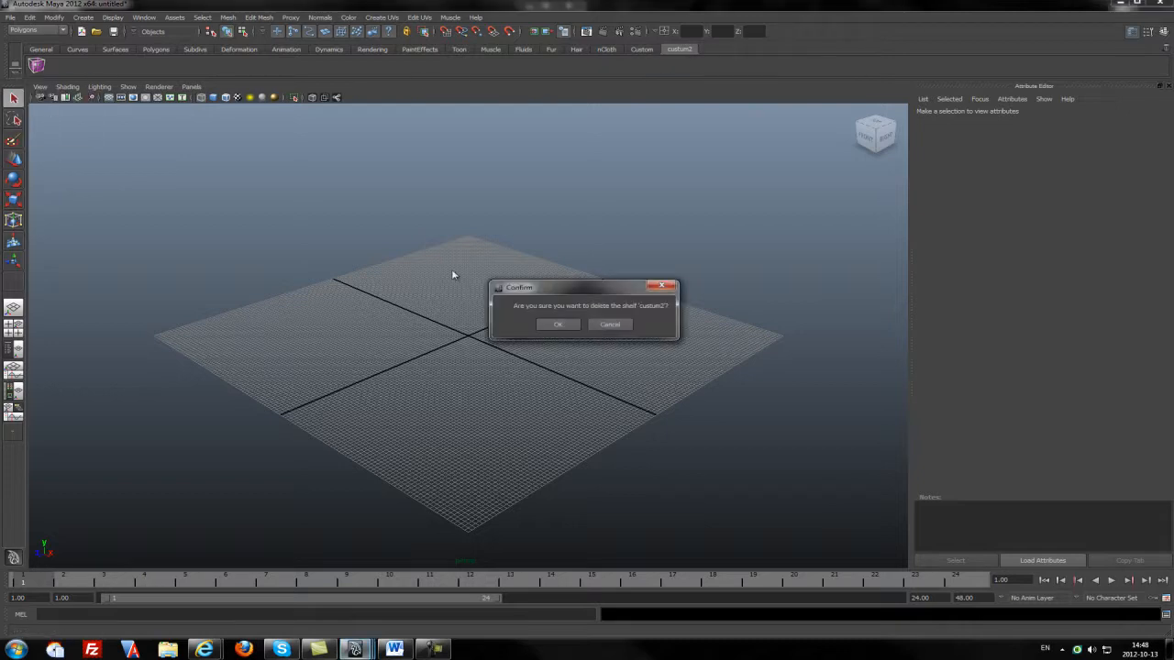
{"action": "left_click", "coordinate": [557, 323]}
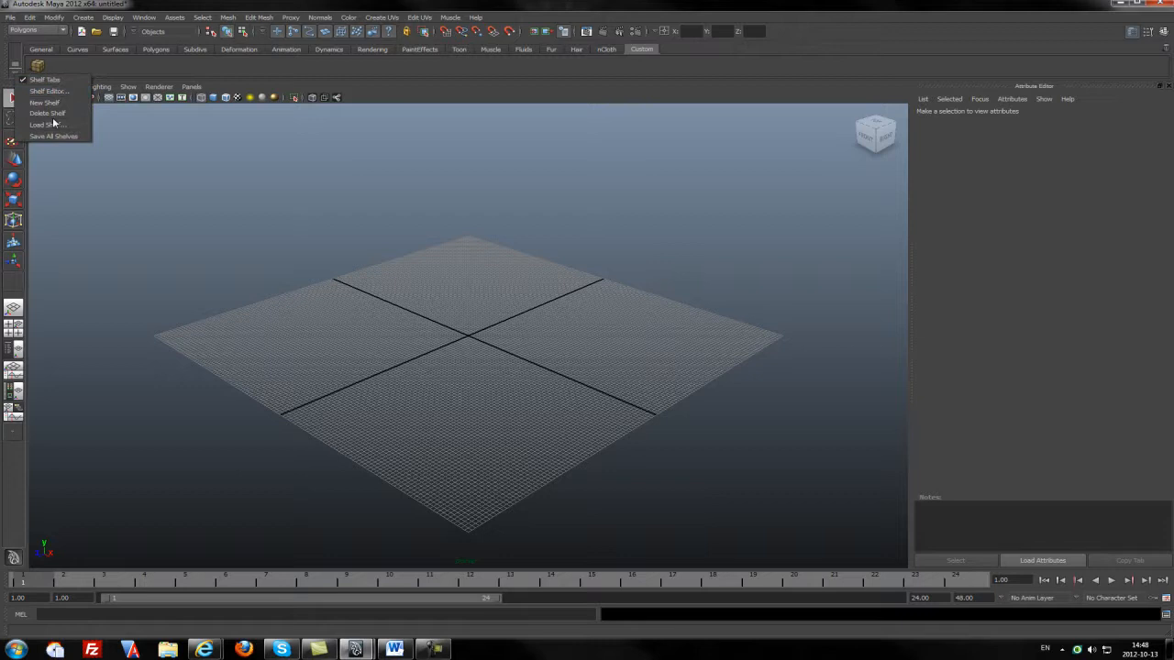
{"action": "mouse_move", "coordinate": [46, 124]}
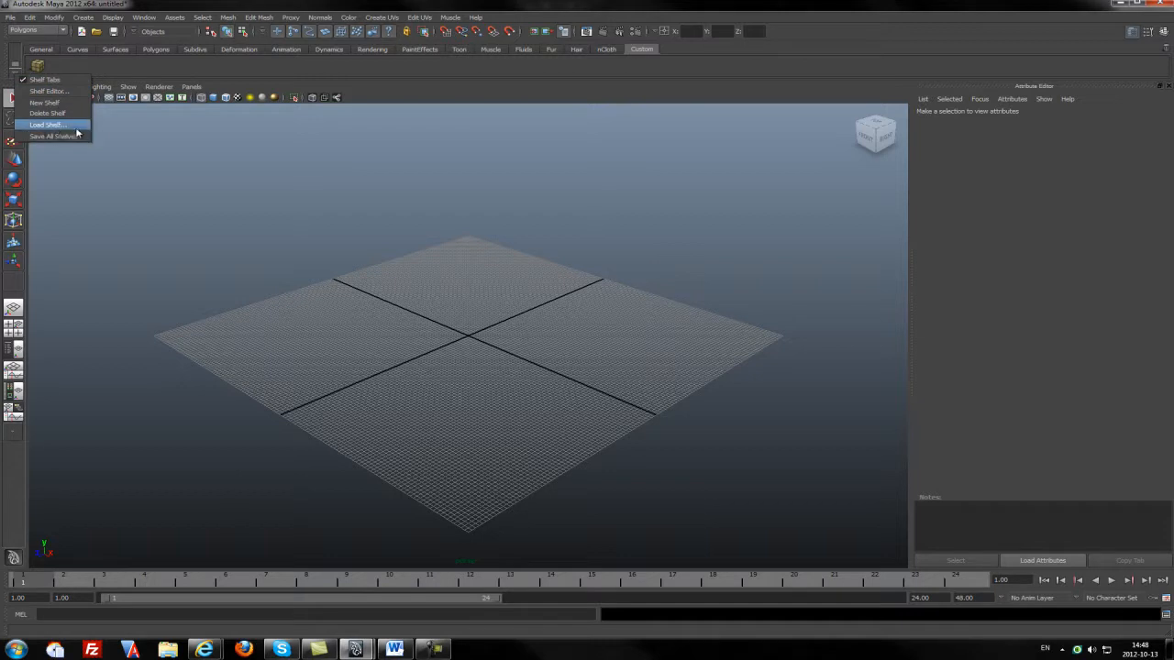
{"action": "mouse_move", "coordinate": [49, 126]}
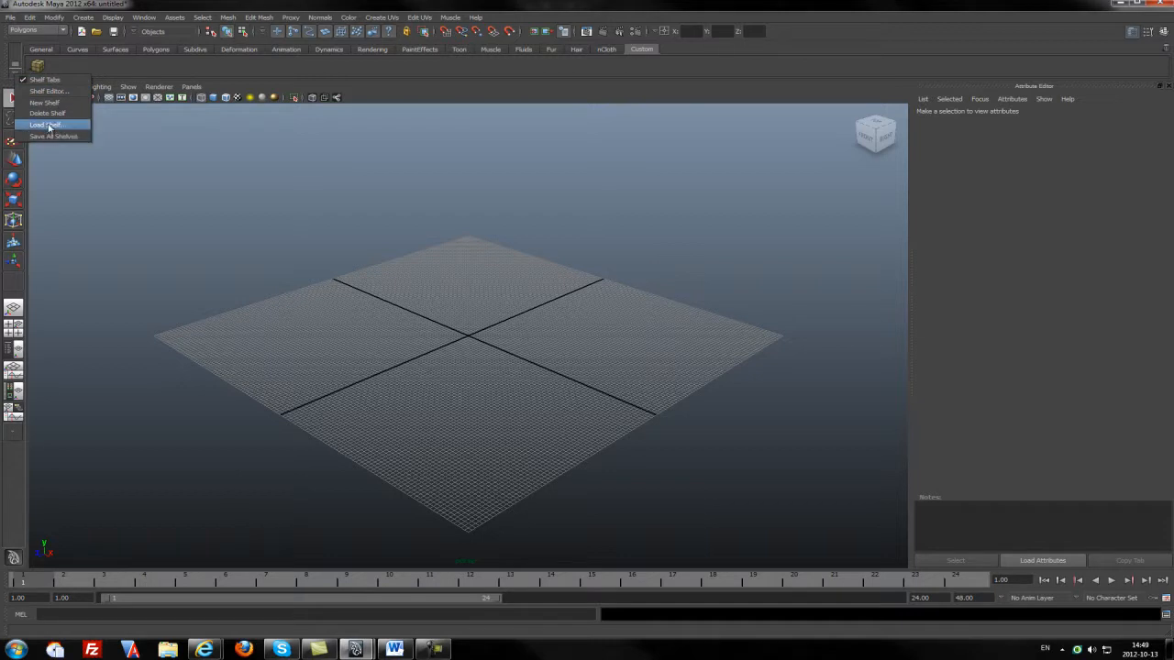
{"action": "mouse_move", "coordinate": [63, 135]}
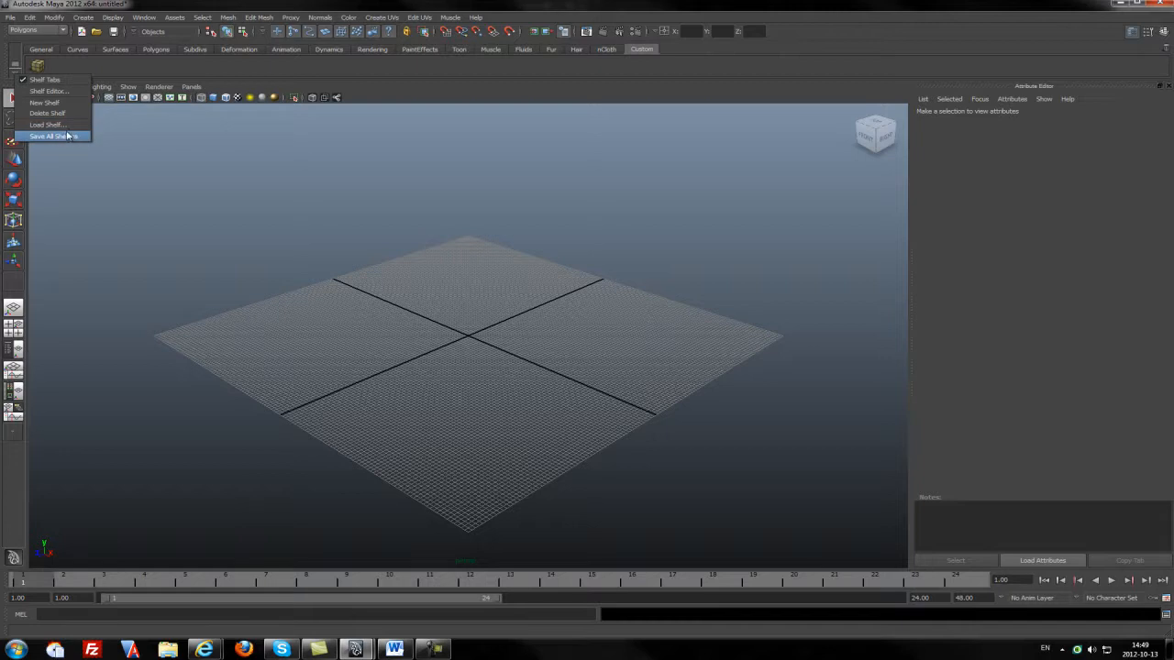
{"action": "mouse_move", "coordinate": [57, 114]}
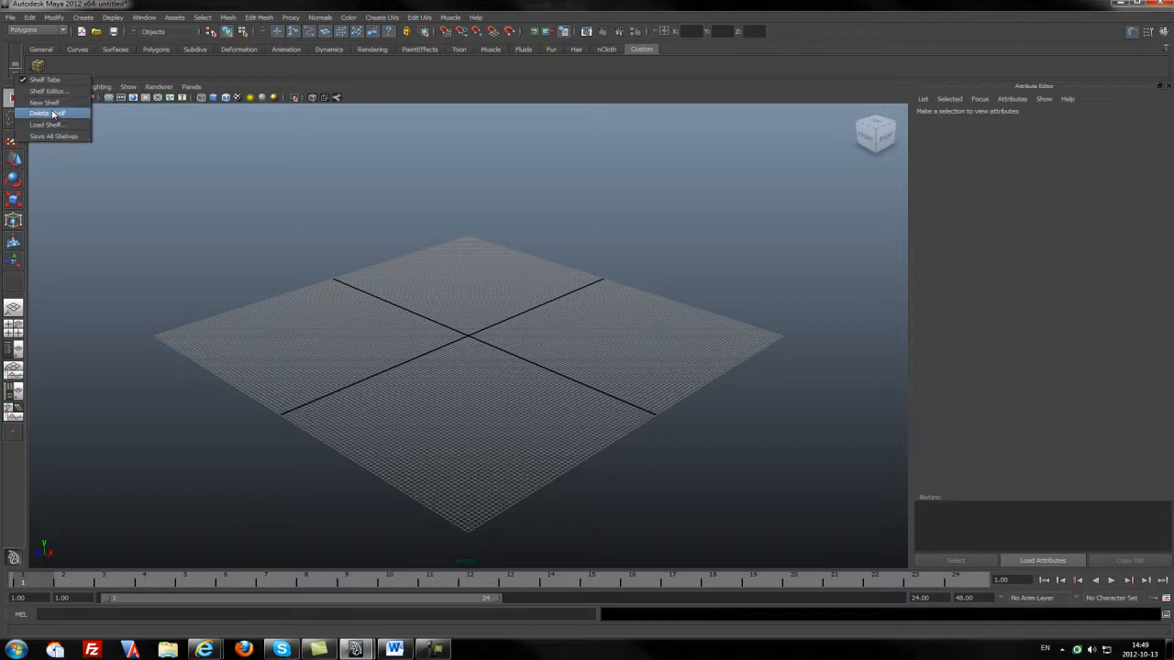
{"action": "mouse_move", "coordinate": [51, 95]}
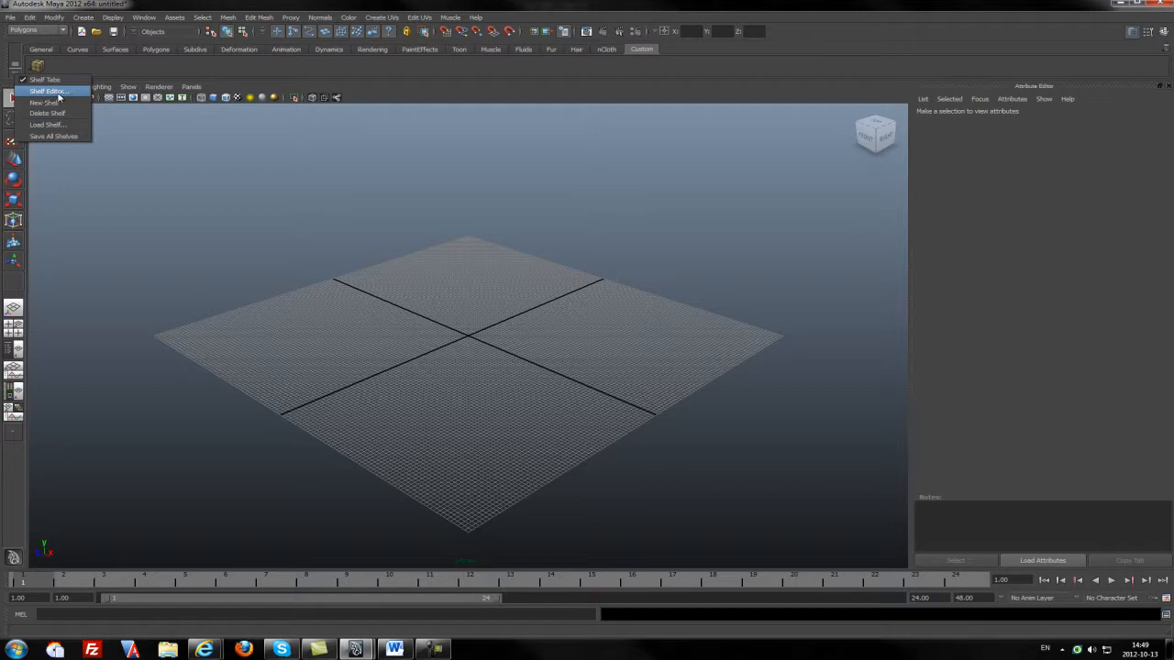
{"action": "left_click", "coordinate": [57, 88]}
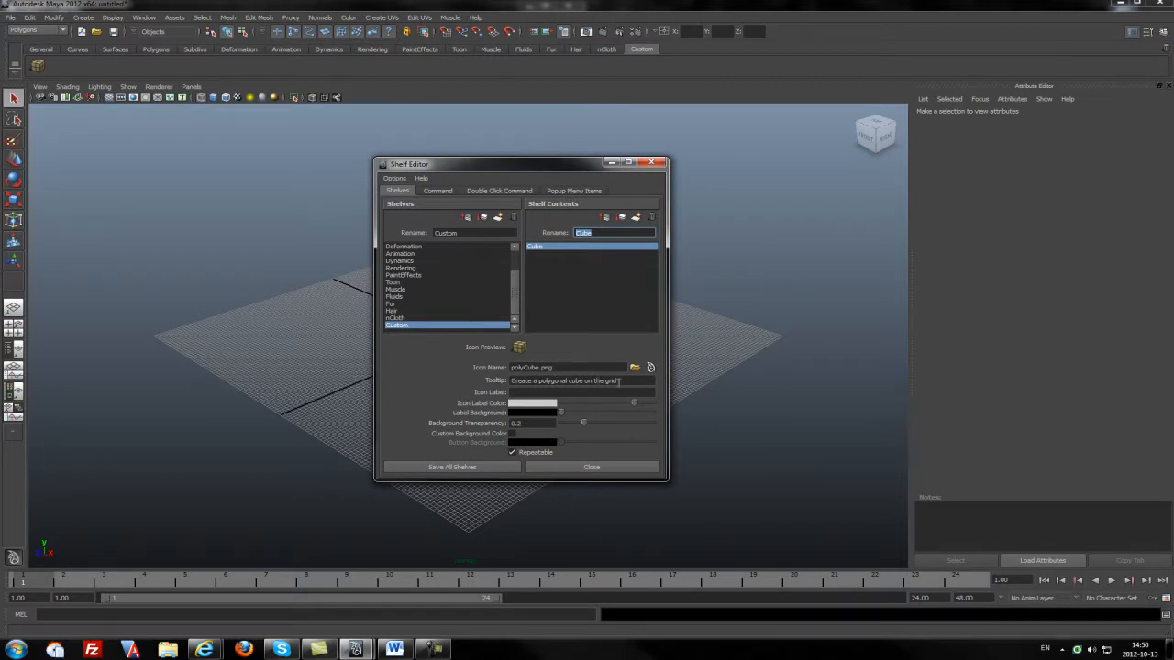
Step: Review the cube button's MEL command, double-click command and popup menu items, then close the editor
{"action": "left_click", "coordinate": [436, 189]}
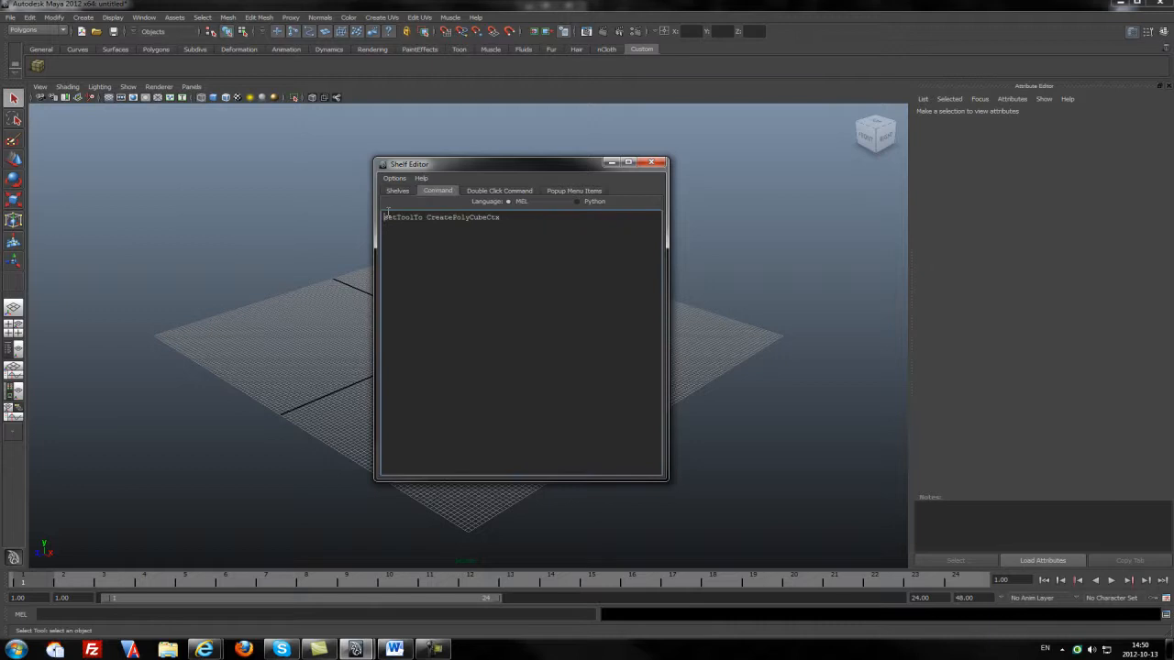
{"action": "double_click", "coordinate": [461, 216]}
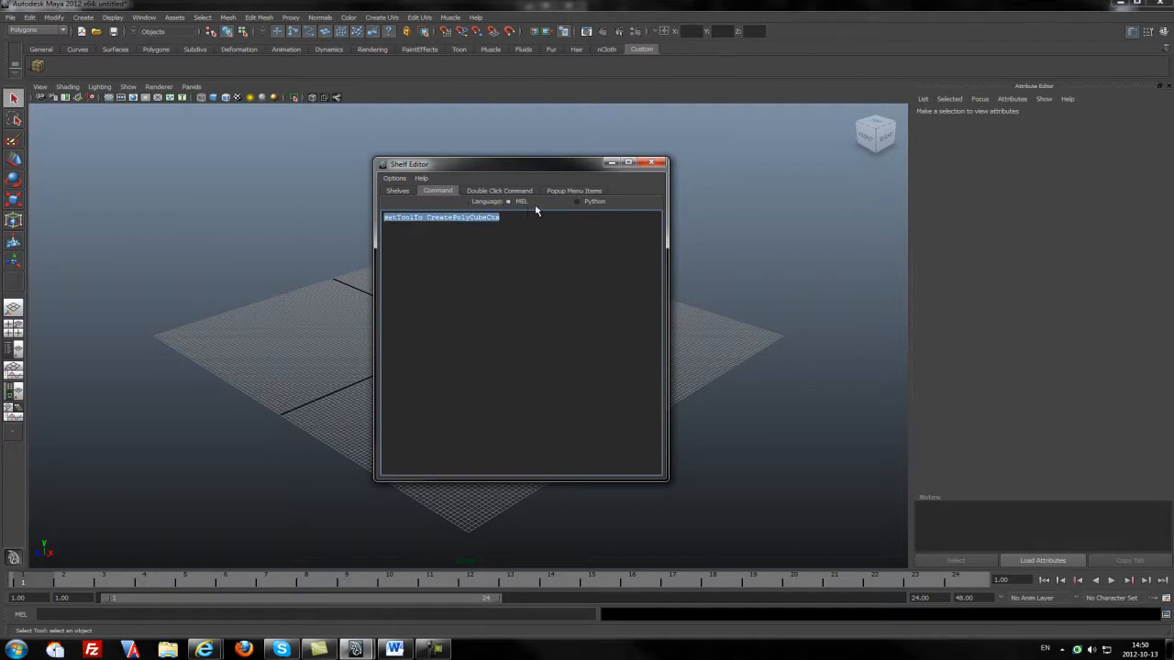
{"action": "left_click", "coordinate": [499, 191]}
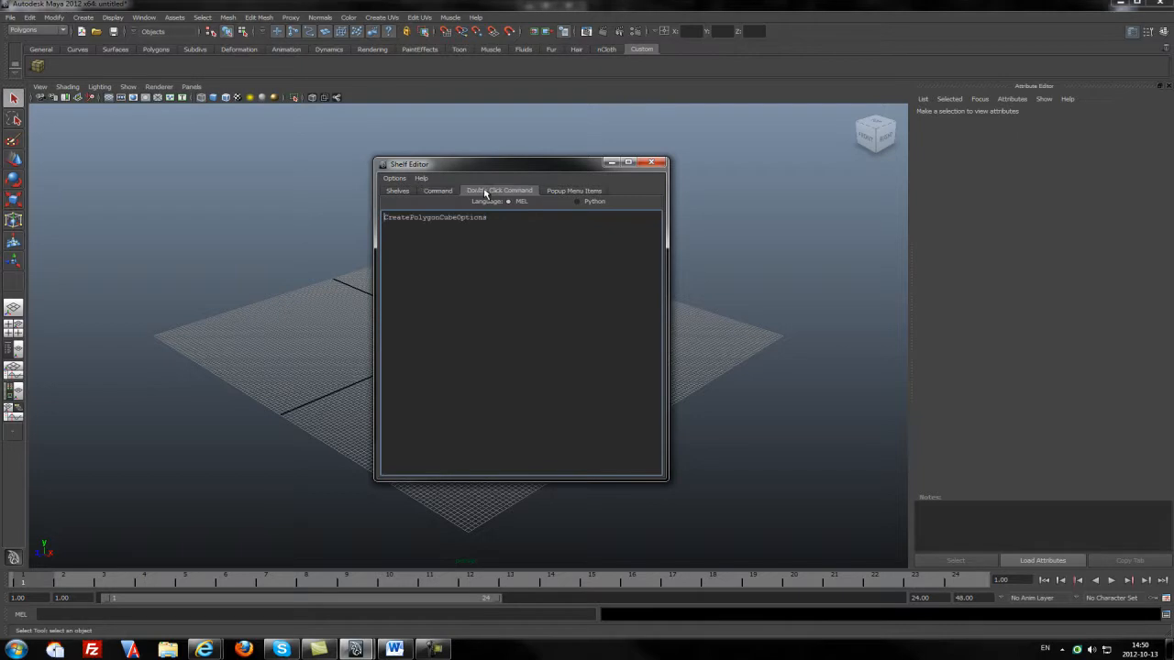
{"action": "mouse_move", "coordinate": [485, 194]}
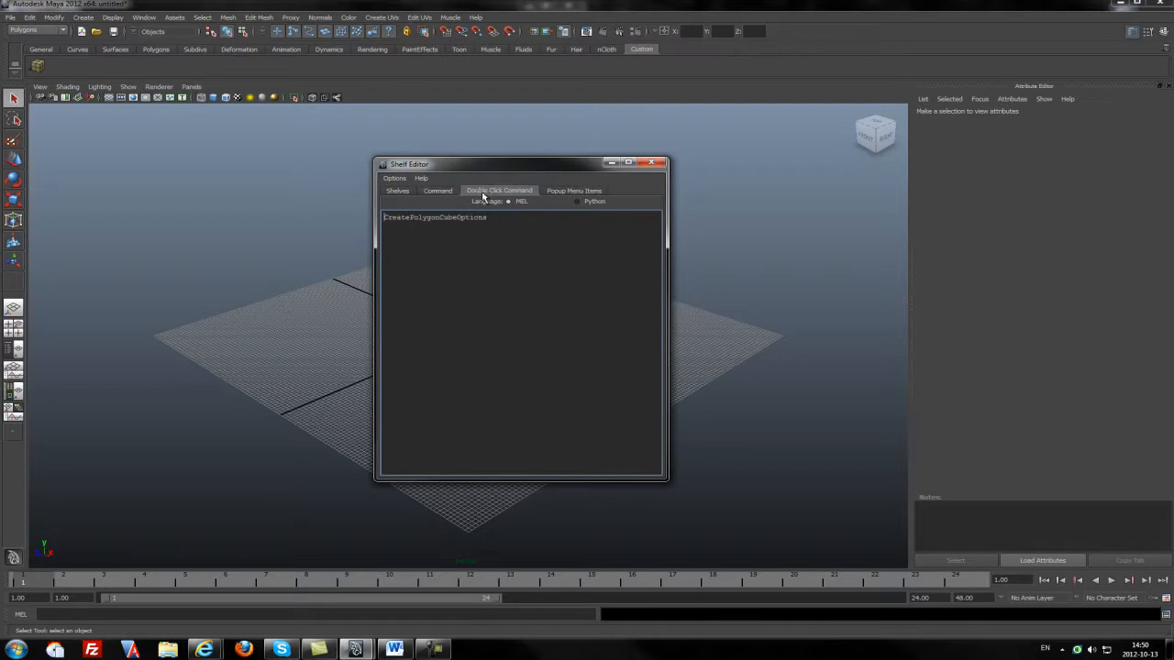
{"action": "left_click", "coordinate": [572, 189]}
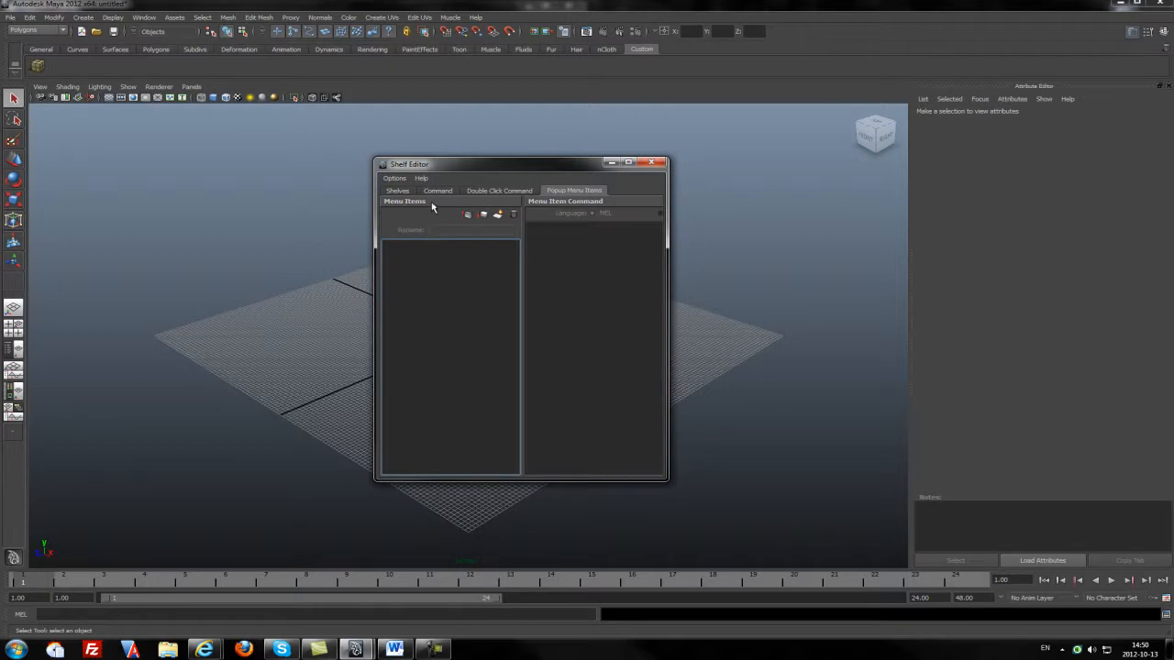
{"action": "left_click", "coordinate": [655, 161]}
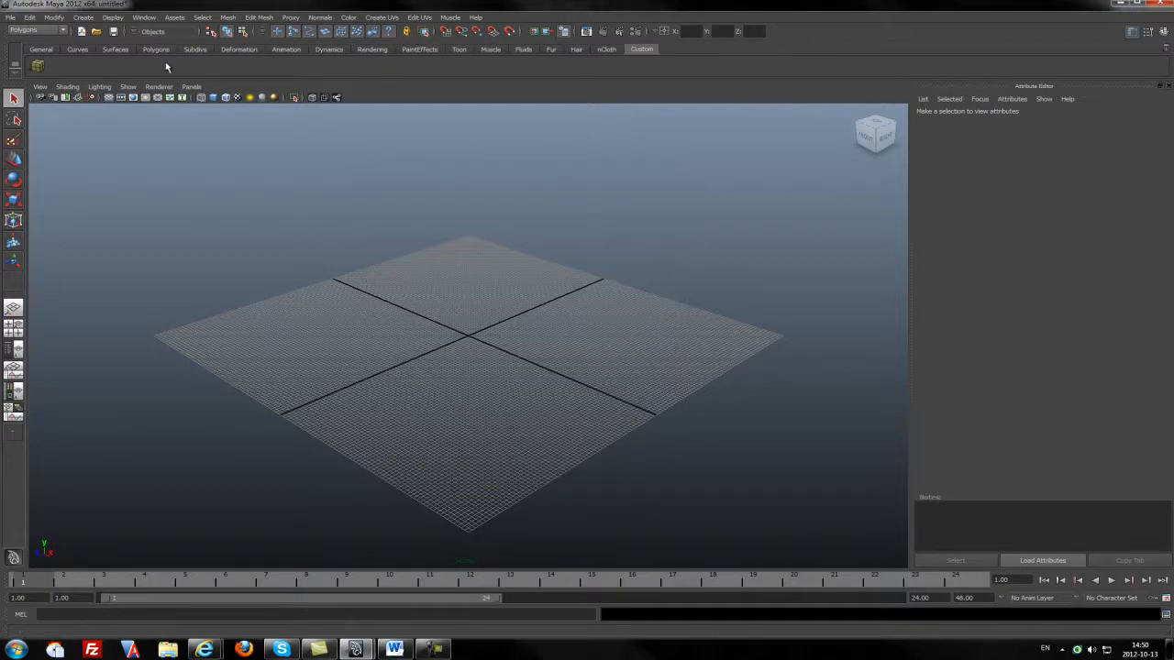
{"action": "mouse_move", "coordinate": [99, 62]}
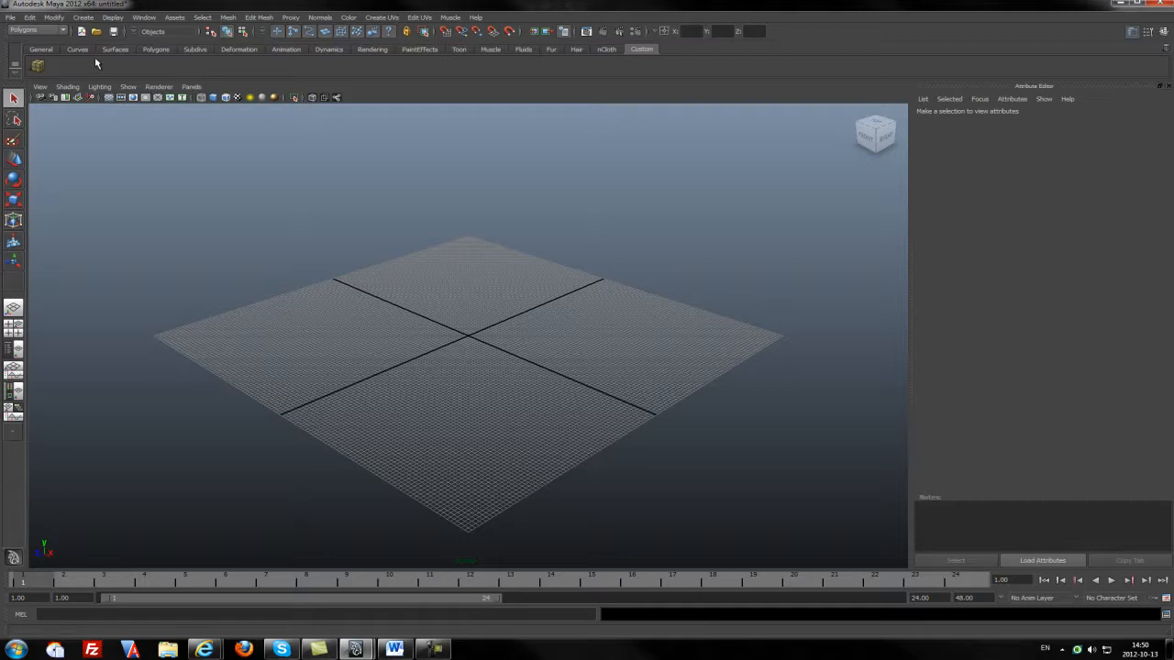
{"action": "mouse_move", "coordinate": [279, 66]}
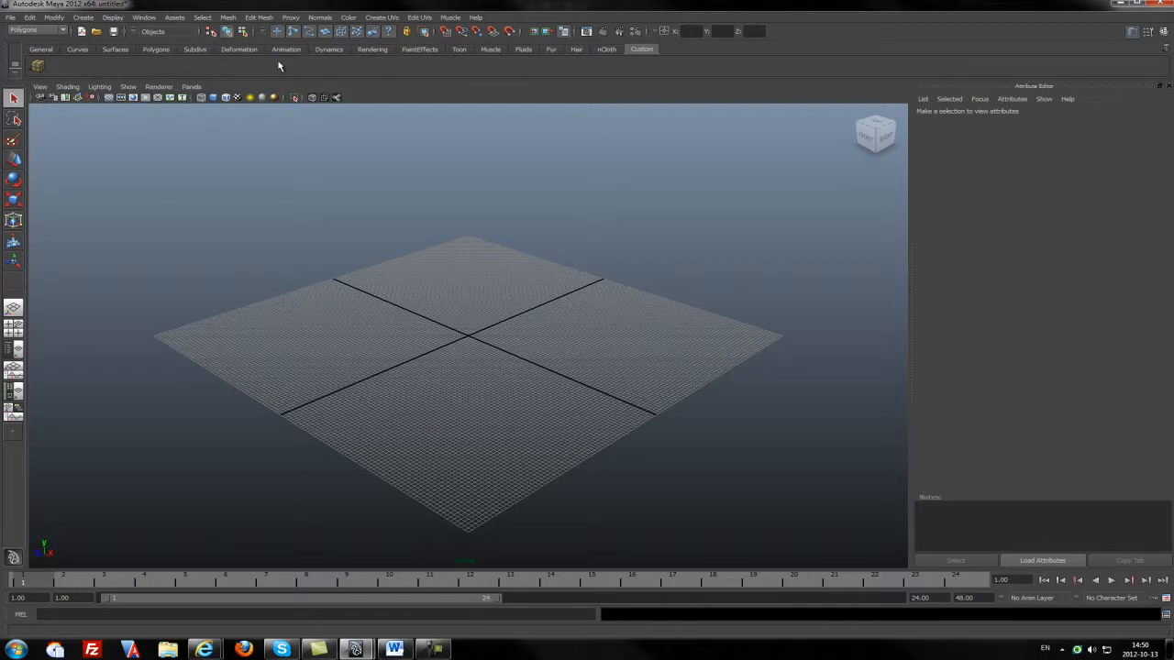
{"action": "mouse_move", "coordinate": [293, 70]}
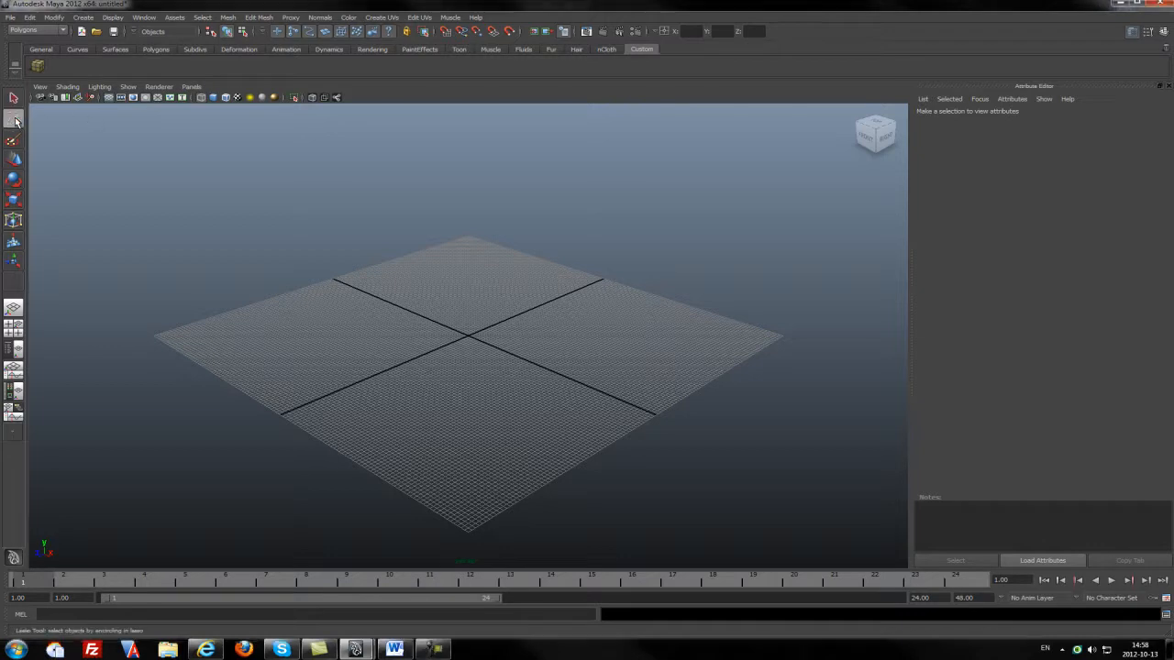
{"action": "mouse_move", "coordinate": [15, 121]}
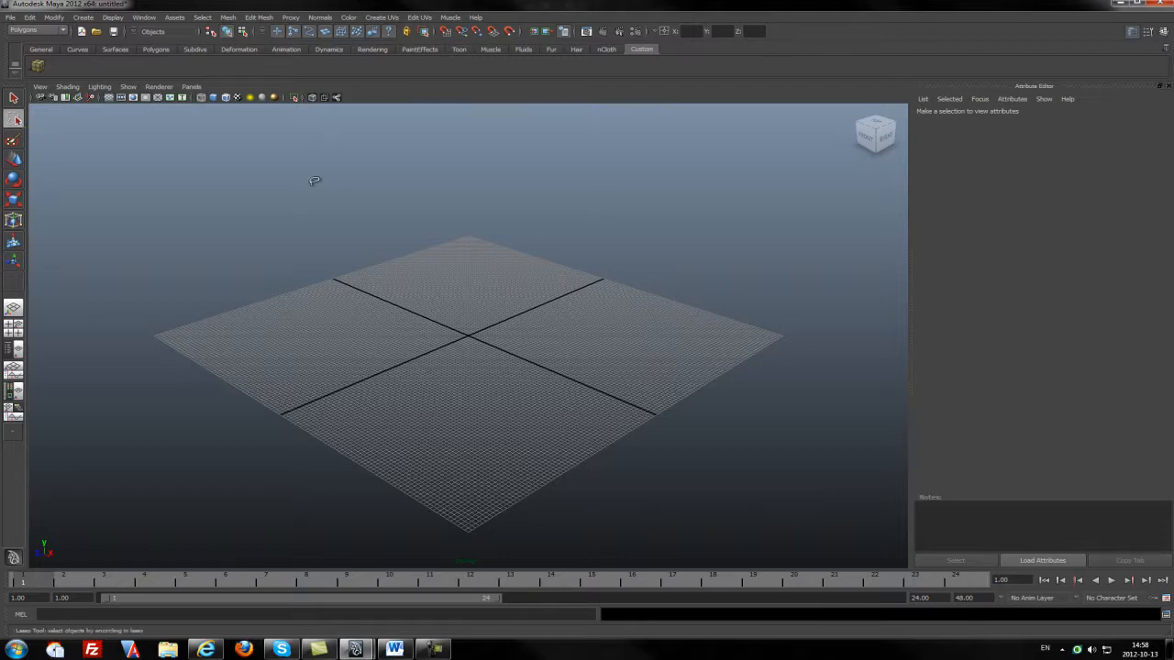
{"action": "mouse_move", "coordinate": [466, 326]}
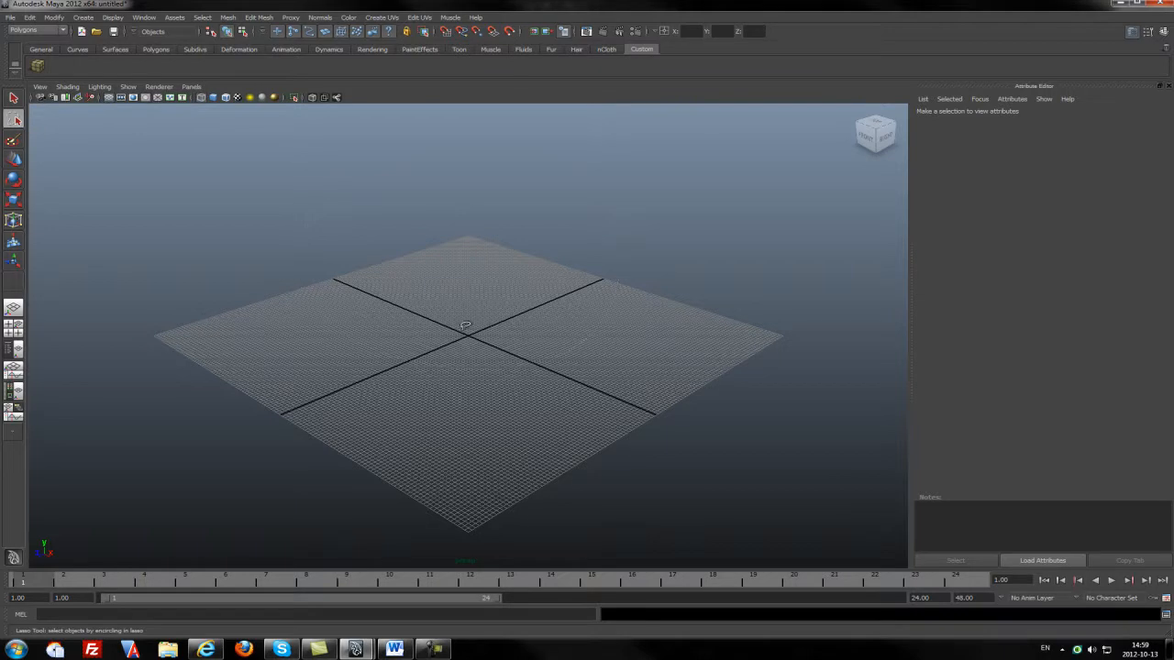
{"action": "mouse_move", "coordinate": [89, 168]}
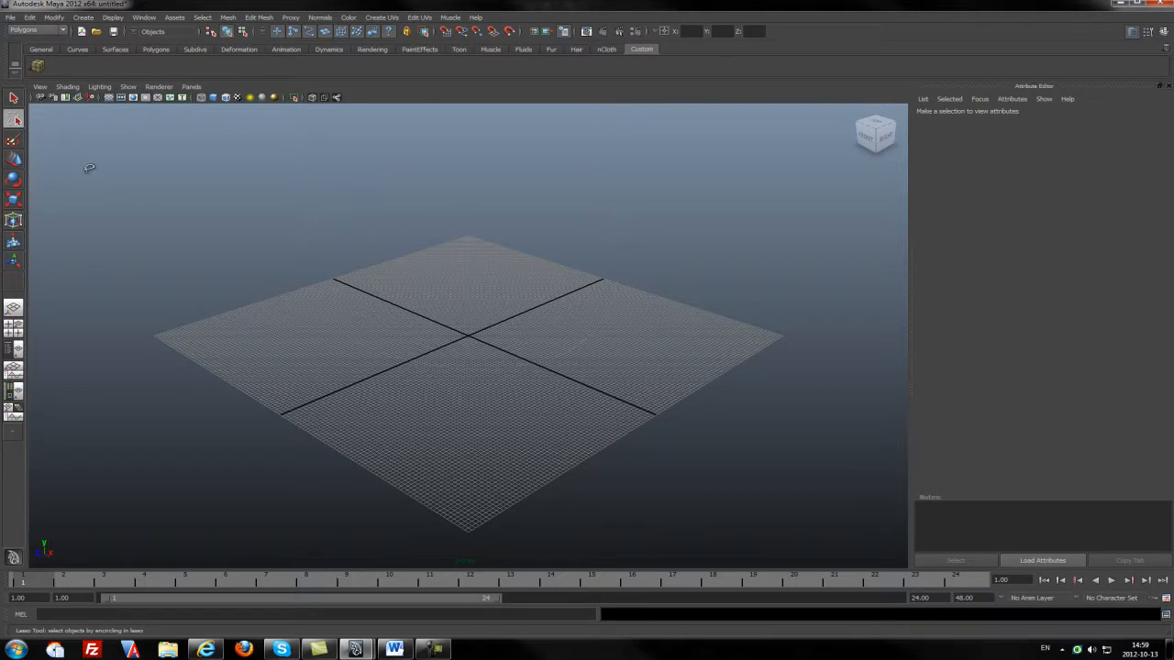
{"action": "mouse_move", "coordinate": [378, 242]}
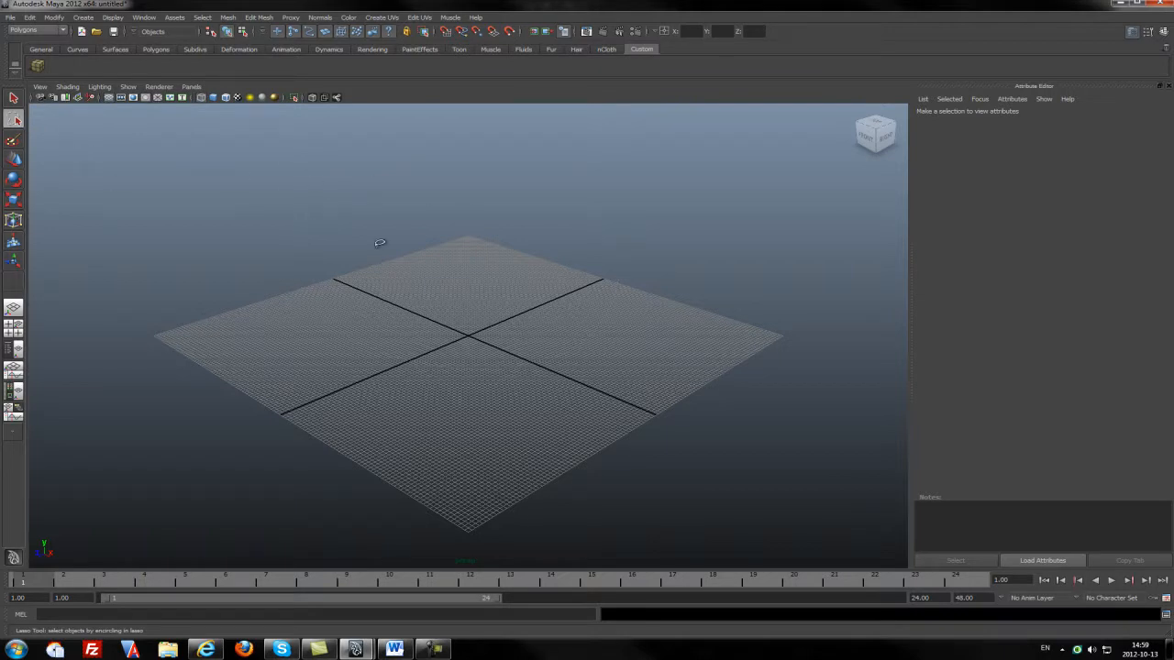
{"action": "mouse_move", "coordinate": [519, 396]}
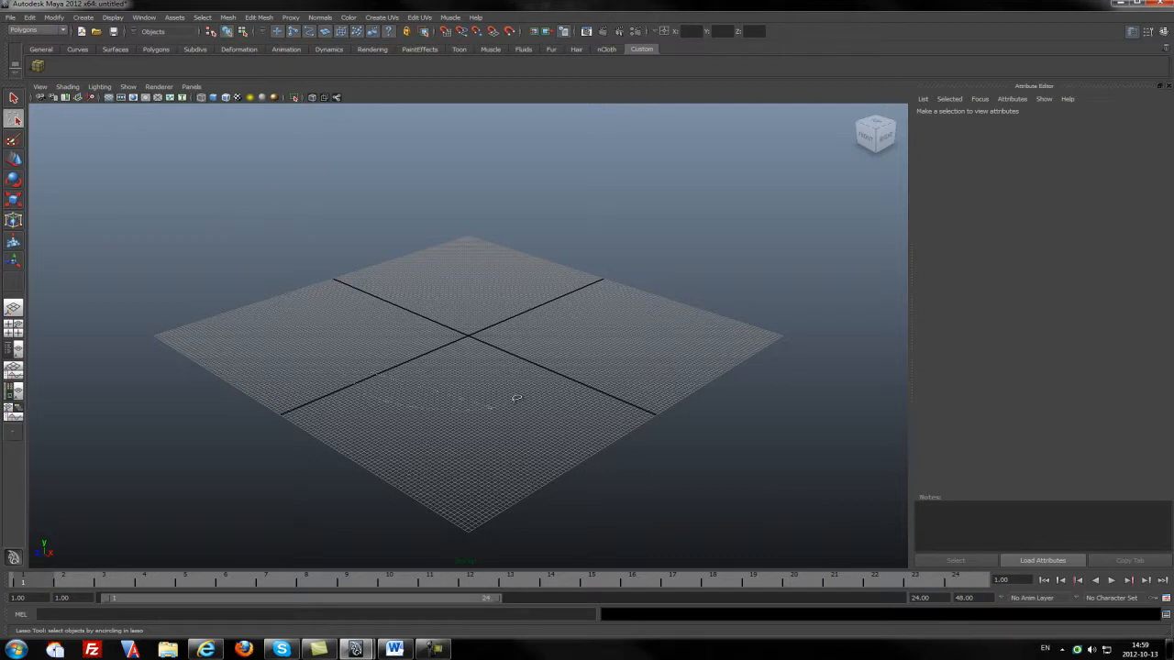
{"action": "mouse_move", "coordinate": [345, 204]}
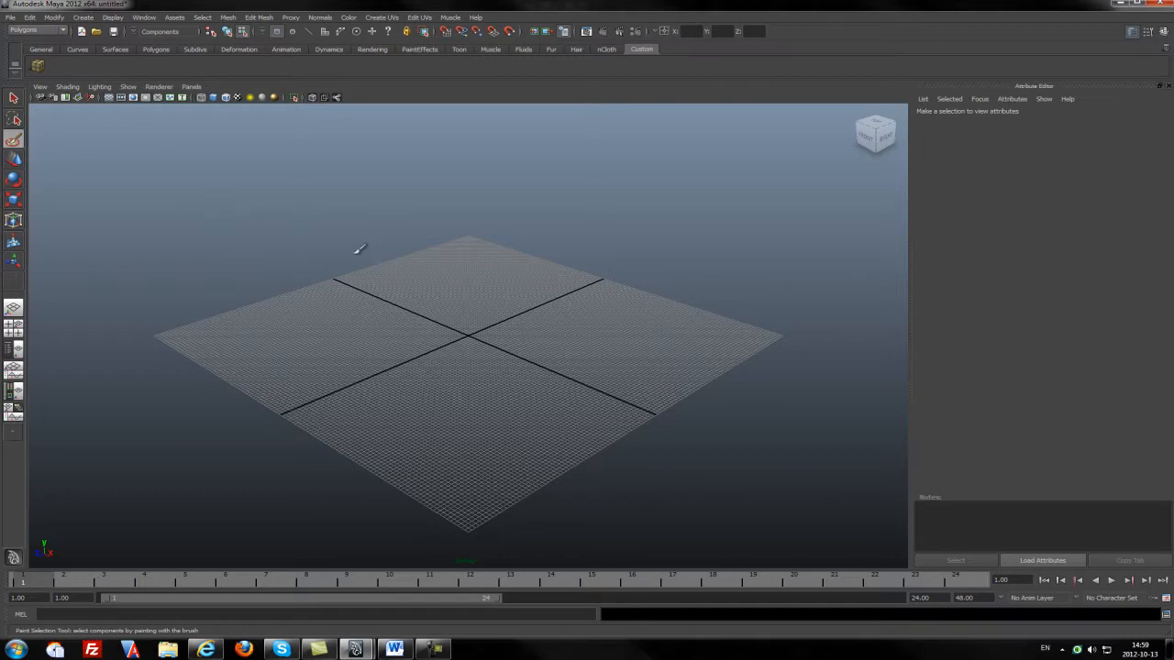
{"action": "mouse_move", "coordinate": [378, 391]}
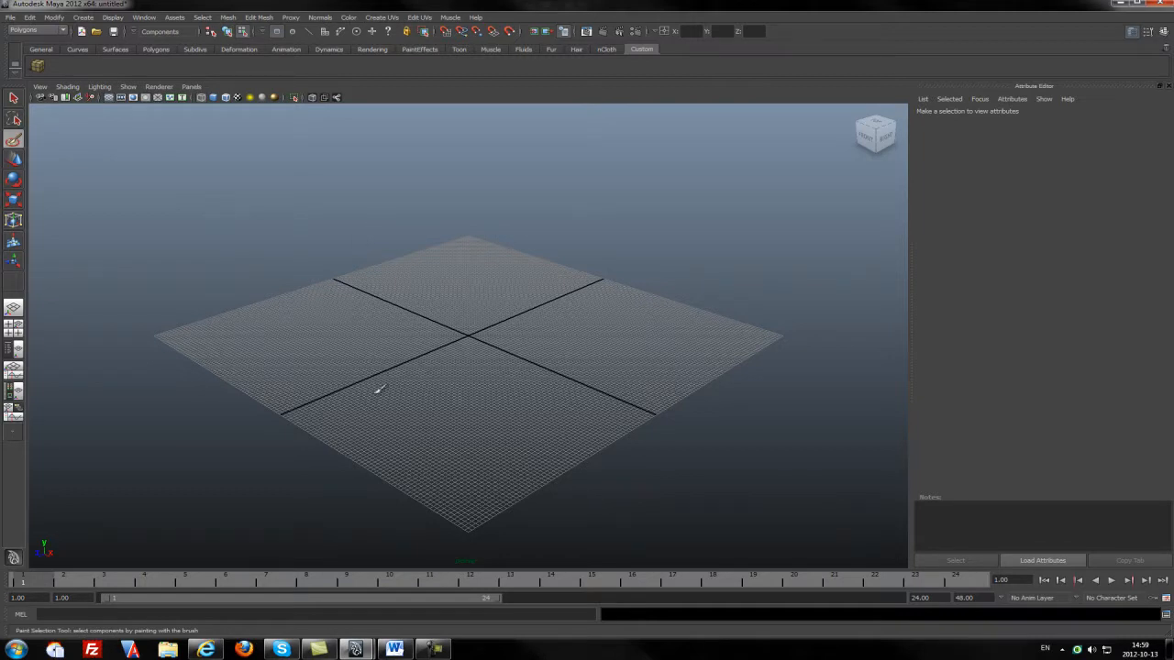
{"action": "mouse_move", "coordinate": [650, 437]}
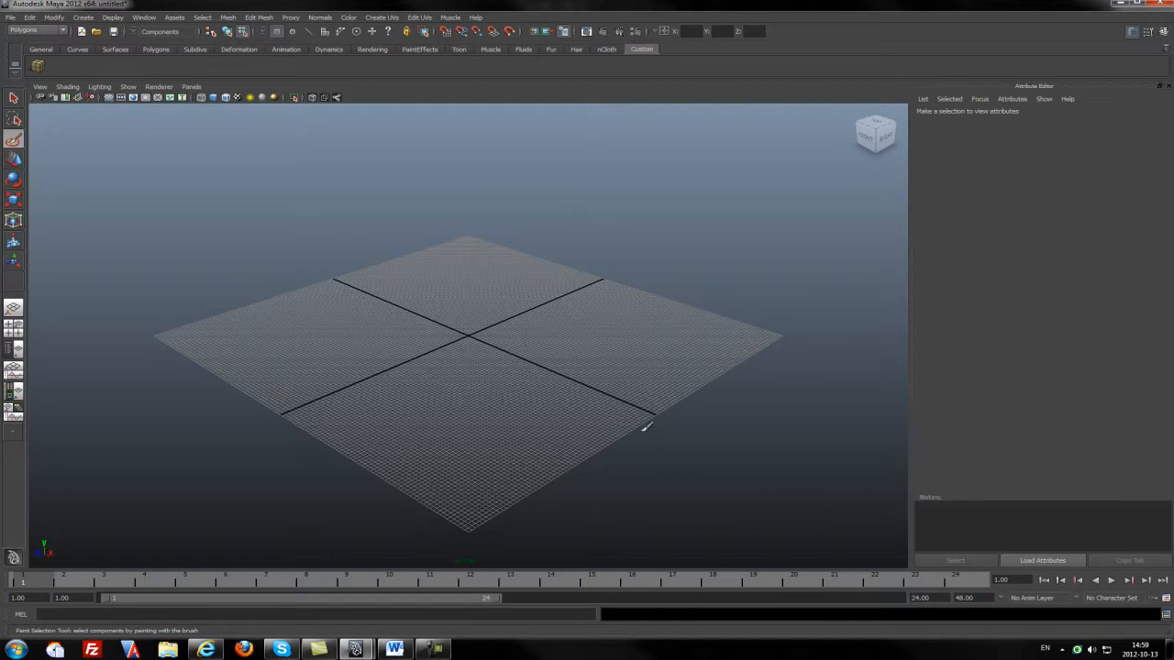
{"action": "mouse_move", "coordinate": [237, 258]}
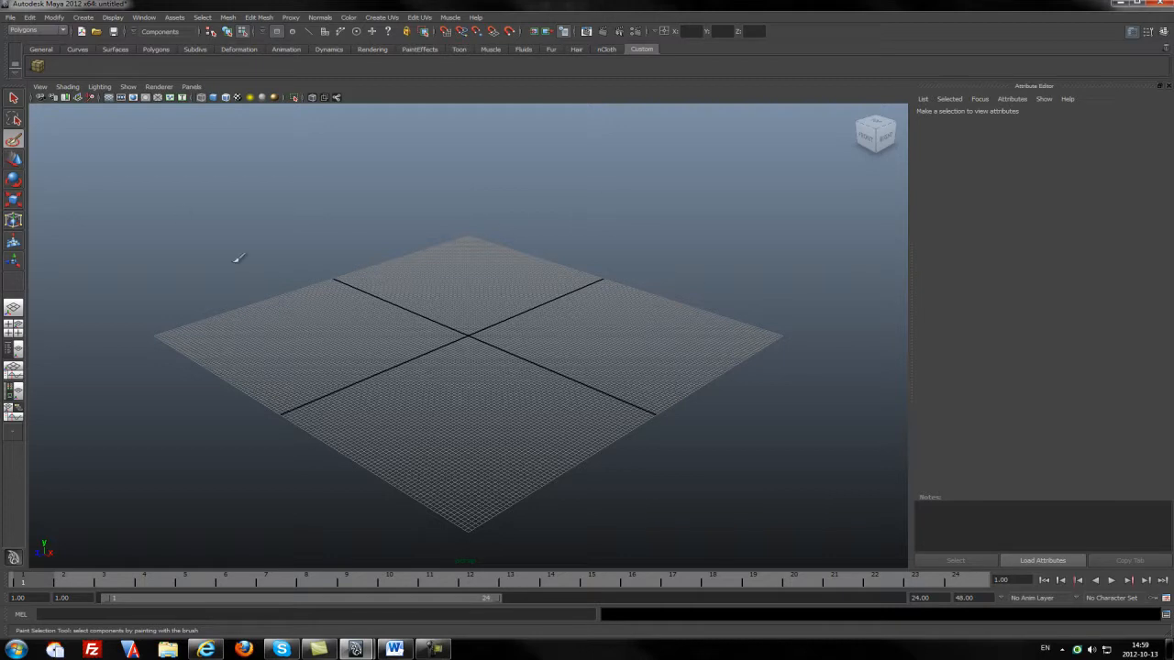
{"action": "mouse_move", "coordinate": [378, 248]}
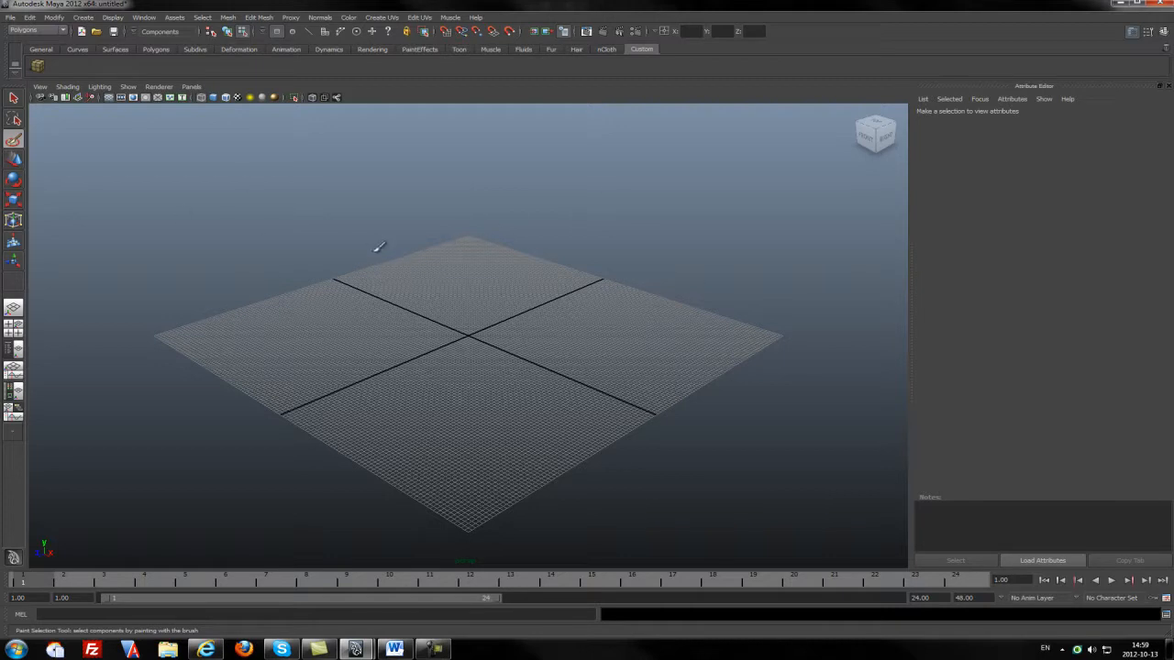
{"action": "mouse_move", "coordinate": [429, 278]}
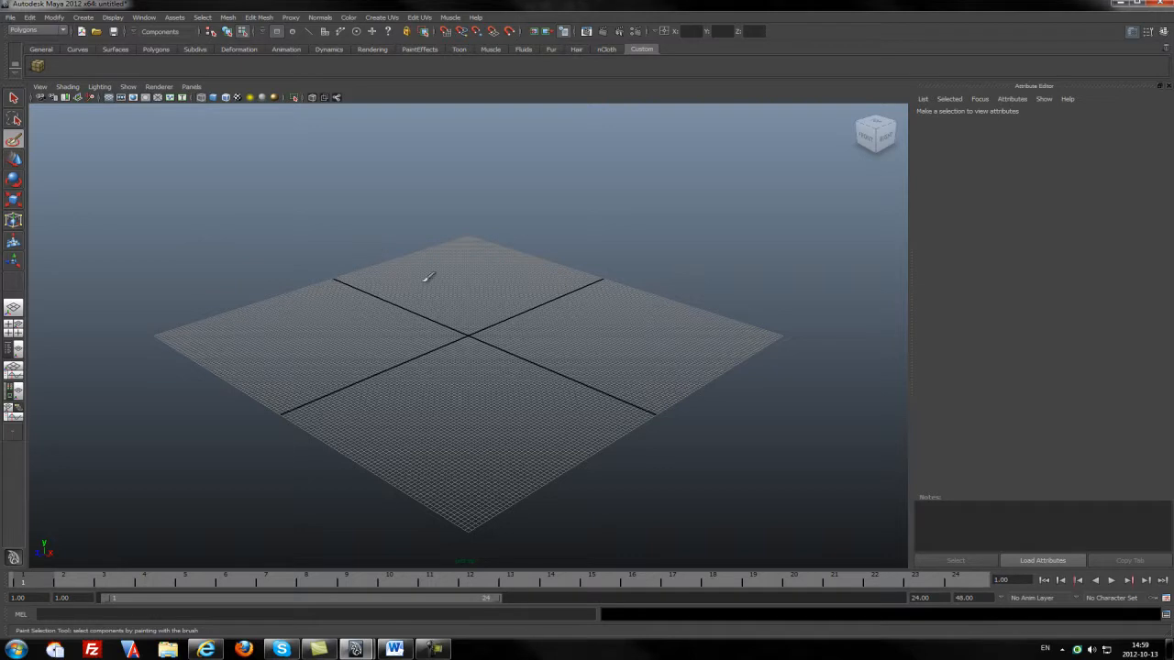
{"action": "mouse_move", "coordinate": [106, 165]}
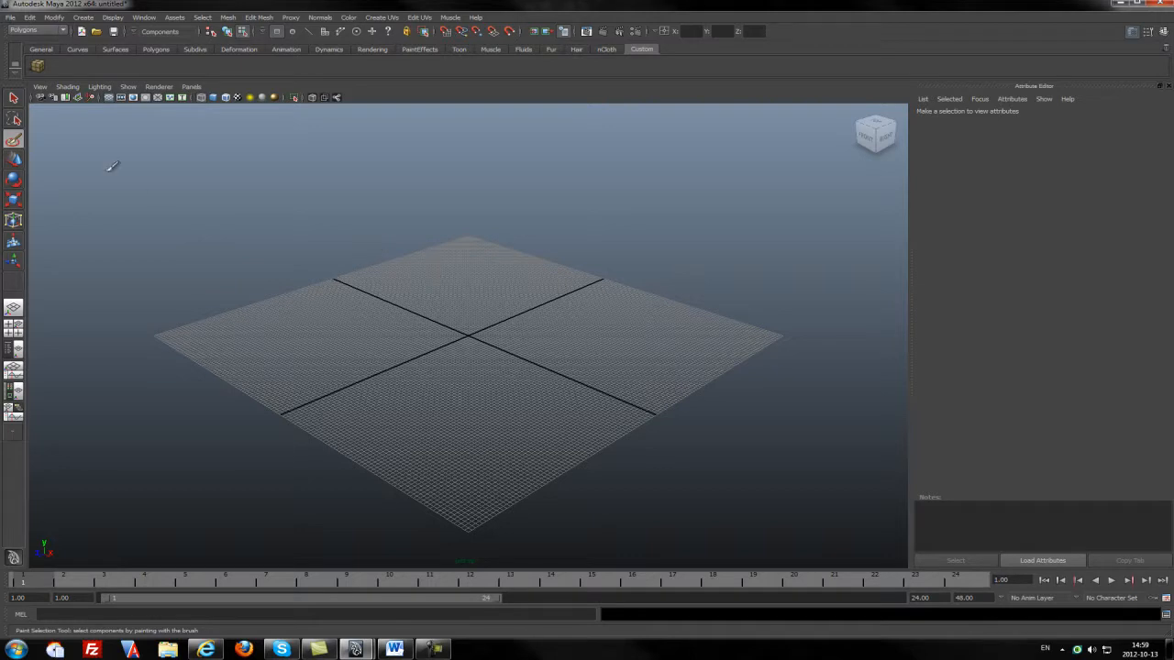
{"action": "mouse_move", "coordinate": [426, 315]}
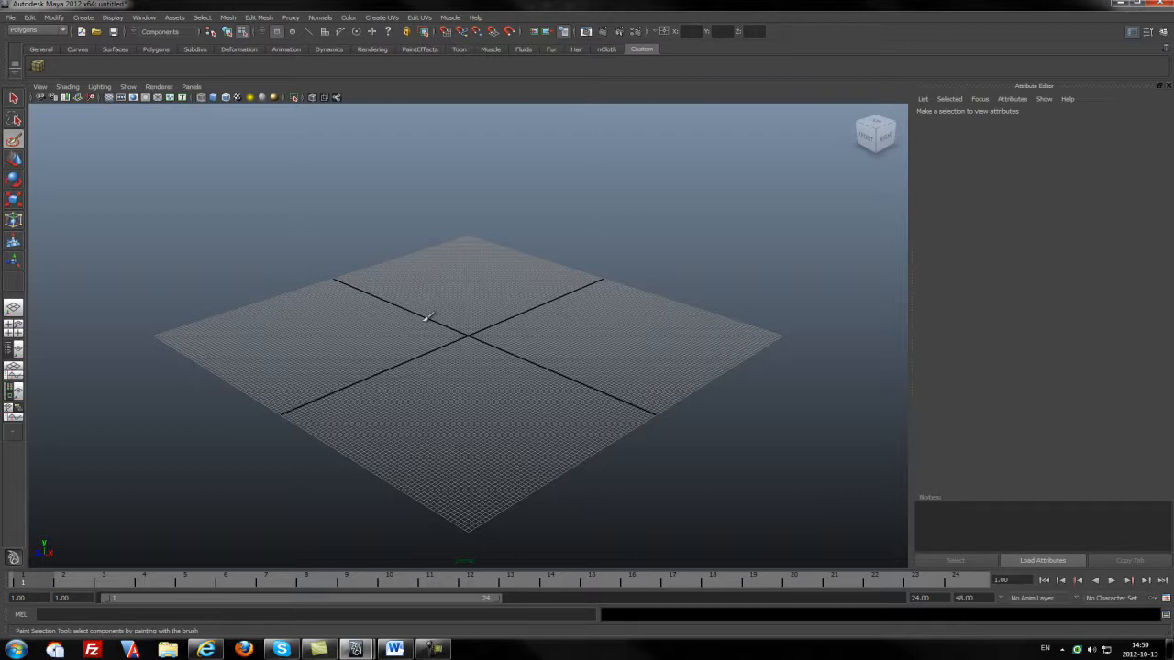
{"action": "mouse_move", "coordinate": [437, 316]}
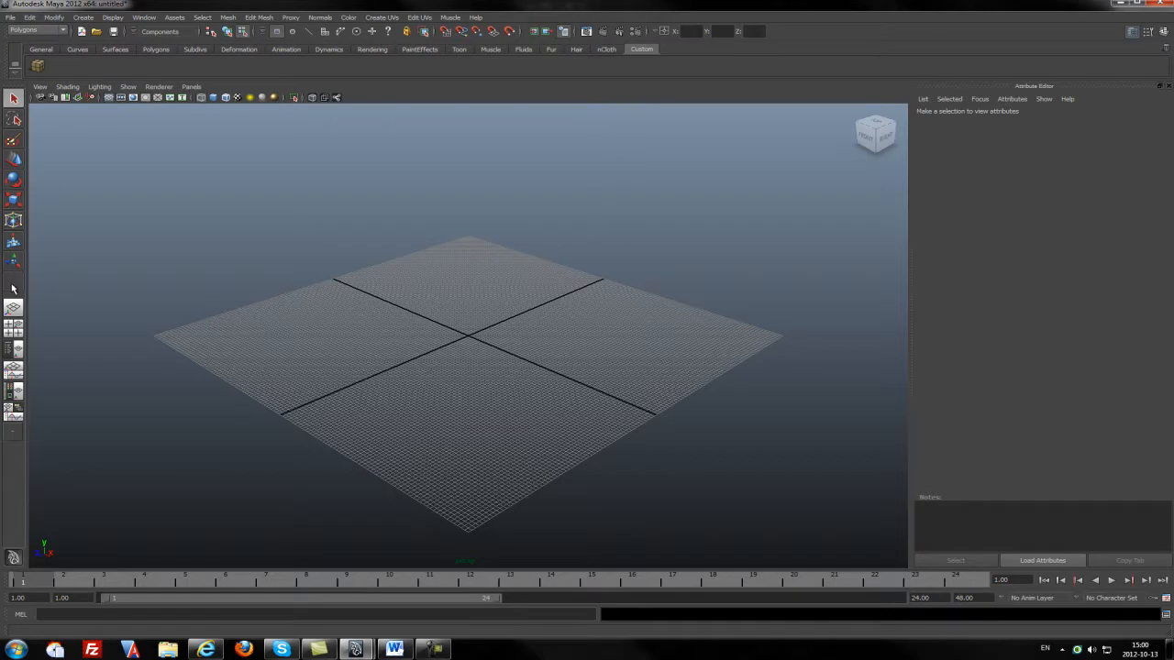
{"action": "mouse_move", "coordinate": [15, 279]}
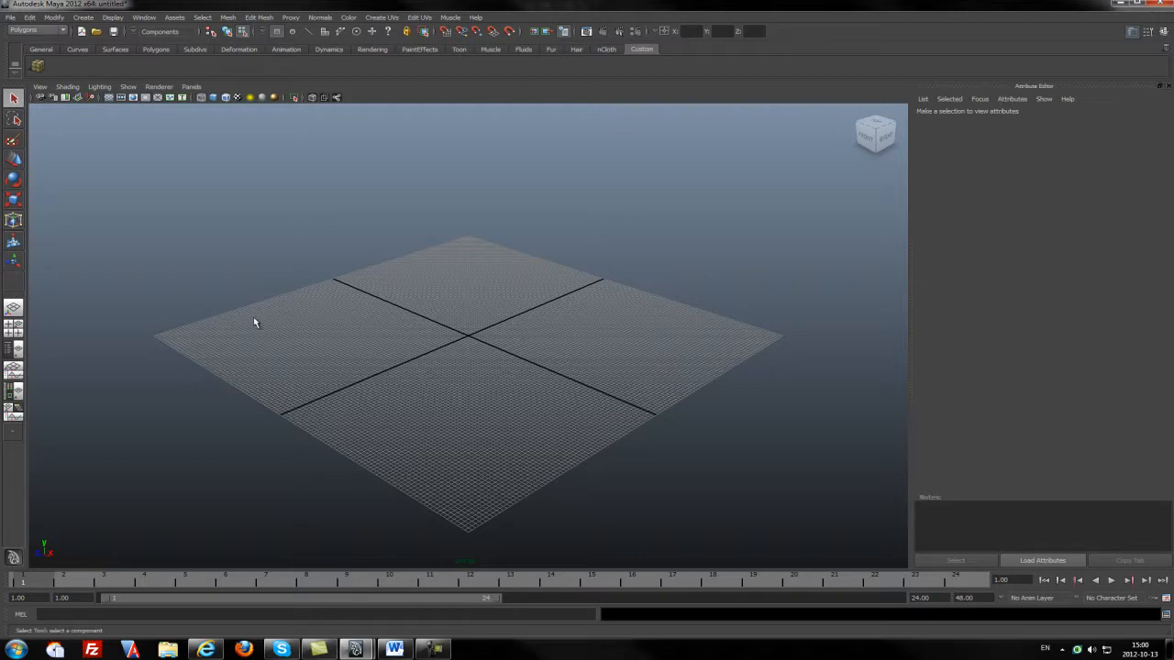
{"action": "mouse_move", "coordinate": [88, 280]}
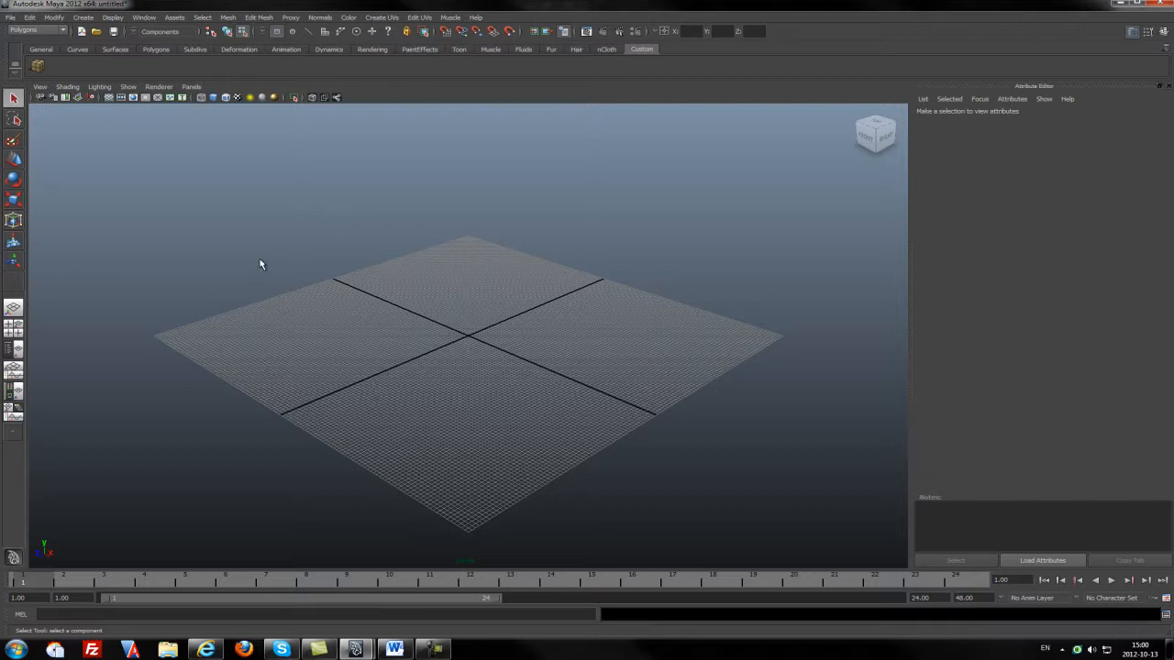
{"action": "mouse_move", "coordinate": [40, 66]}
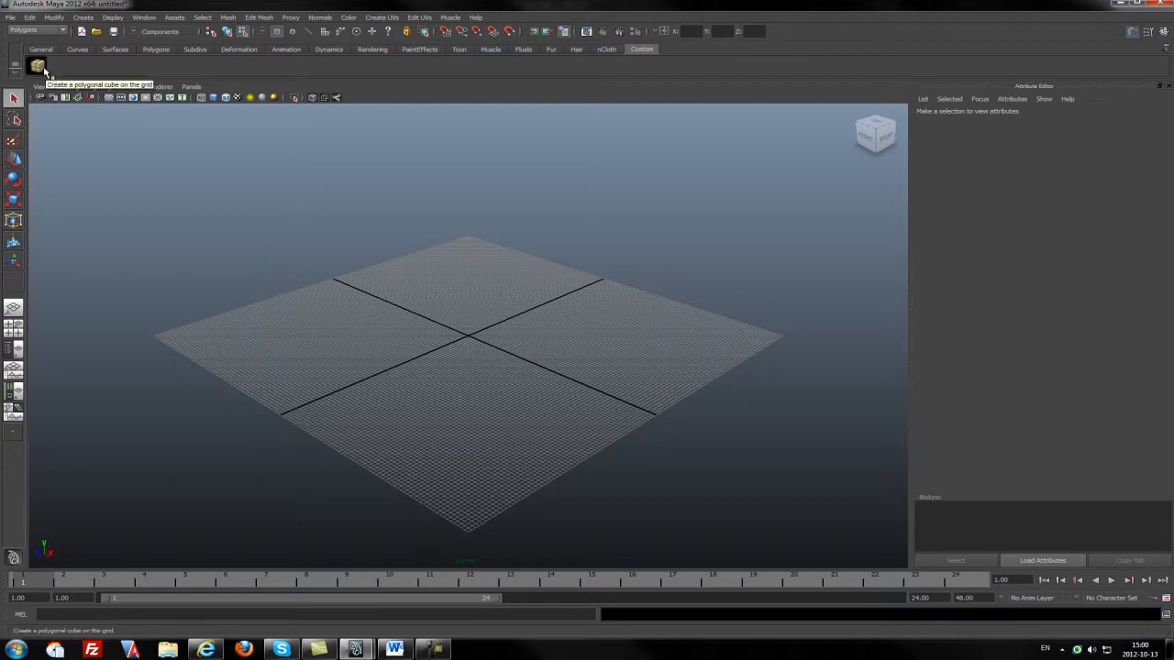
Step: Begin interactive Polygon Cube creation from the Polygons shelf
{"action": "left_click", "coordinate": [37, 66]}
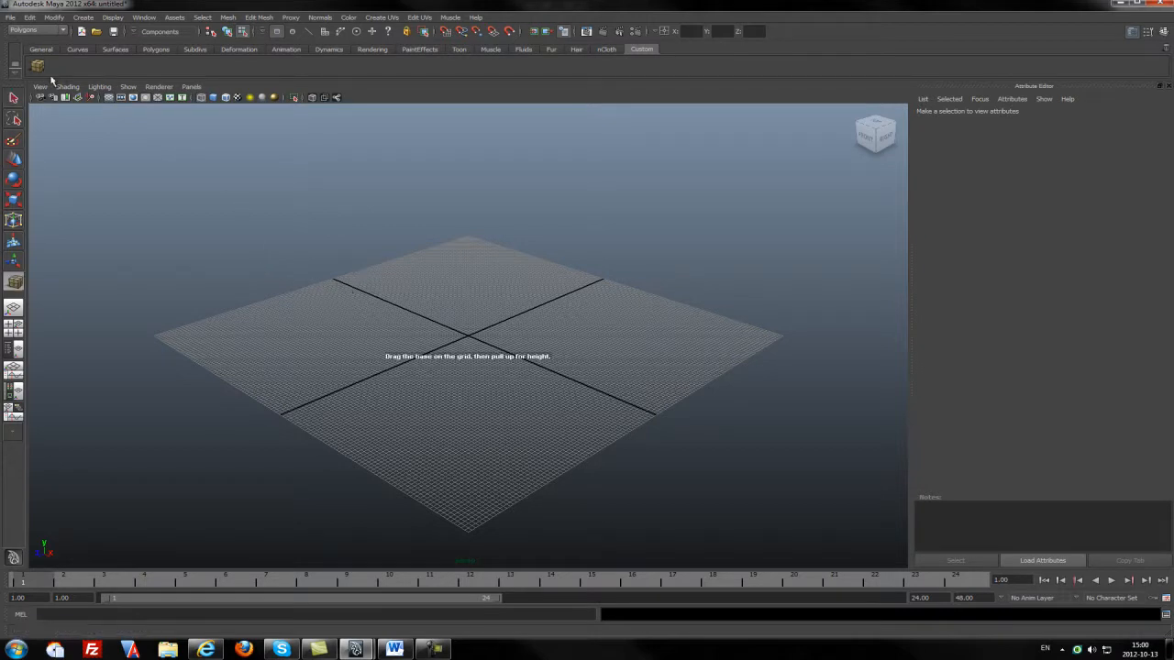
{"action": "left_click", "coordinate": [15, 282]}
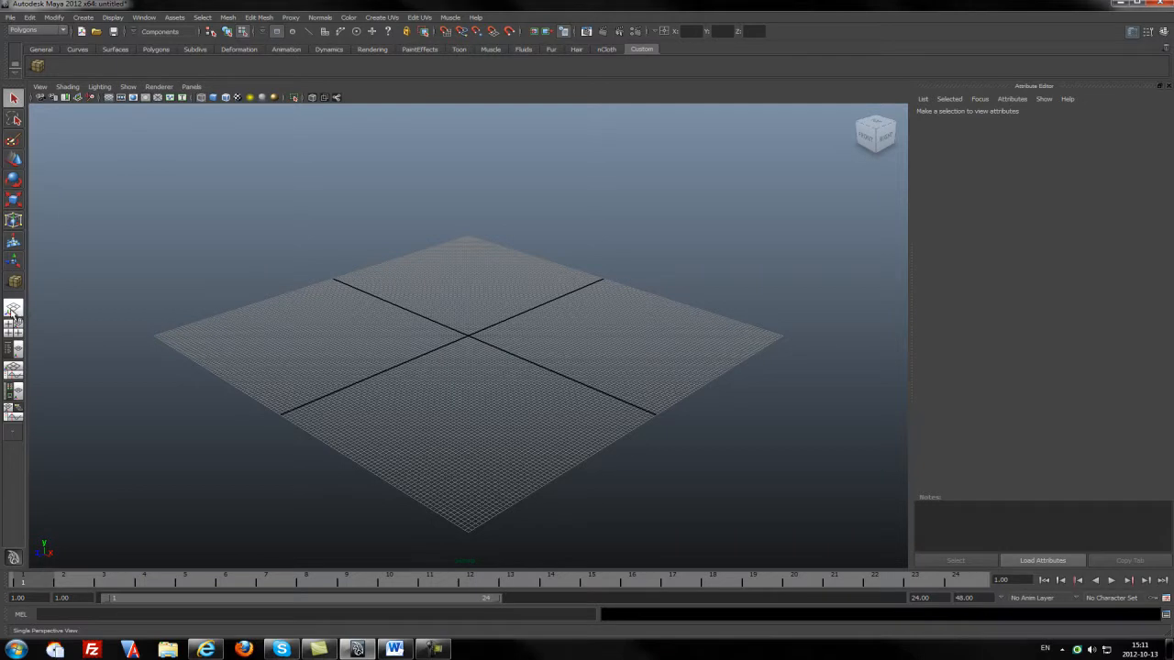
{"action": "mouse_move", "coordinate": [15, 310]}
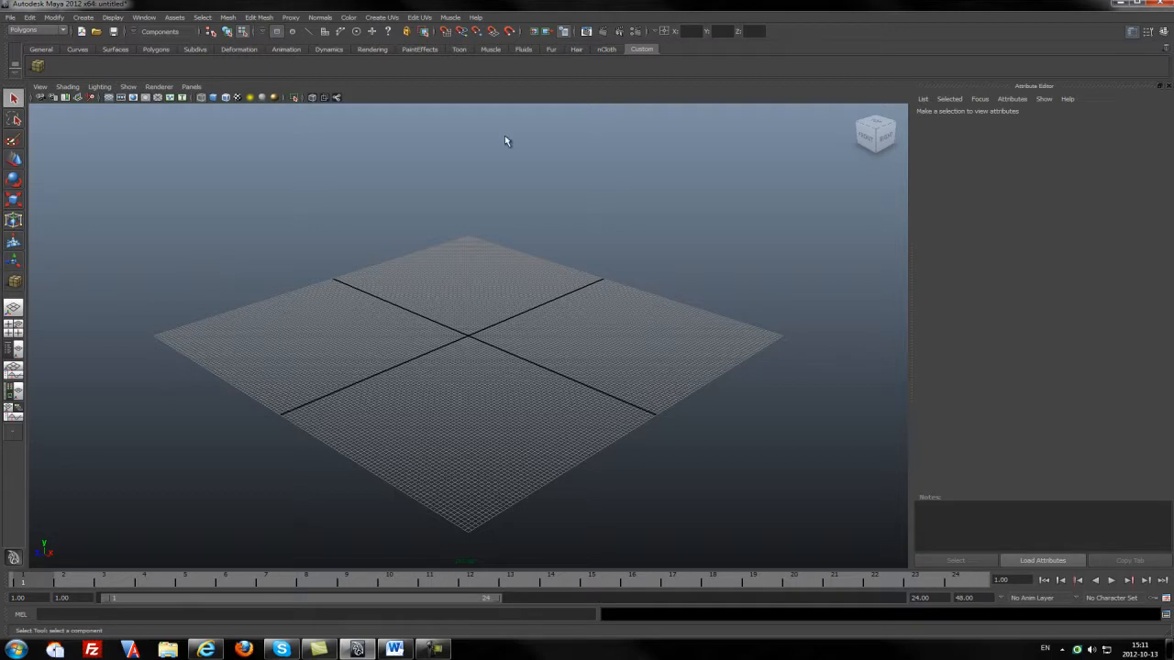
{"action": "mouse_move", "coordinate": [66, 334]}
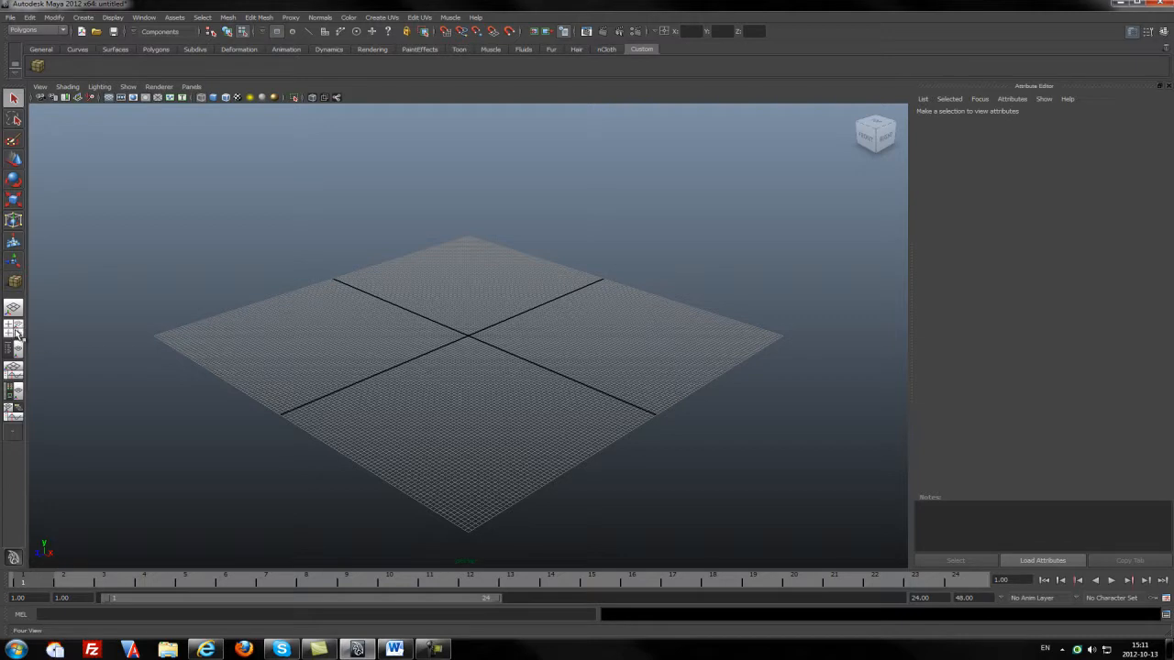
{"action": "mouse_move", "coordinate": [15, 334]}
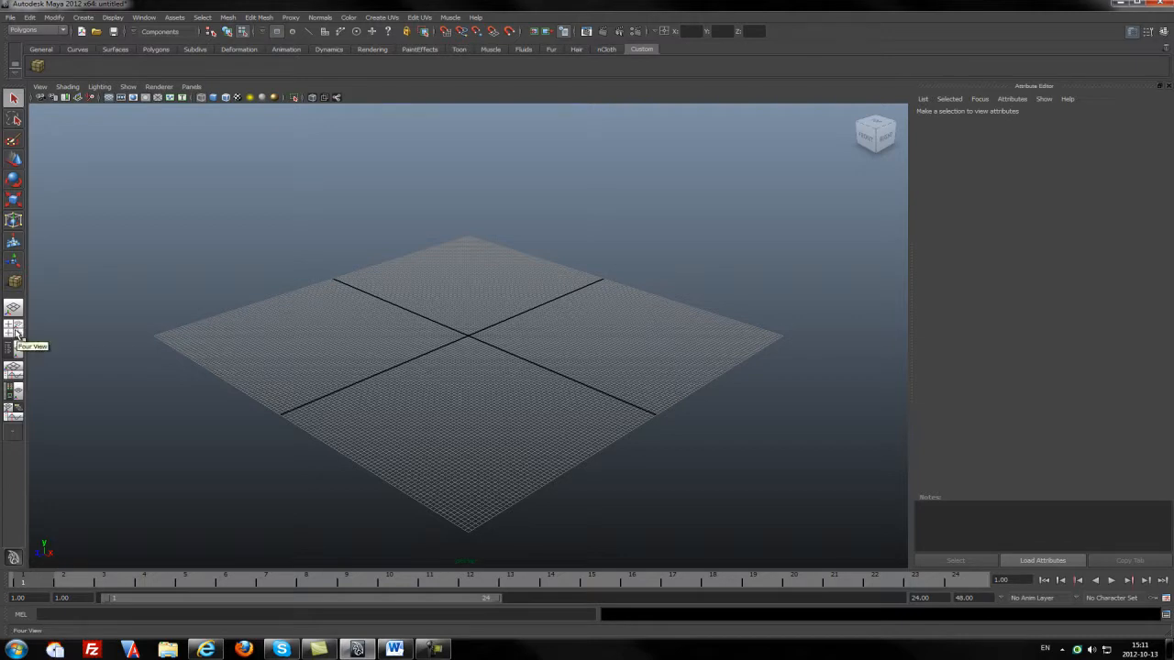
Step: Draw two cubes on the grid and rename the first to cube_first_one in the Outliner
{"action": "left_click", "coordinate": [15, 326]}
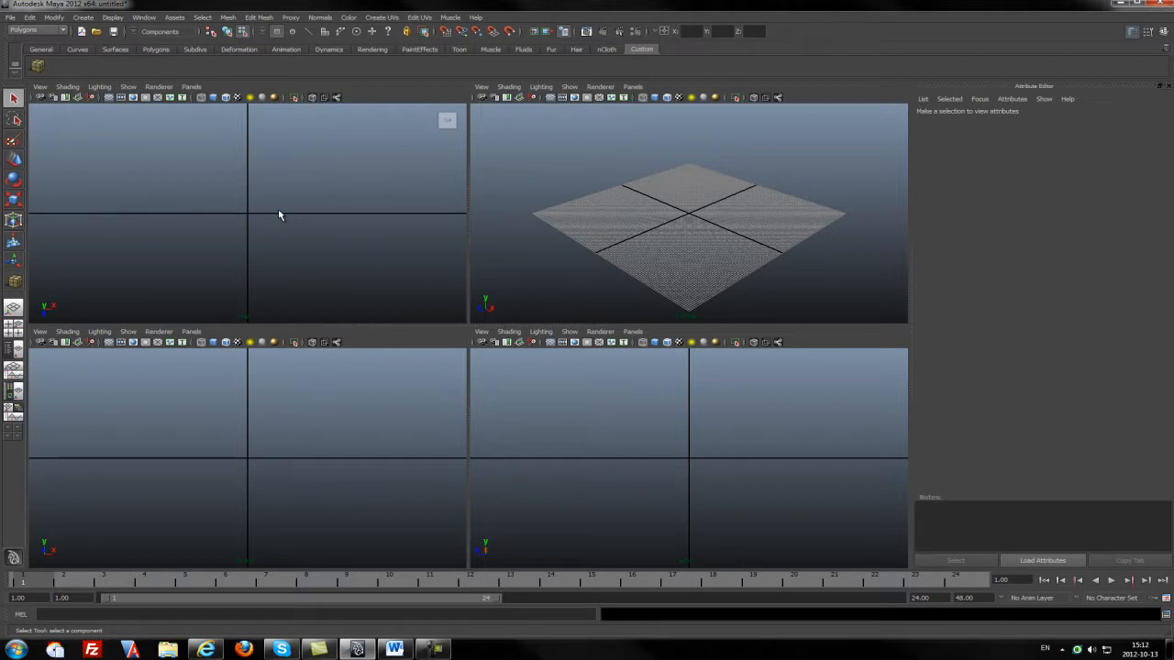
{"action": "mouse_move", "coordinate": [313, 189]}
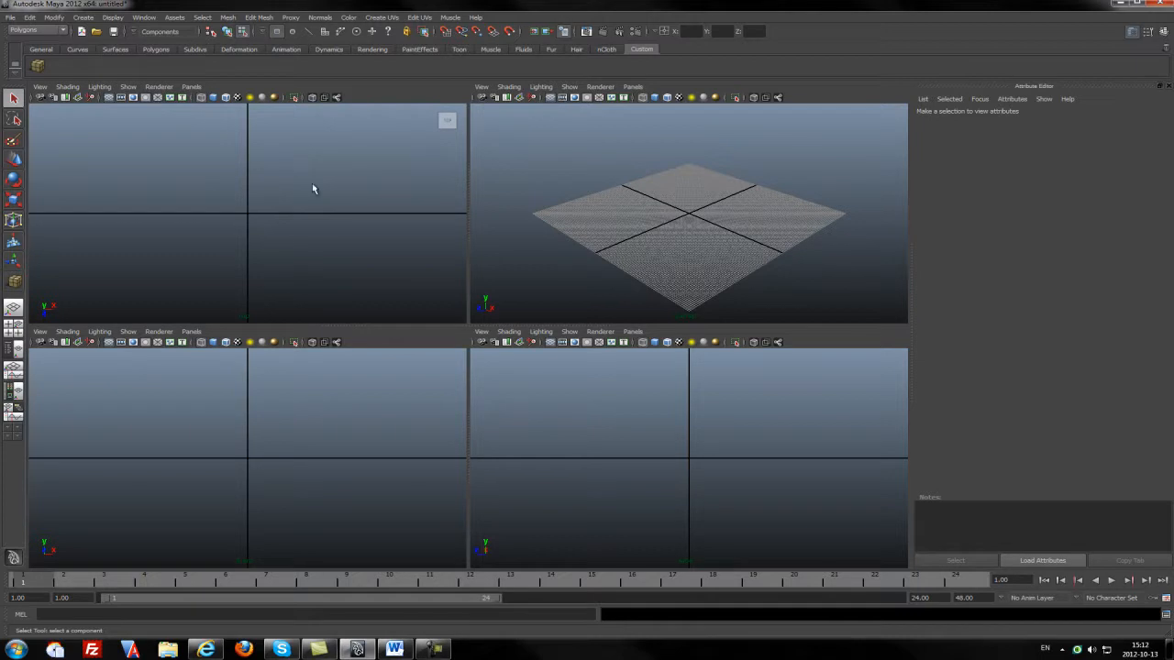
{"action": "mouse_move", "coordinate": [279, 455]}
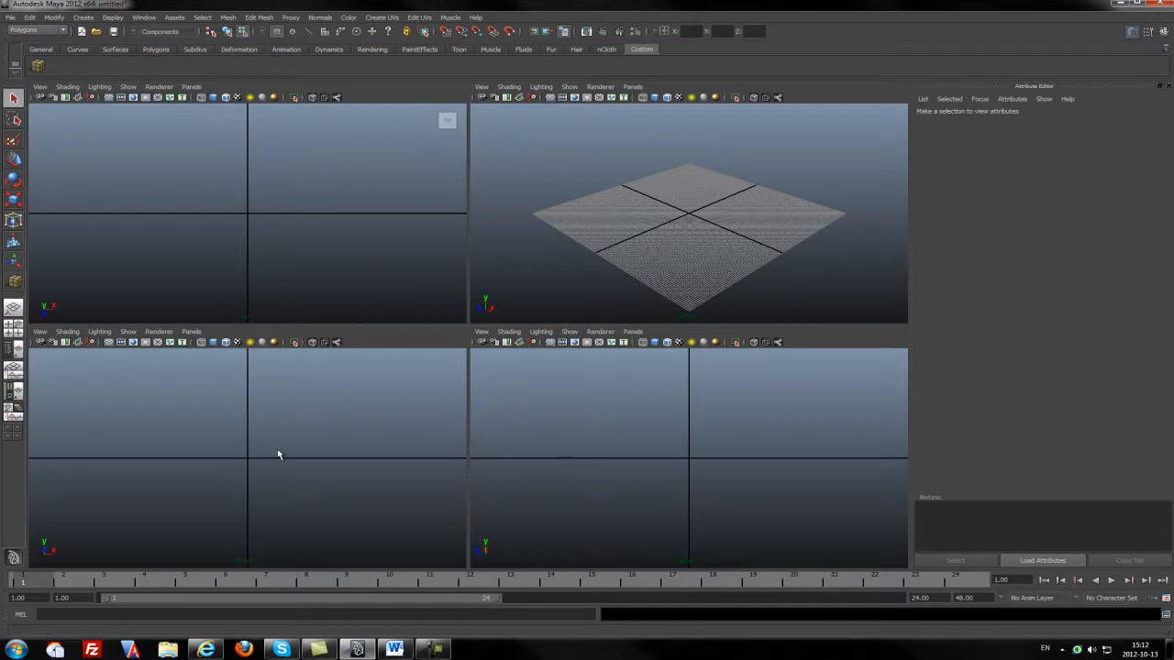
{"action": "mouse_move", "coordinate": [253, 485]}
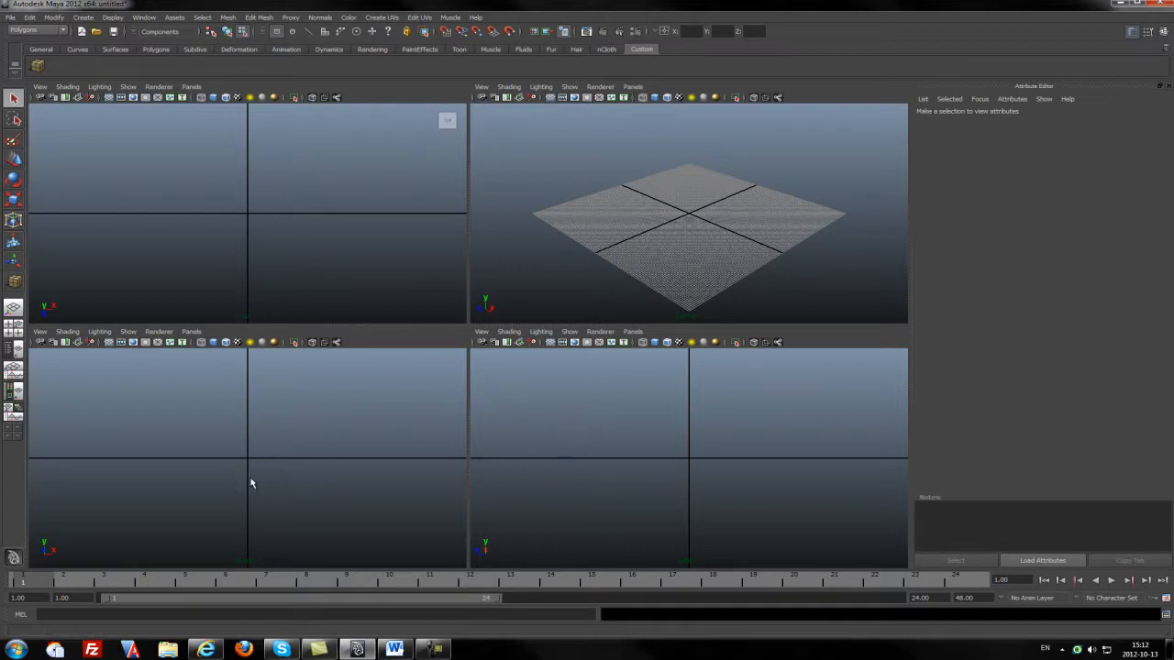
{"action": "mouse_move", "coordinate": [563, 488]}
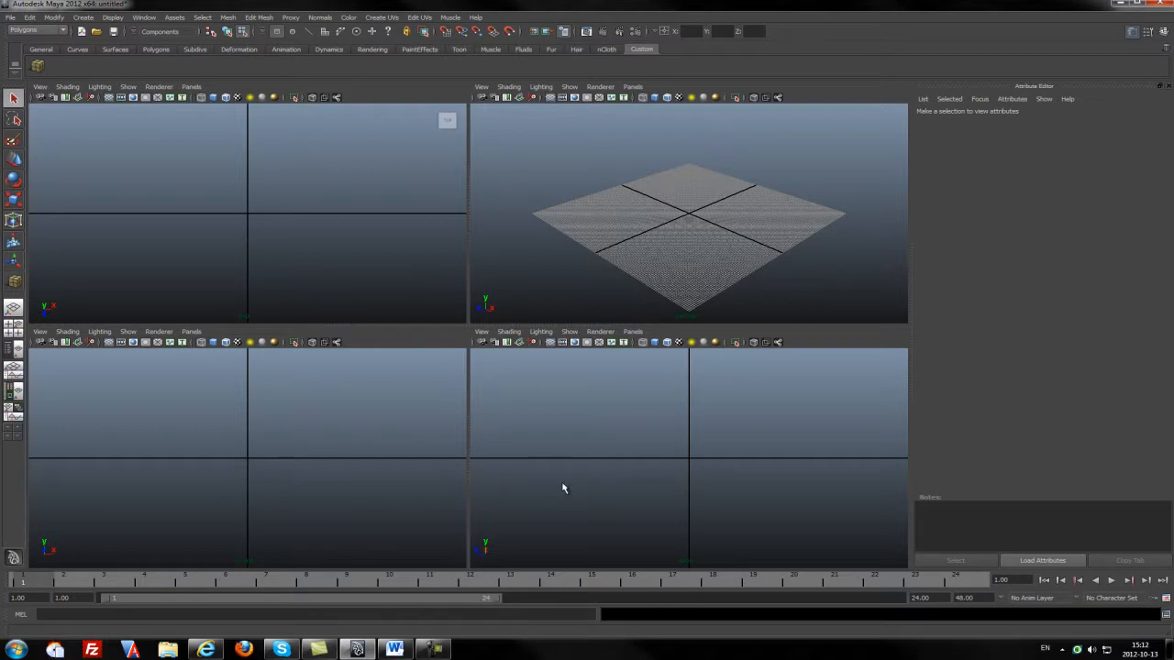
{"action": "mouse_move", "coordinate": [611, 488]}
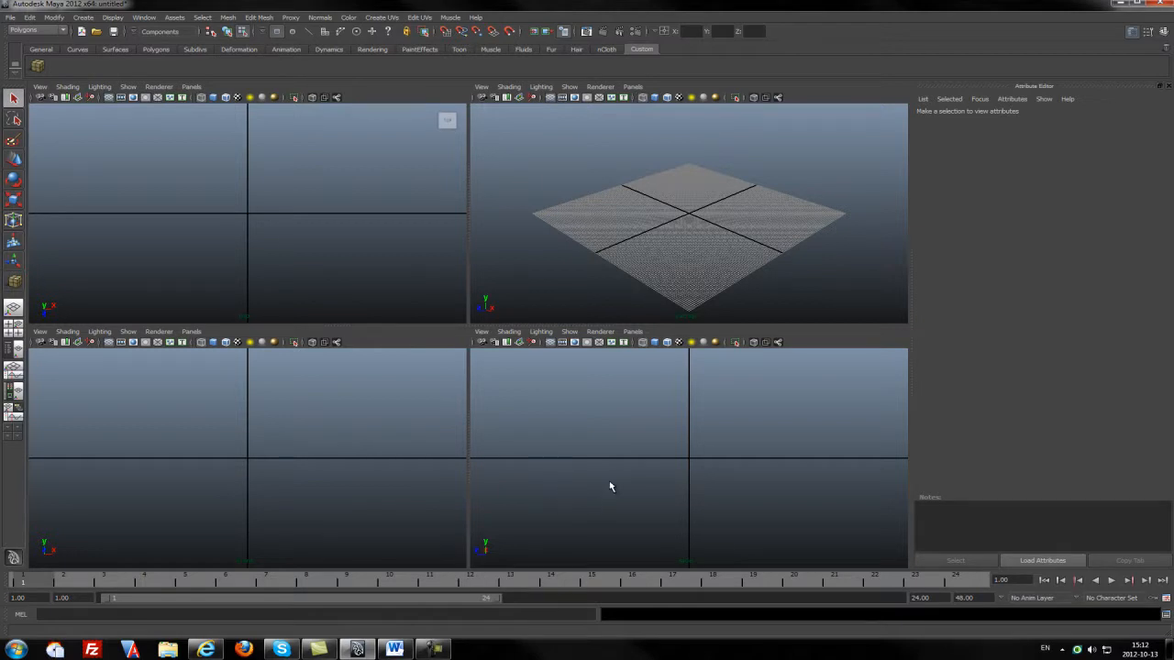
{"action": "mouse_move", "coordinate": [725, 196]}
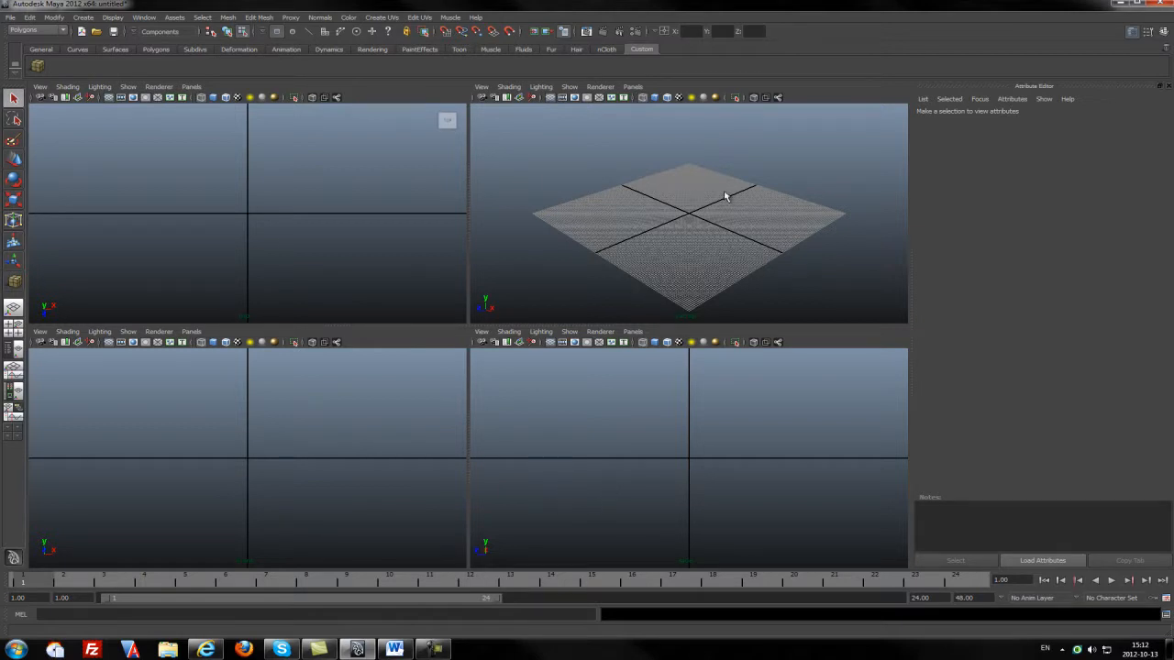
{"action": "mouse_move", "coordinate": [224, 290]}
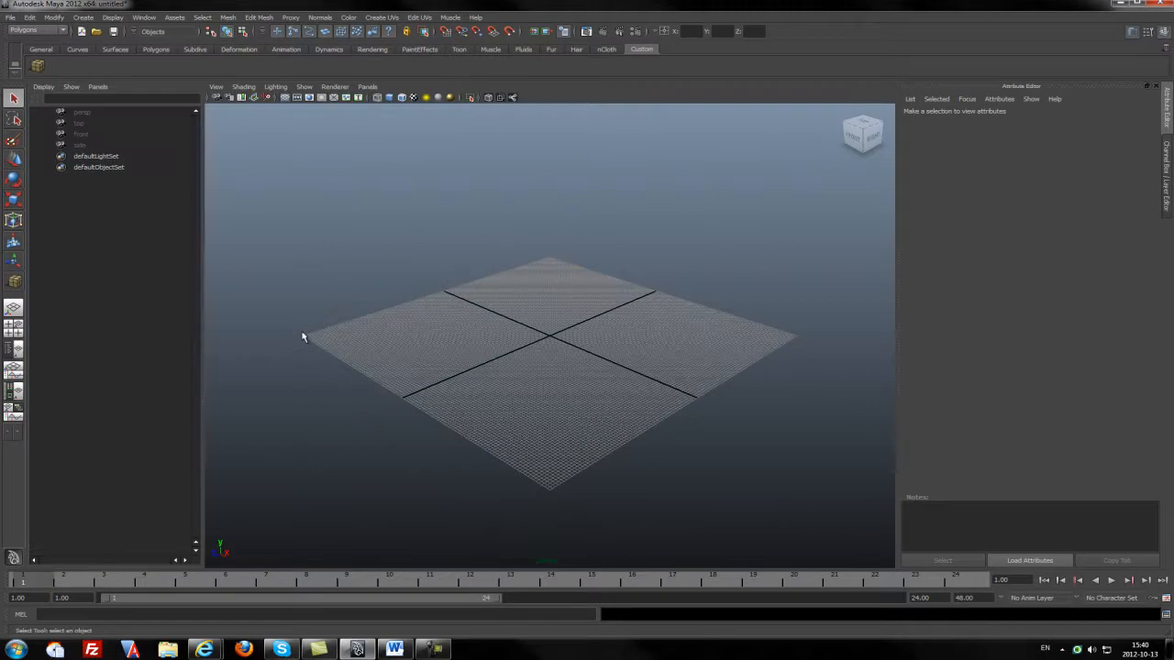
{"action": "mouse_move", "coordinate": [146, 251]}
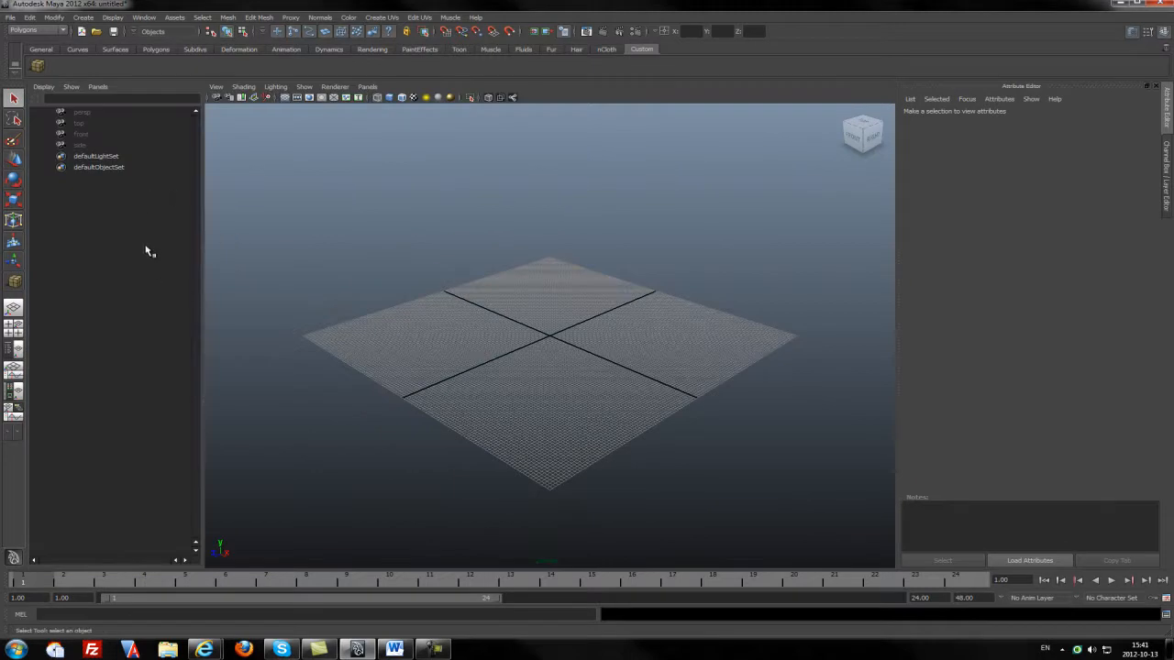
{"action": "mouse_move", "coordinate": [145, 195]}
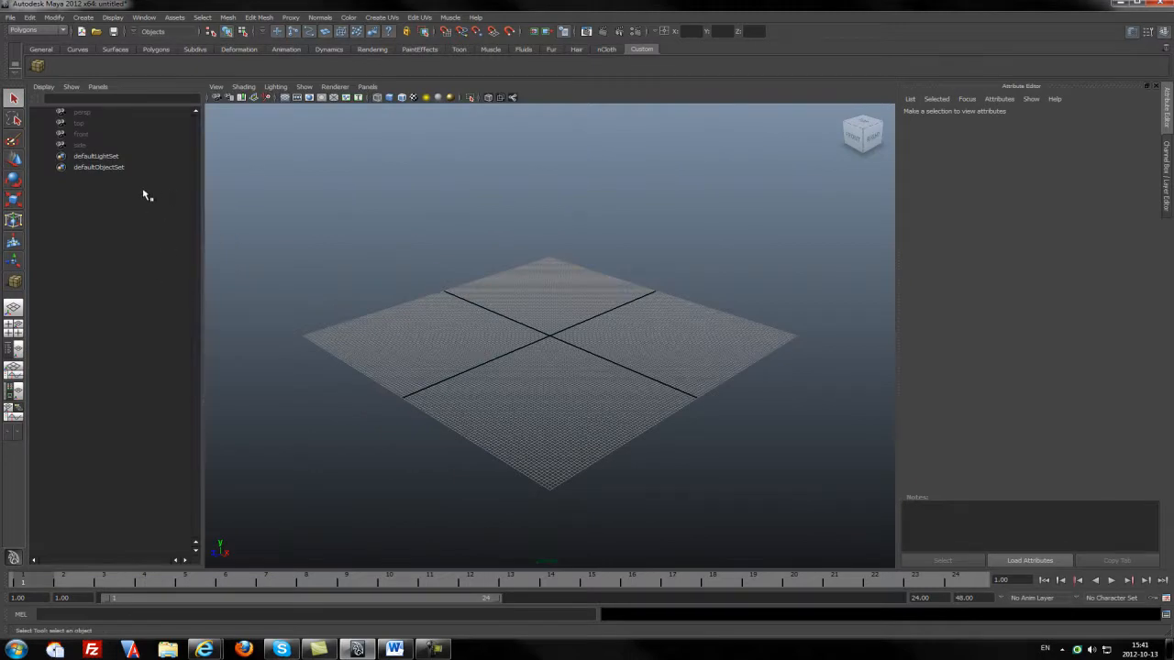
{"action": "mouse_move", "coordinate": [160, 164]}
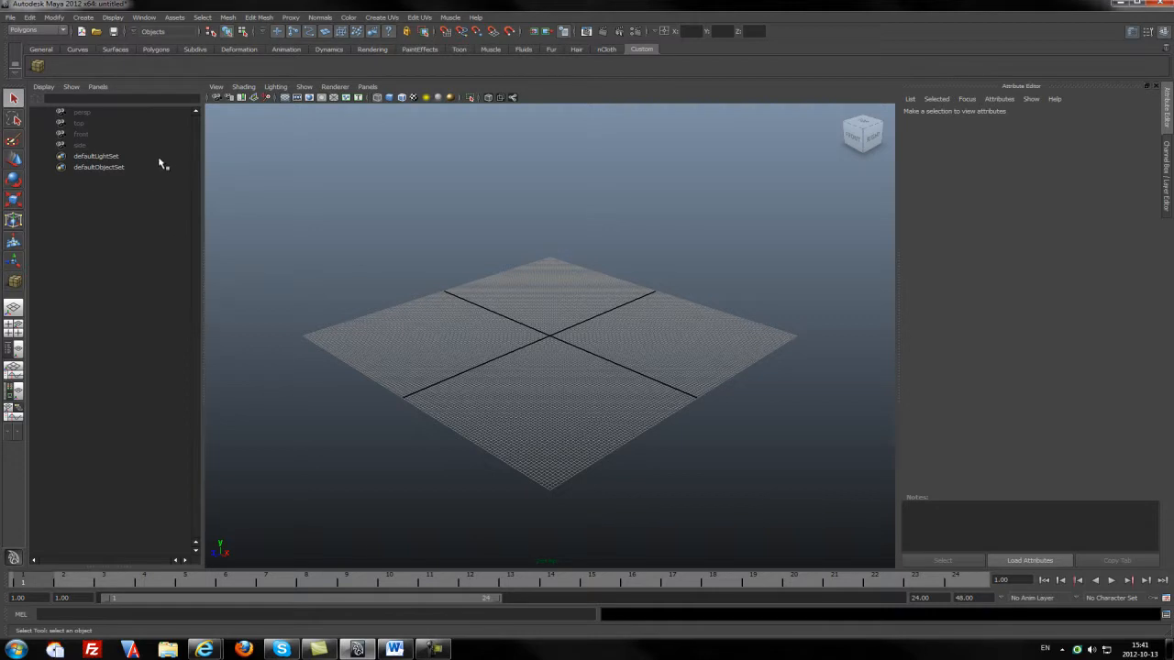
{"action": "mouse_move", "coordinate": [132, 161]}
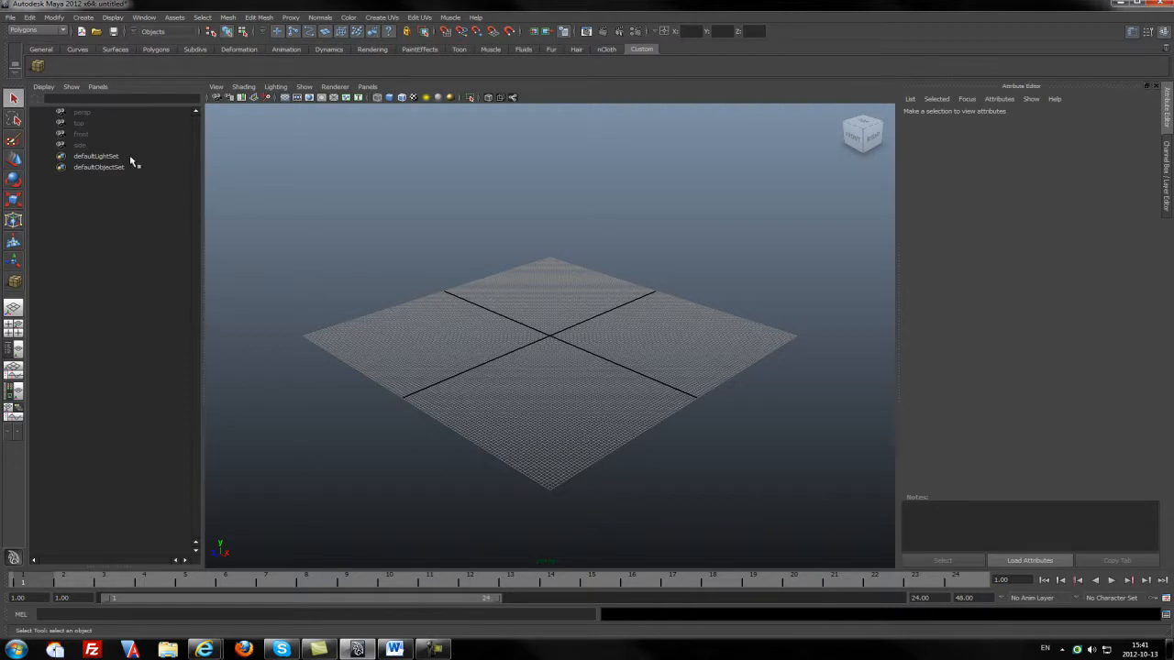
{"action": "mouse_move", "coordinate": [165, 167]}
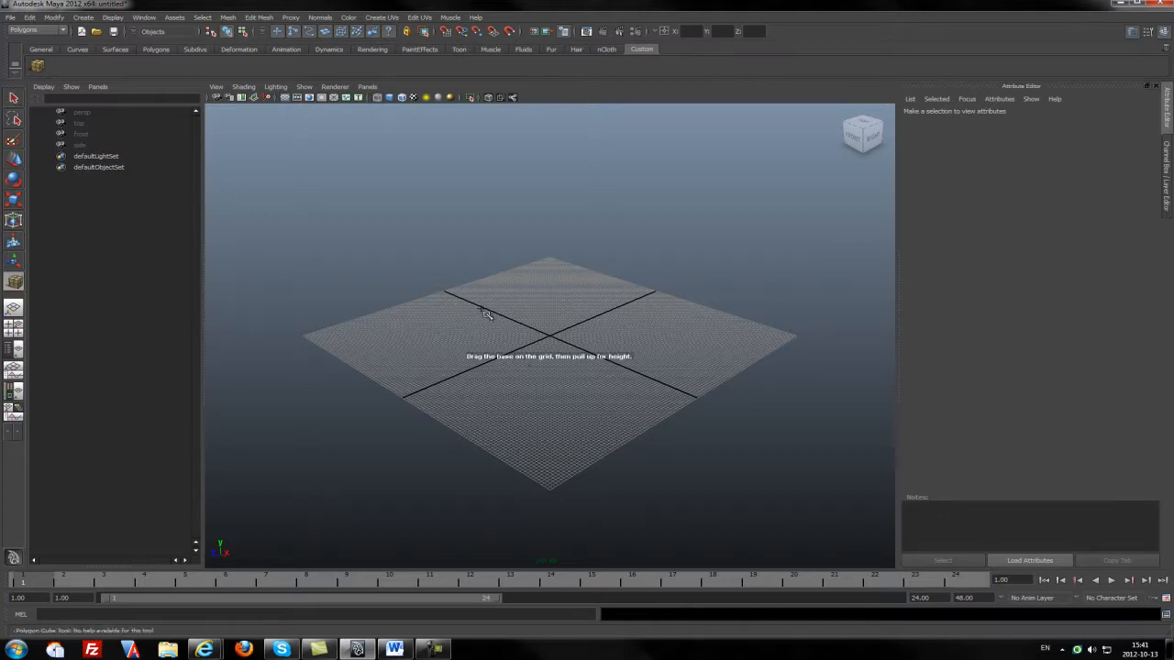
{"action": "left_click_drag", "start_coordinate": [486, 316], "coordinate": [572, 230]}
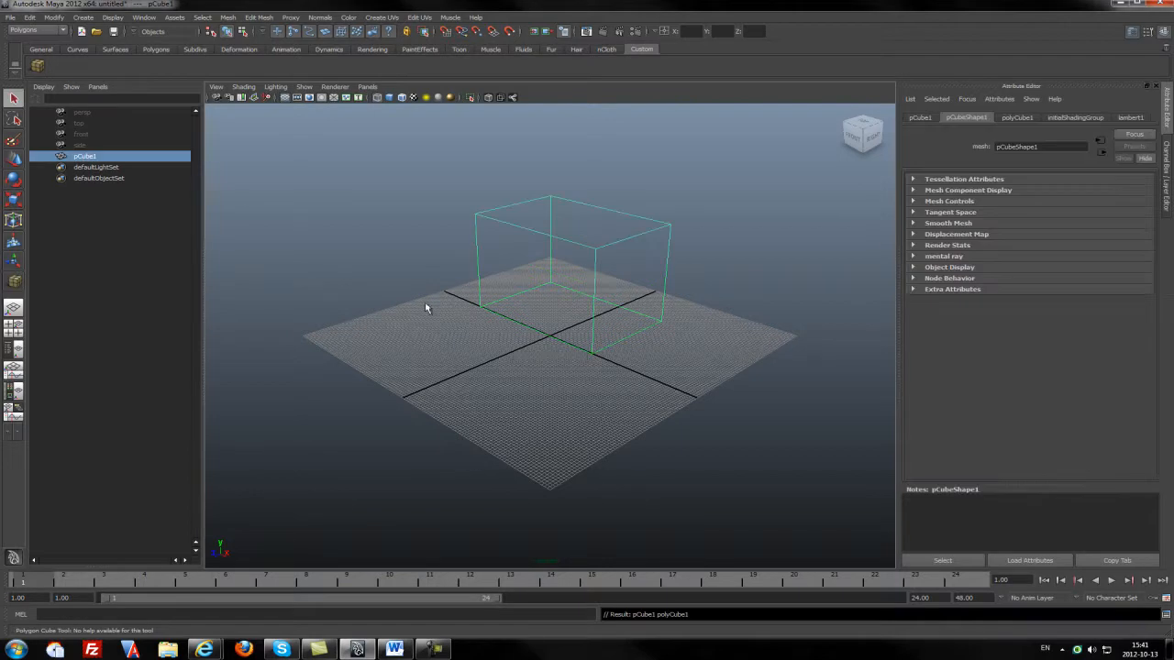
{"action": "mouse_move", "coordinate": [84, 163]}
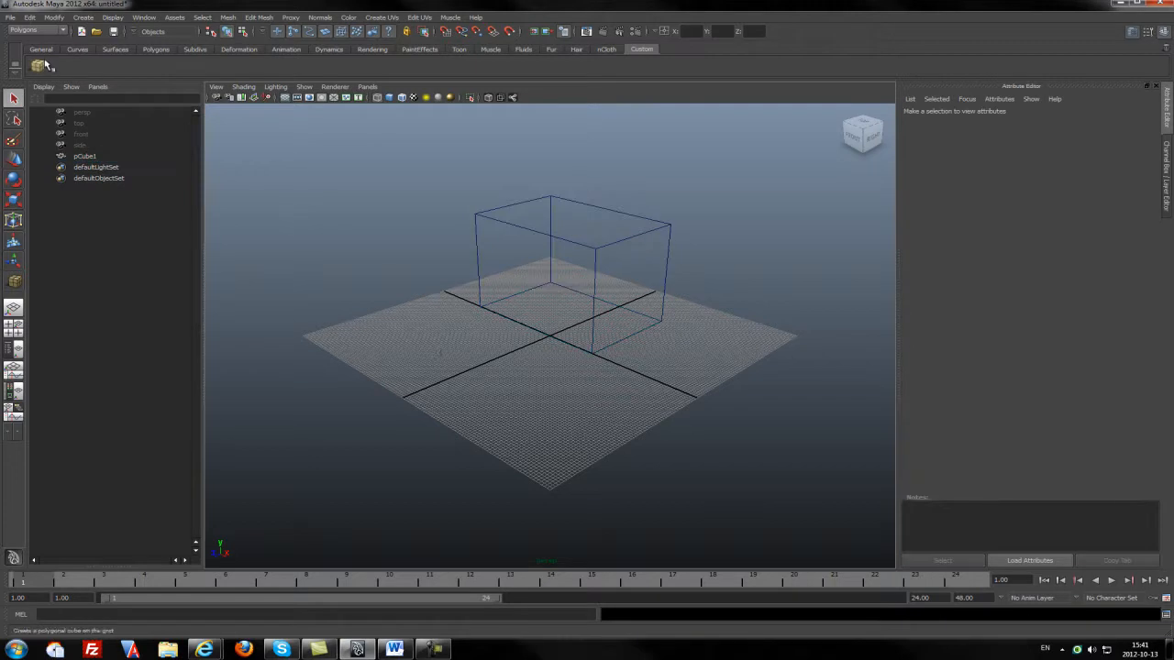
{"action": "left_click_drag", "start_coordinate": [422, 352], "coordinate": [499, 339]}
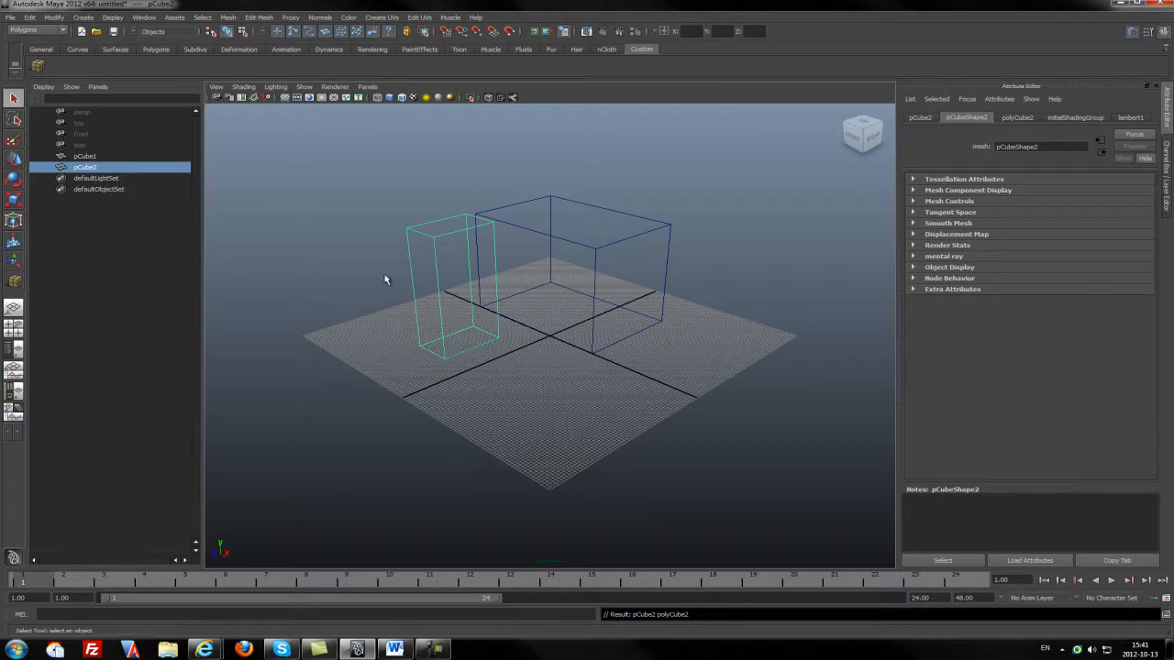
{"action": "mouse_move", "coordinate": [246, 194]}
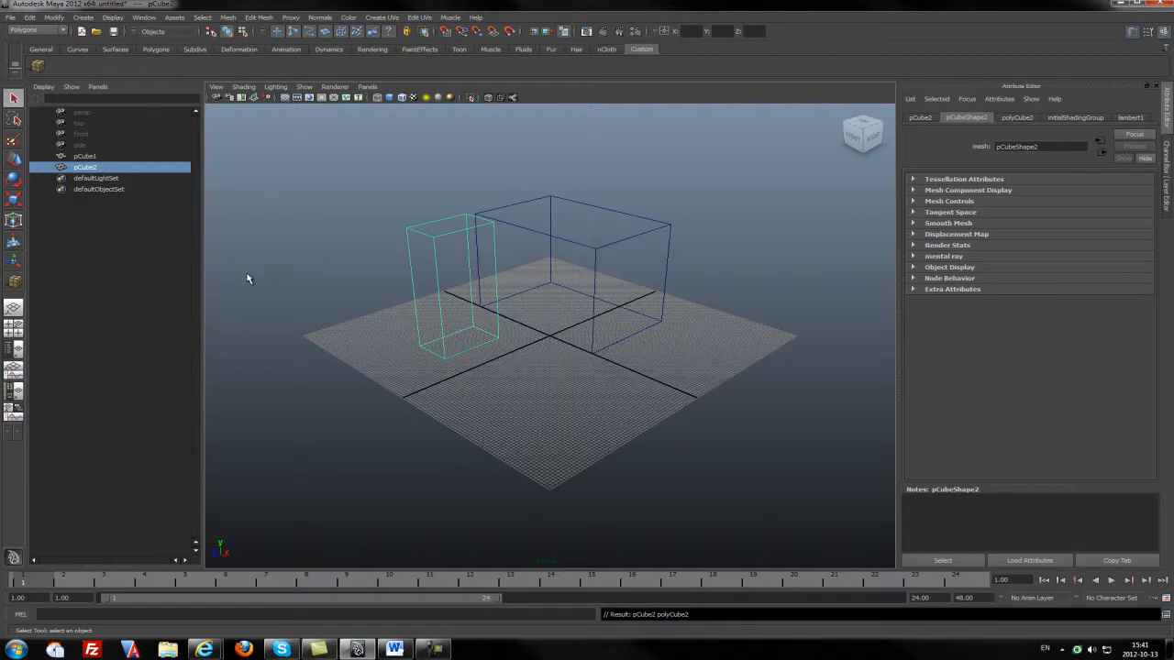
{"action": "mouse_move", "coordinate": [624, 264]}
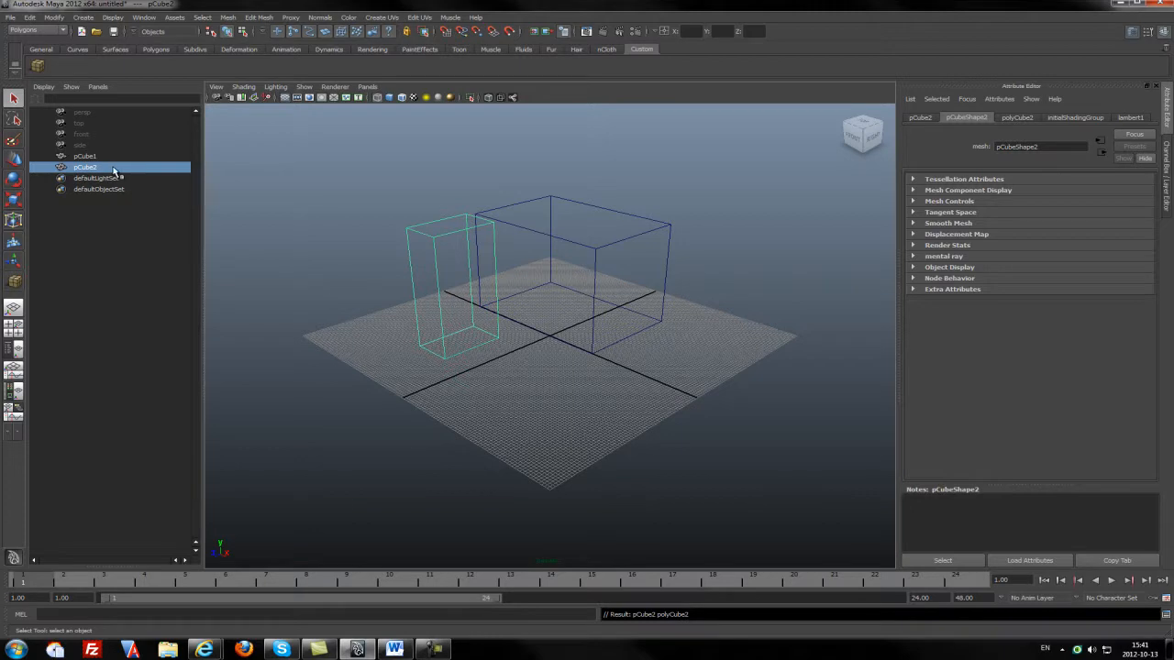
{"action": "mouse_move", "coordinate": [82, 169]}
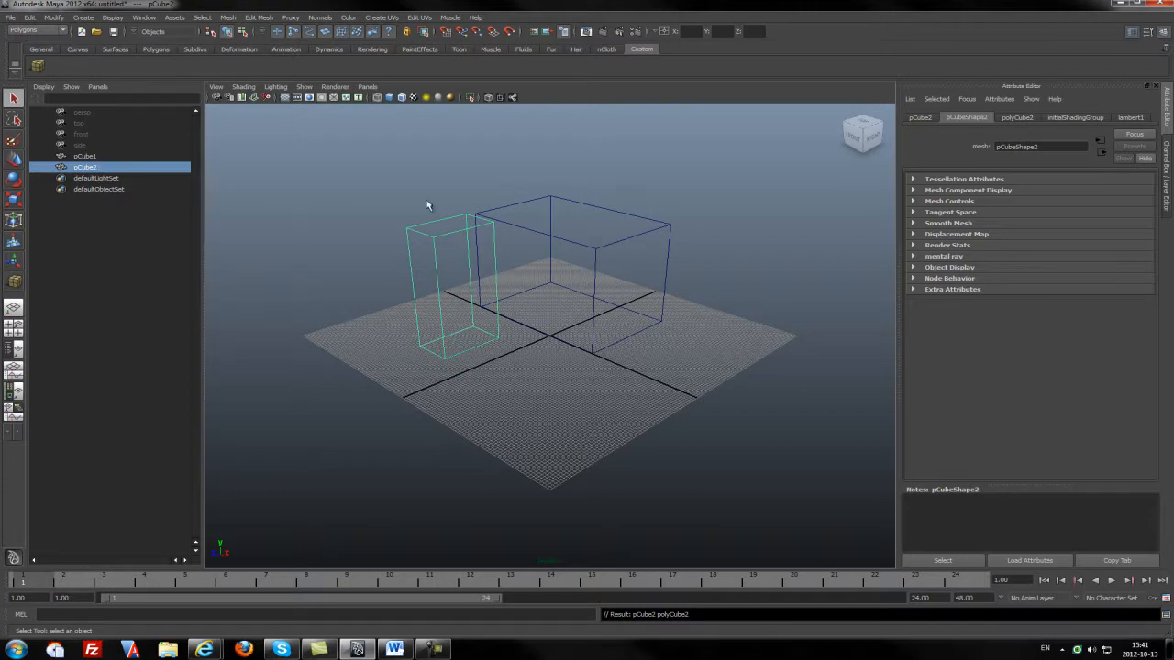
{"action": "mouse_move", "coordinate": [441, 304]}
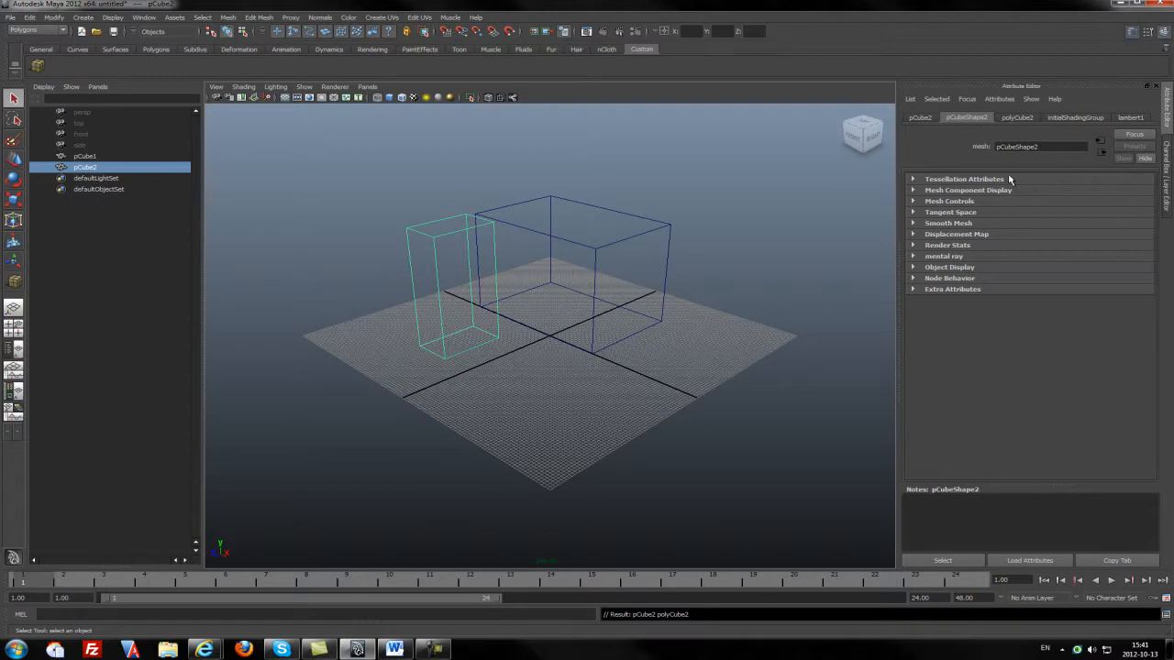
{"action": "mouse_move", "coordinate": [954, 184]}
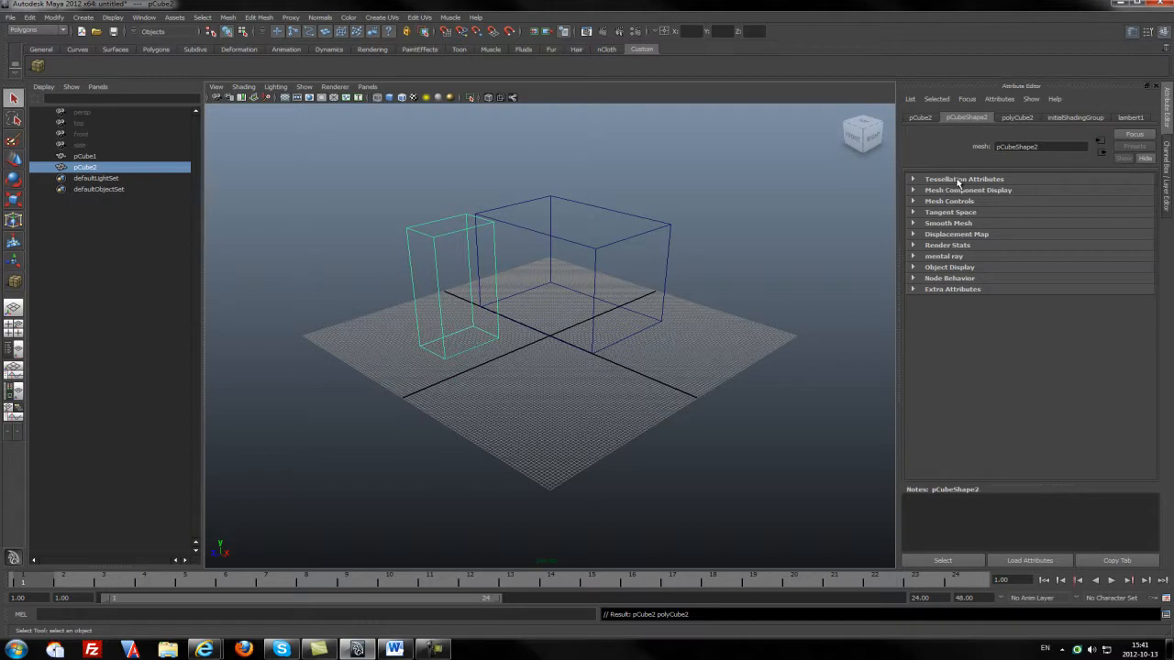
{"action": "mouse_move", "coordinate": [970, 290]}
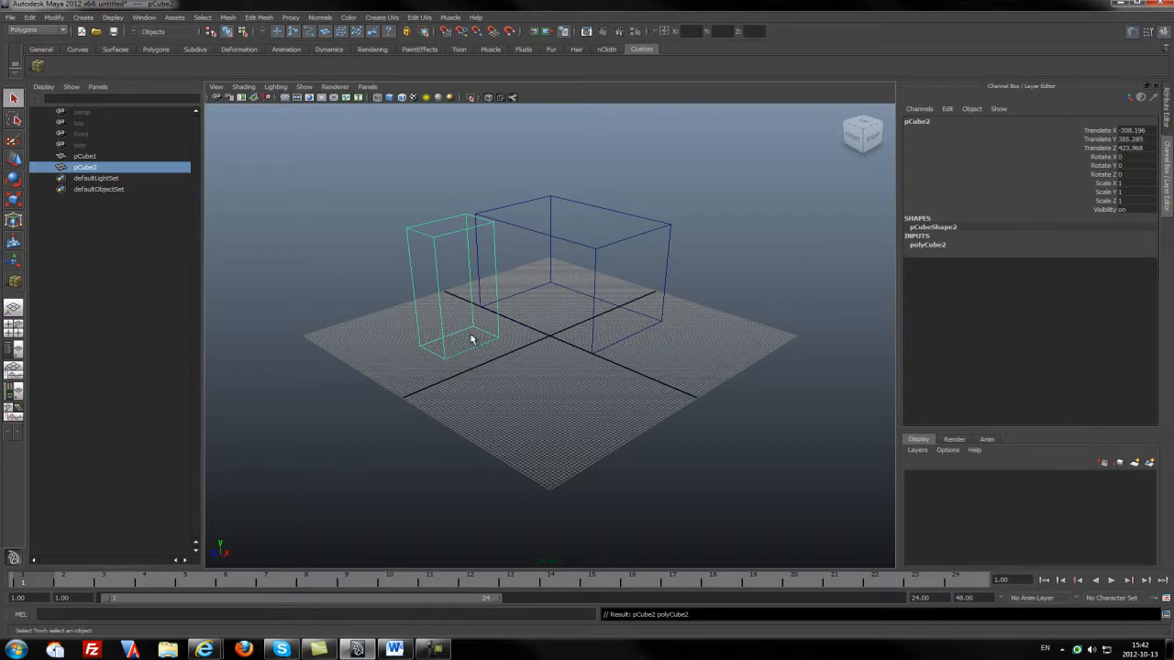
{"action": "mouse_move", "coordinate": [429, 396]}
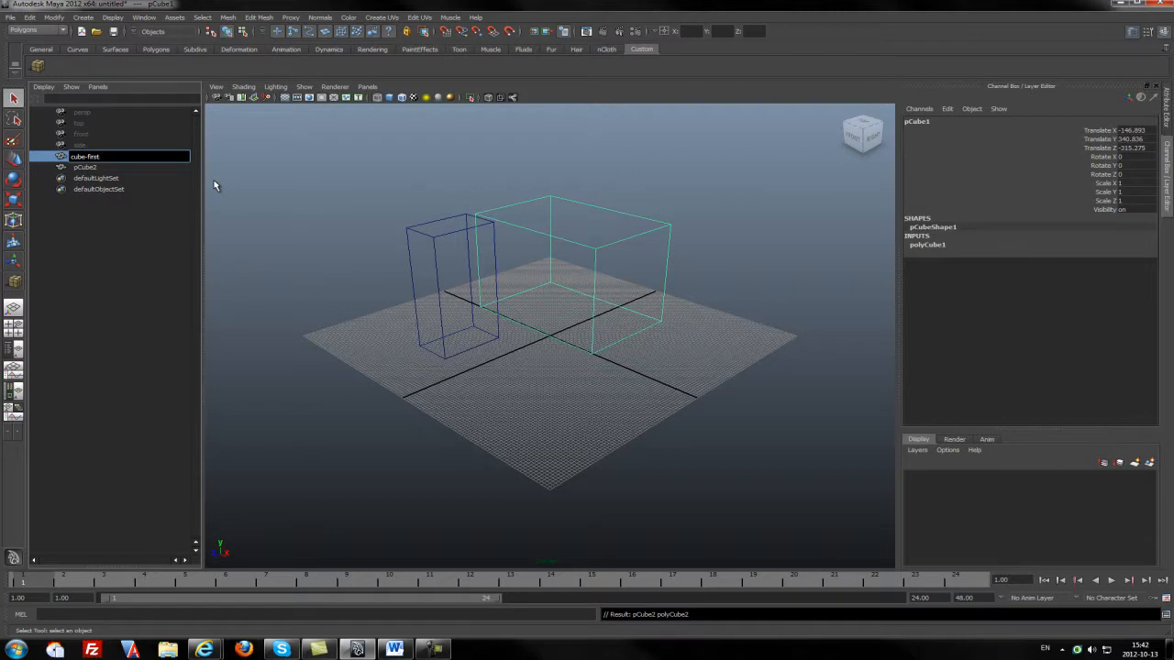
{"action": "type", "text": "cube_first_one"}
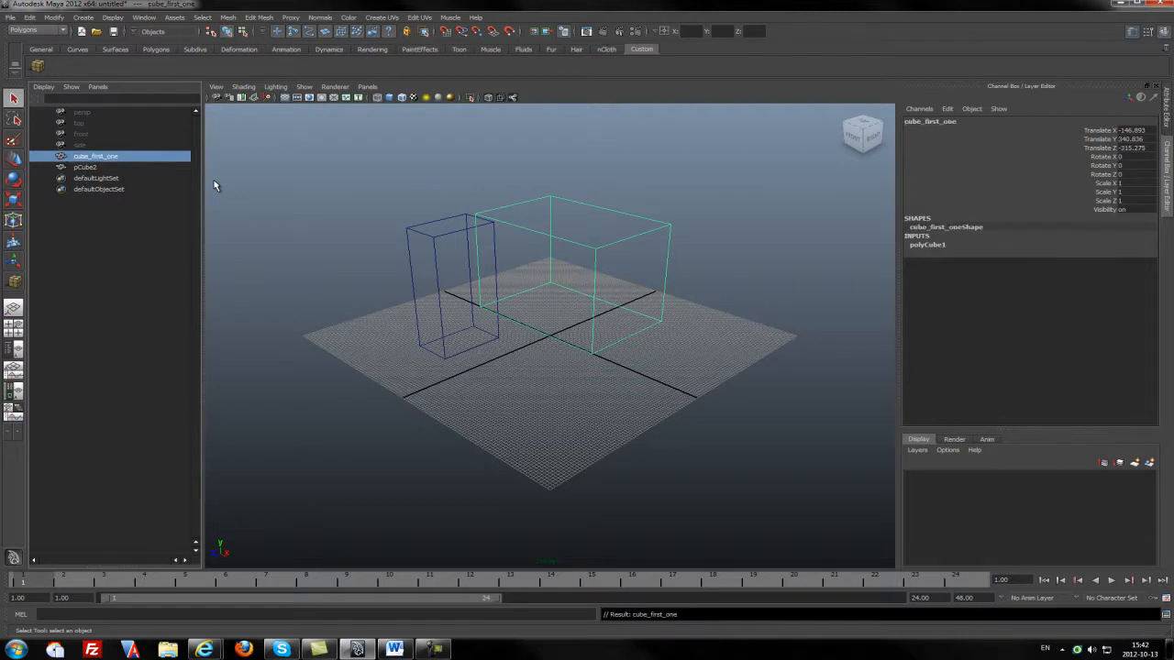
{"action": "mouse_move", "coordinate": [395, 290]}
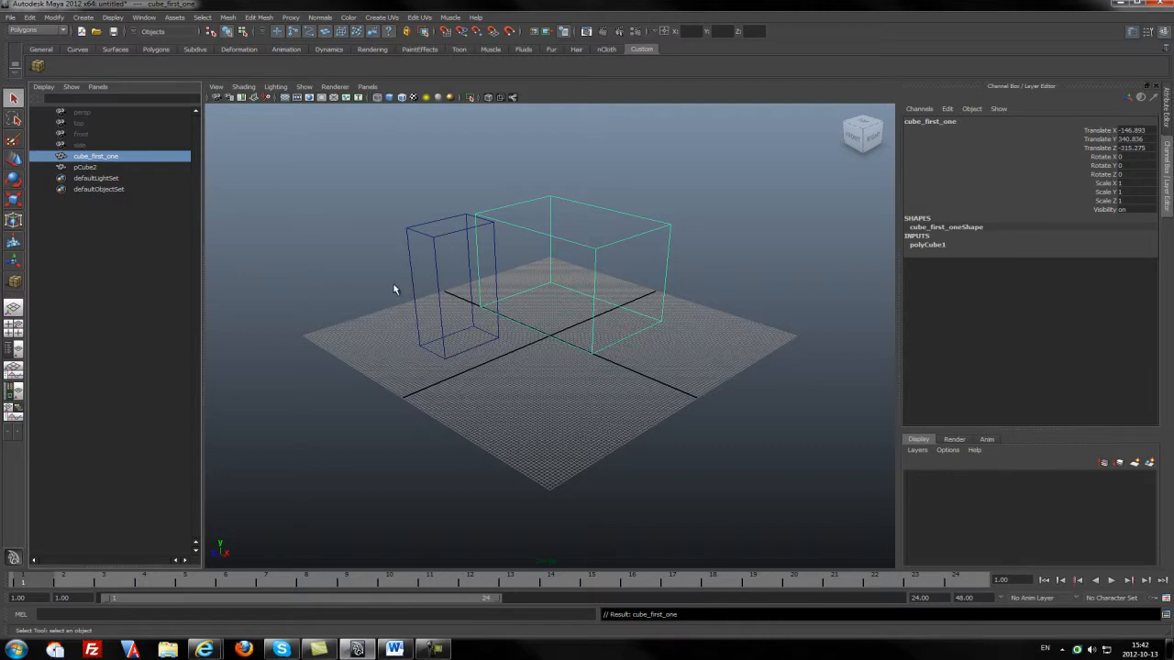
{"action": "mouse_move", "coordinate": [283, 360]}
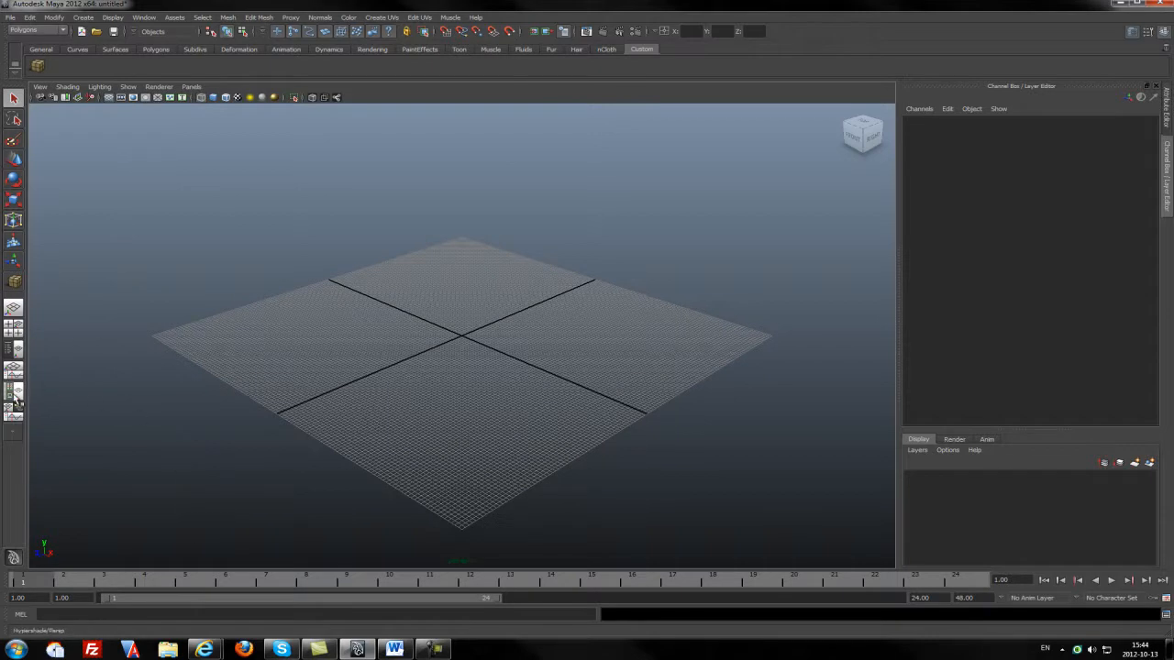
{"action": "mouse_move", "coordinate": [14, 400]}
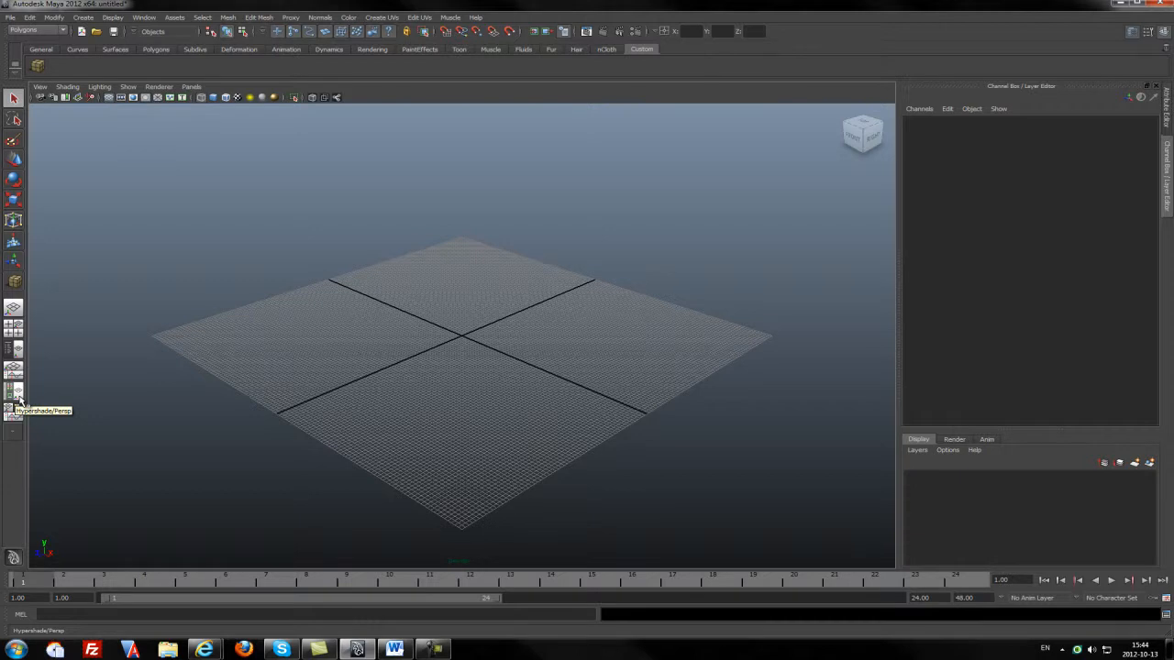
Step: Bring up the Hypershade material editor listing shader types
{"action": "left_click", "coordinate": [14, 392]}
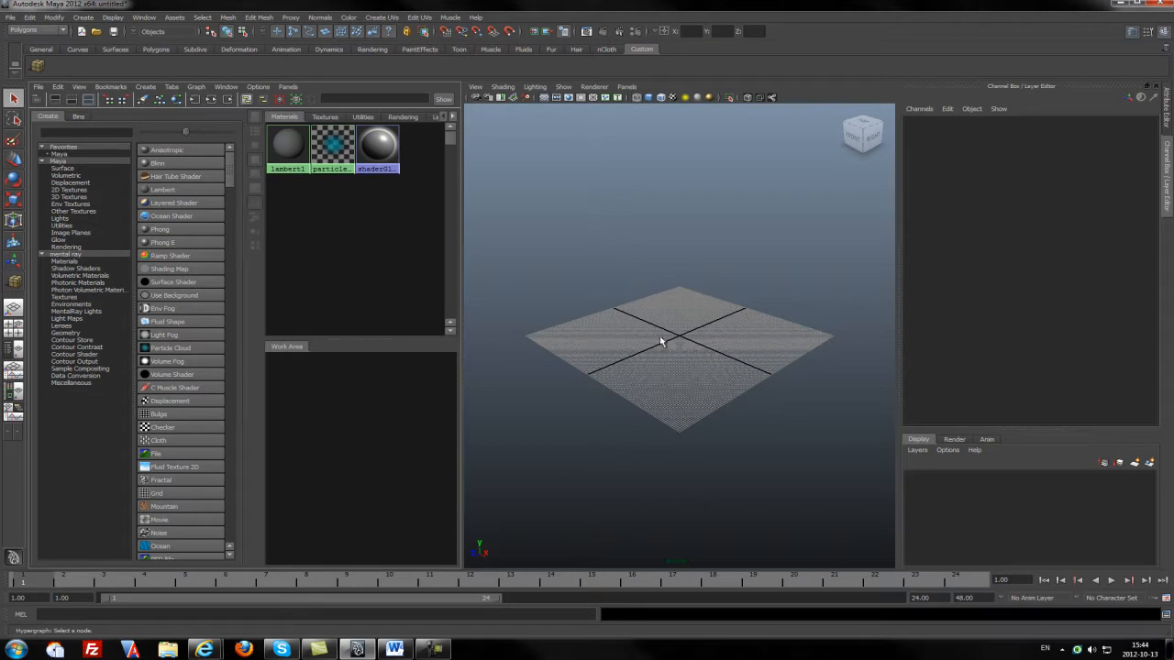
{"action": "mouse_move", "coordinate": [636, 349]}
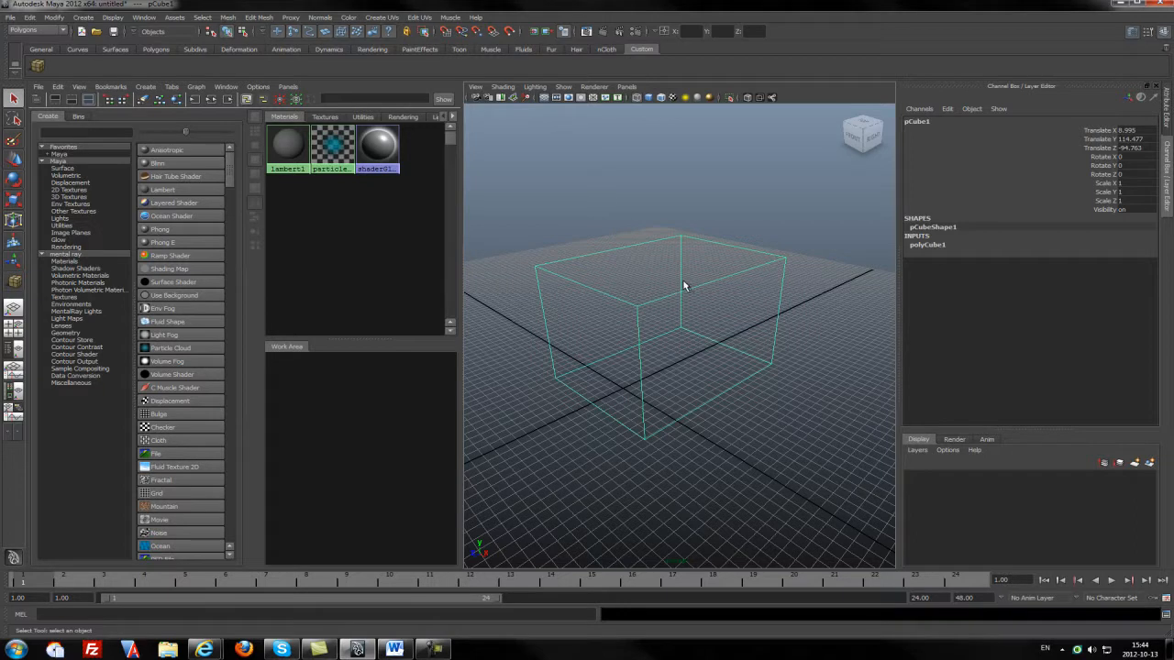
{"action": "mouse_move", "coordinate": [677, 294]}
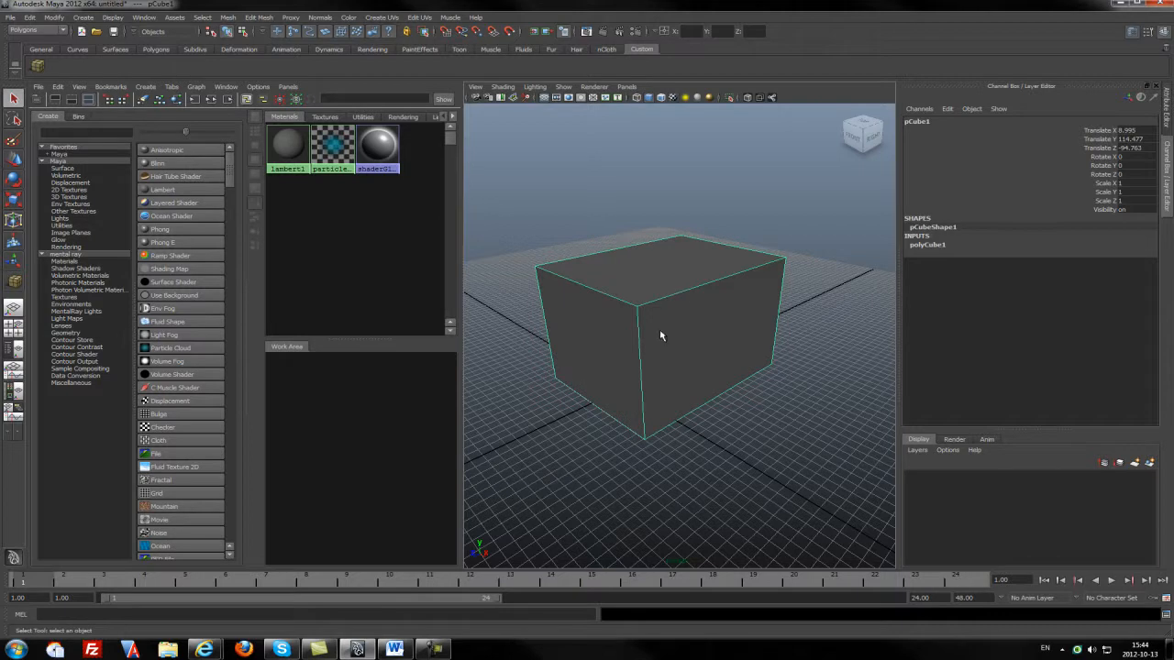
{"action": "mouse_move", "coordinate": [668, 256]}
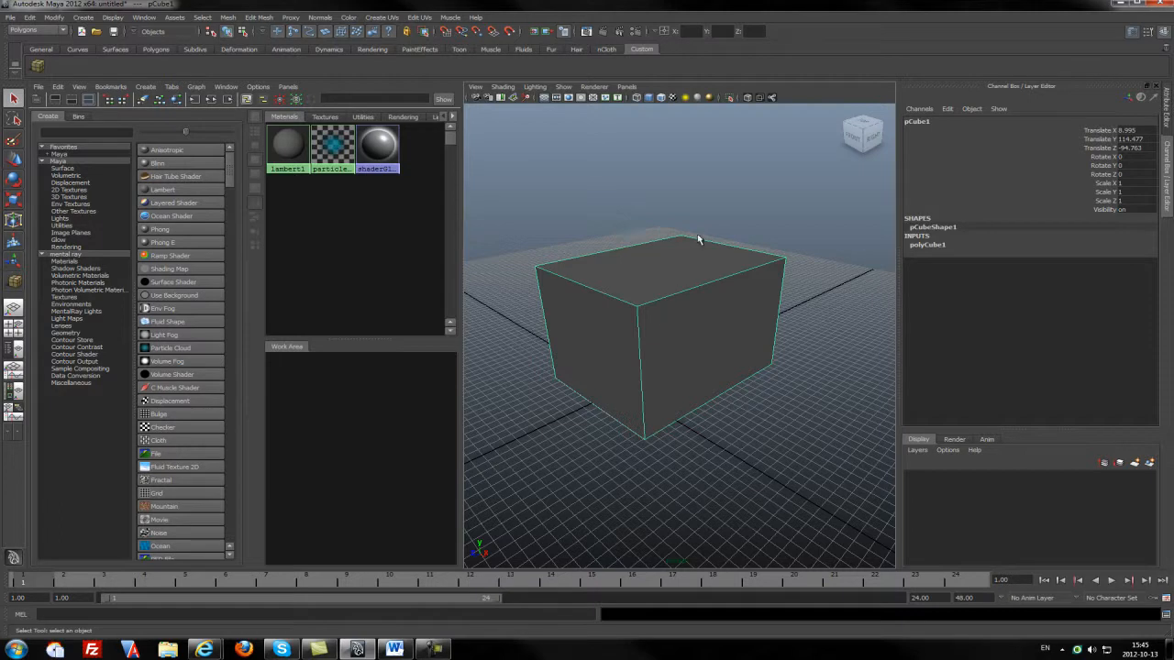
{"action": "mouse_move", "coordinate": [668, 326]}
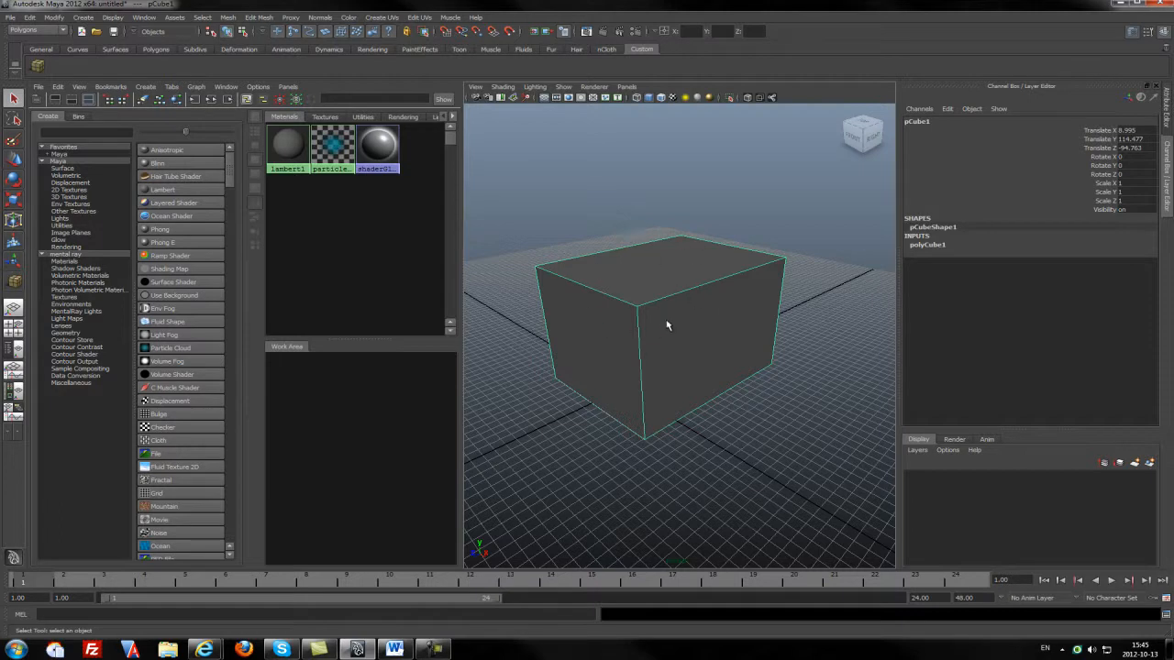
{"action": "mouse_move", "coordinate": [719, 240]}
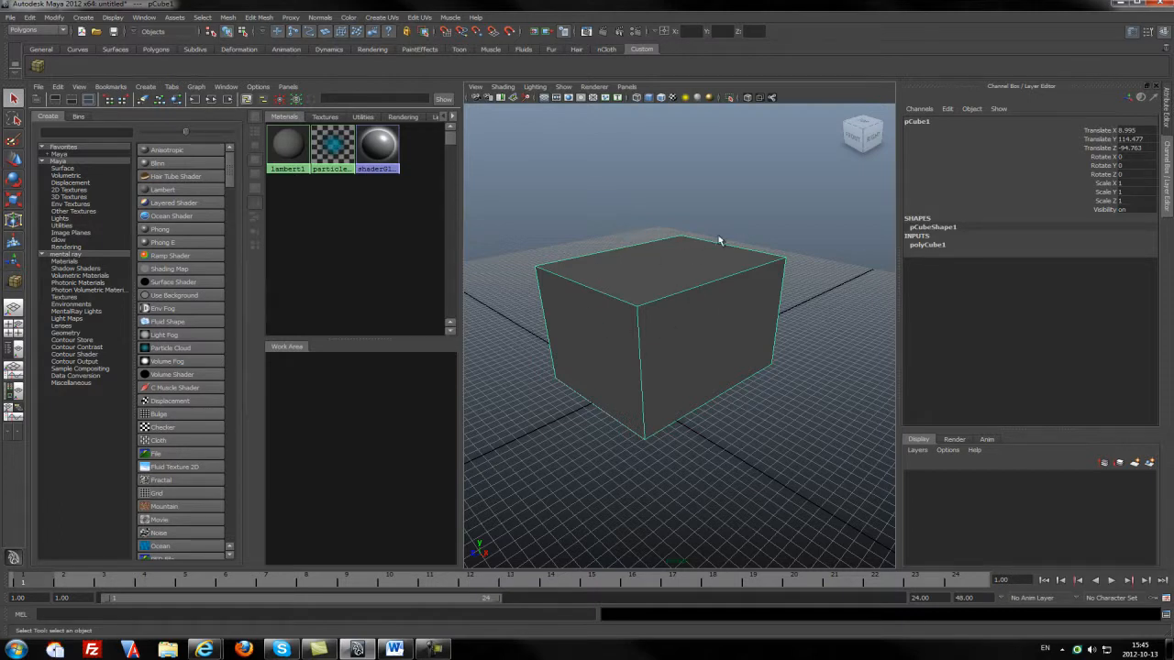
{"action": "mouse_move", "coordinate": [707, 230]}
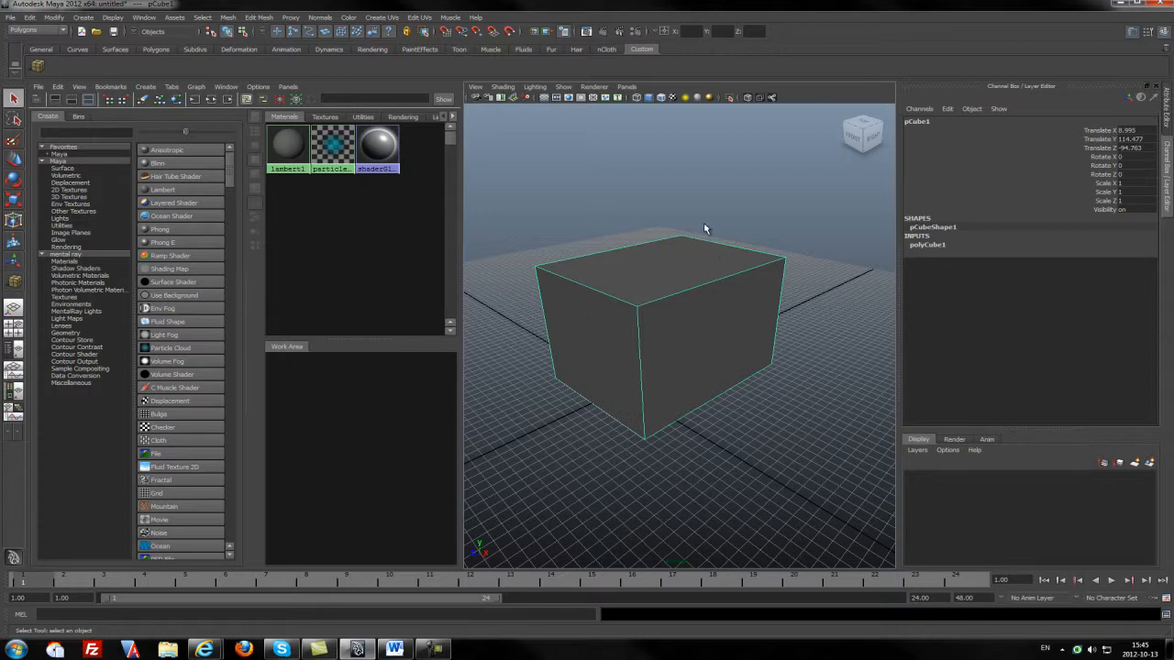
{"action": "mouse_move", "coordinate": [587, 308]}
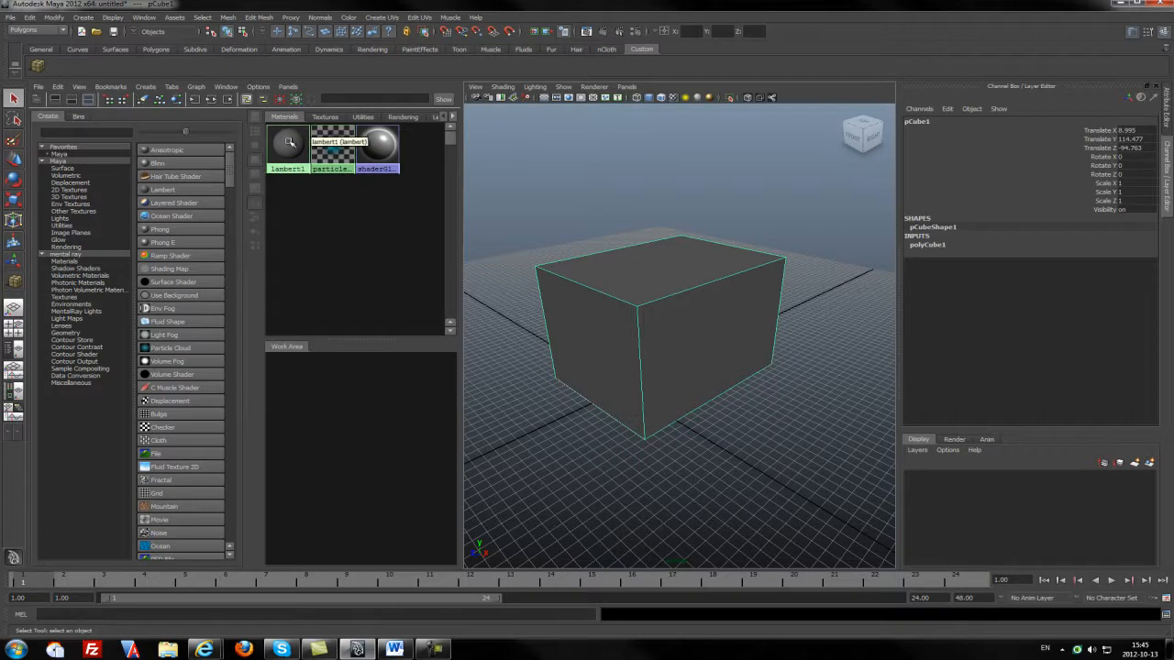
Step: Assign a Lambert material to the cube and set its colour to orange
{"action": "right_click", "coordinate": [286, 143]}
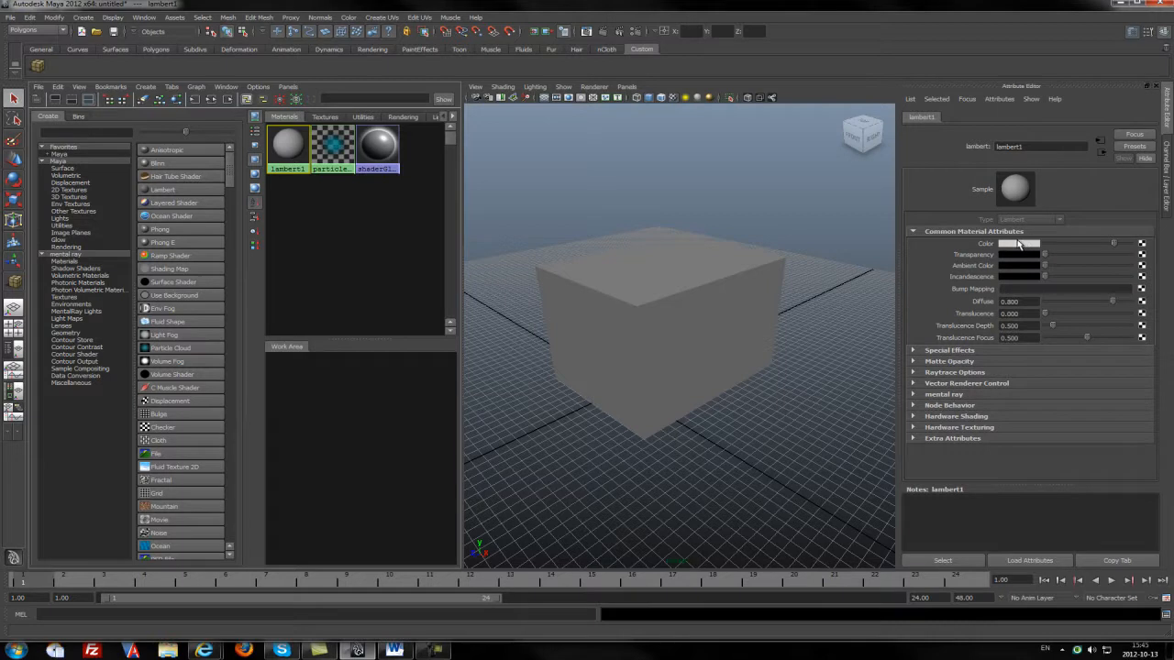
{"action": "left_click", "coordinate": [1018, 242]}
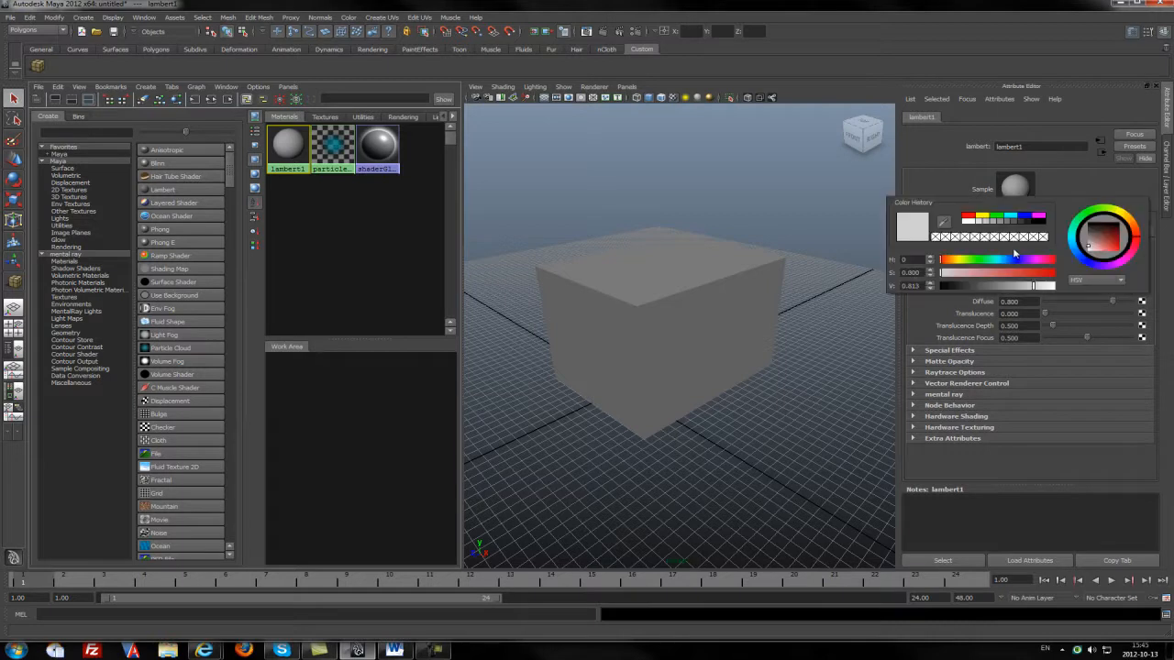
{"action": "left_click", "coordinate": [1108, 243]}
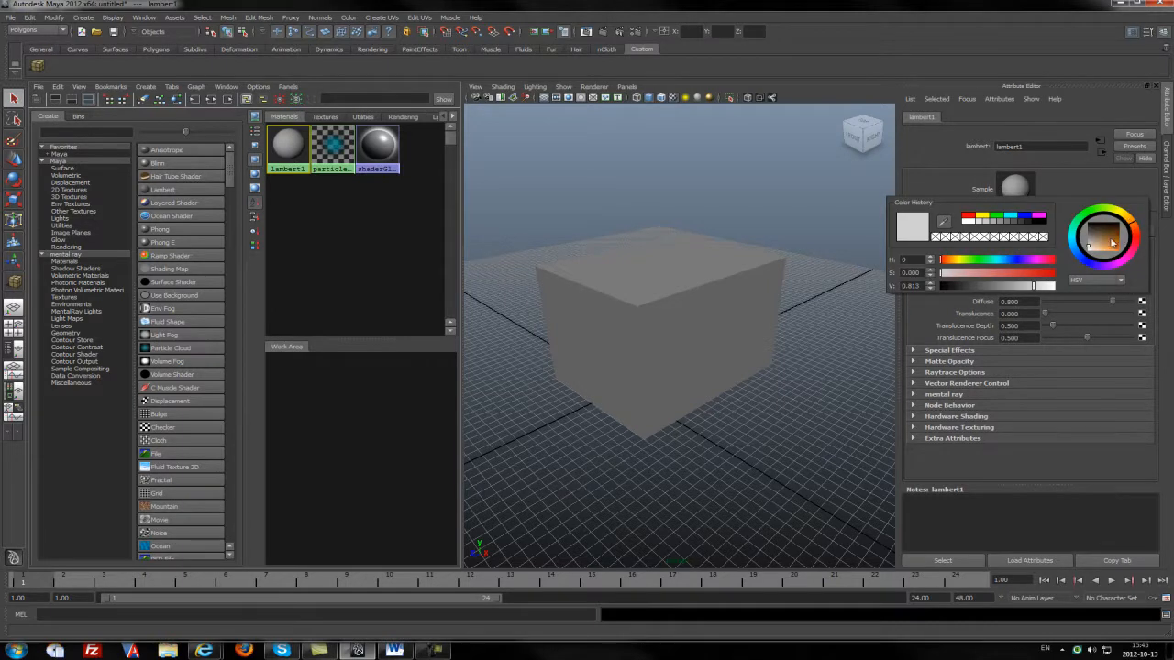
{"action": "left_click", "coordinate": [1112, 240]}
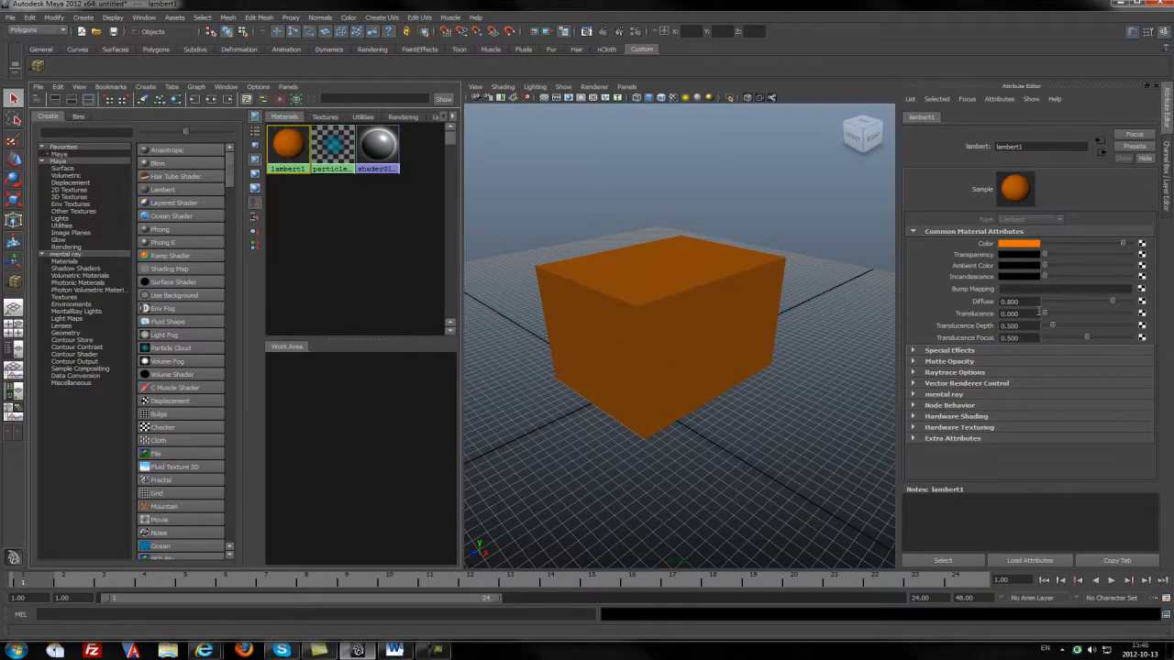
{"action": "mouse_move", "coordinate": [624, 272]}
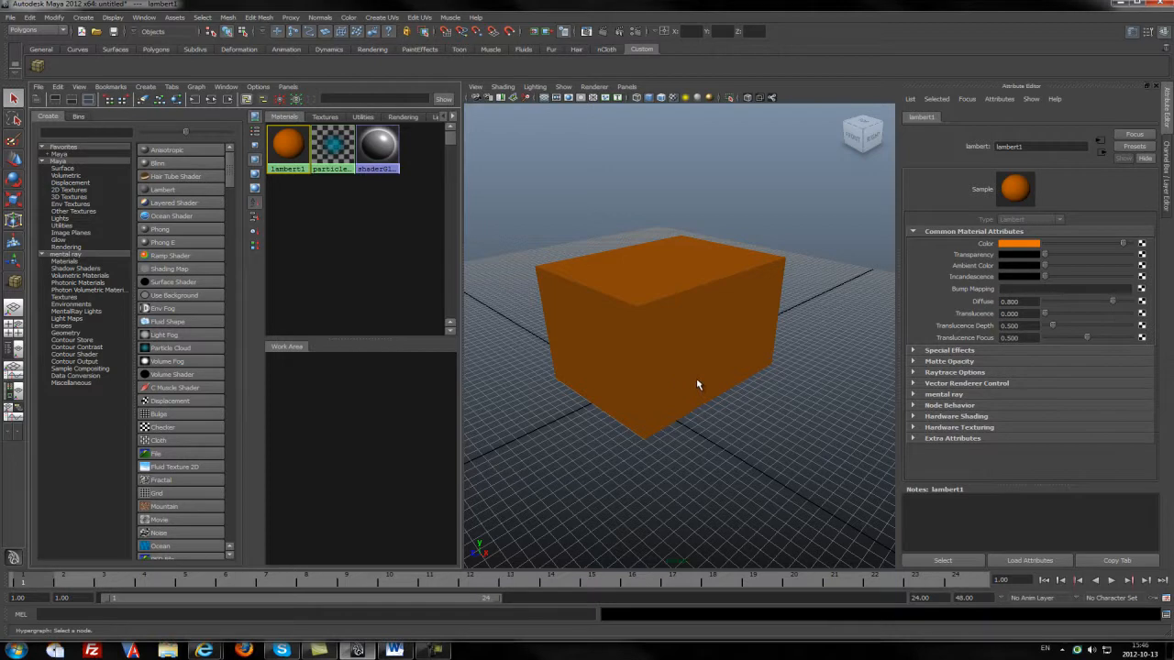
{"action": "mouse_move", "coordinate": [466, 402]}
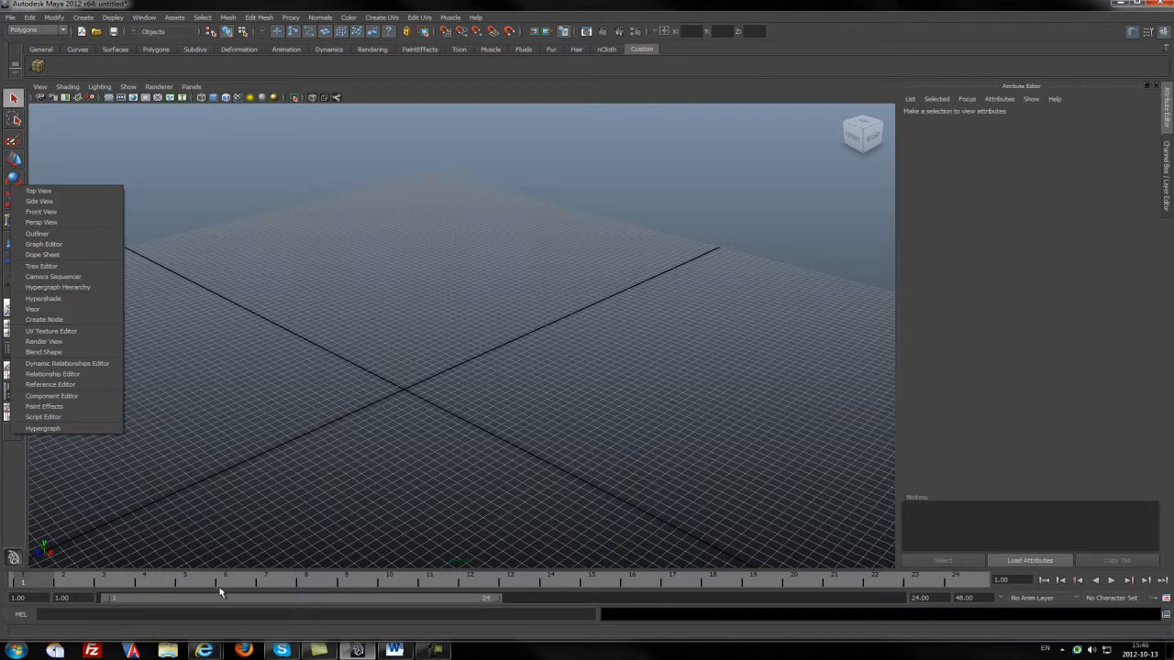
{"action": "mouse_move", "coordinate": [30, 583]}
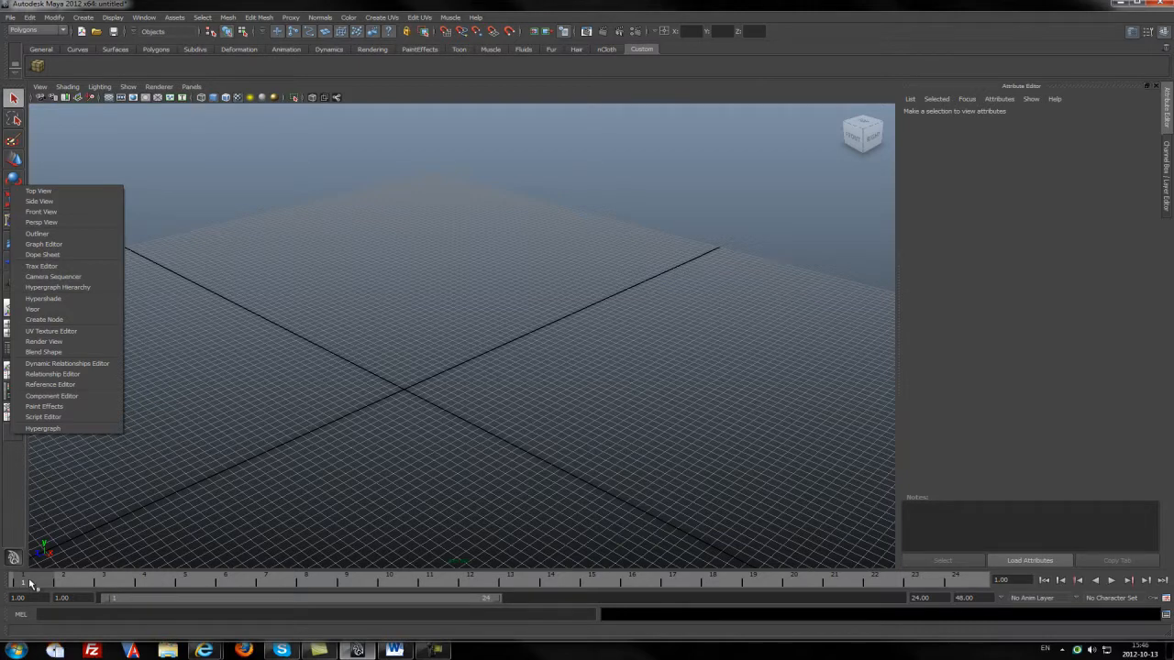
{"action": "mouse_move", "coordinate": [93, 573]}
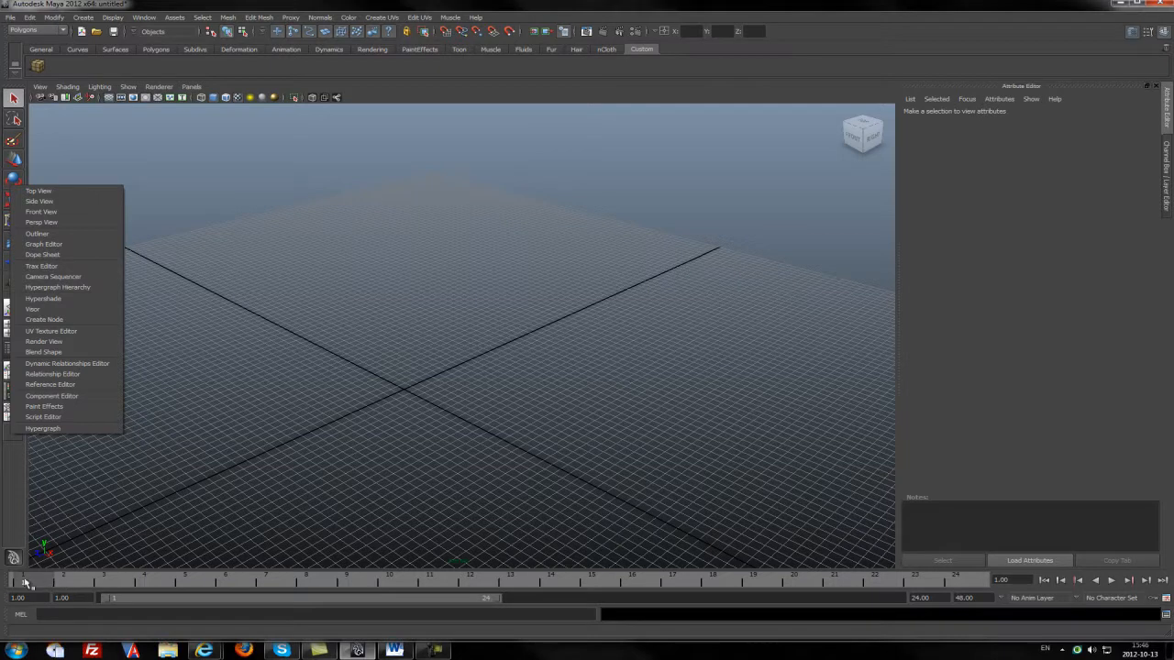
{"action": "mouse_move", "coordinate": [279, 594]}
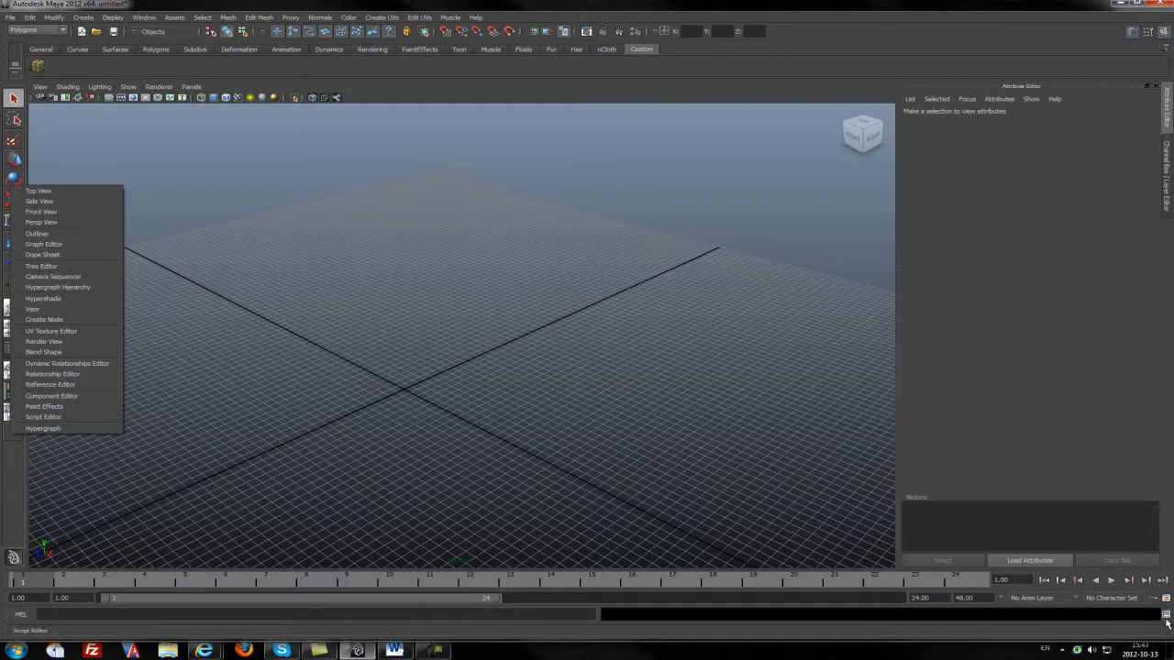
Step: Highlight the polyCube creation lines in the Script Editor history, then close it
{"action": "left_click", "coordinate": [44, 417]}
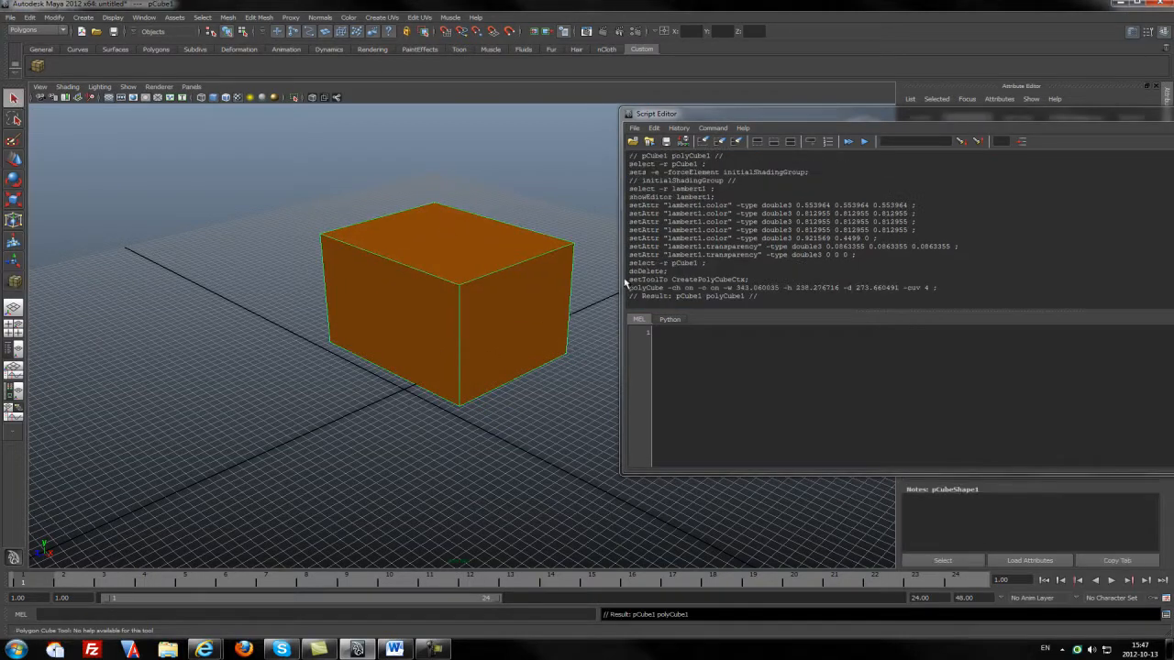
{"action": "left_click_drag", "start_coordinate": [631, 279], "coordinate": [756, 295]}
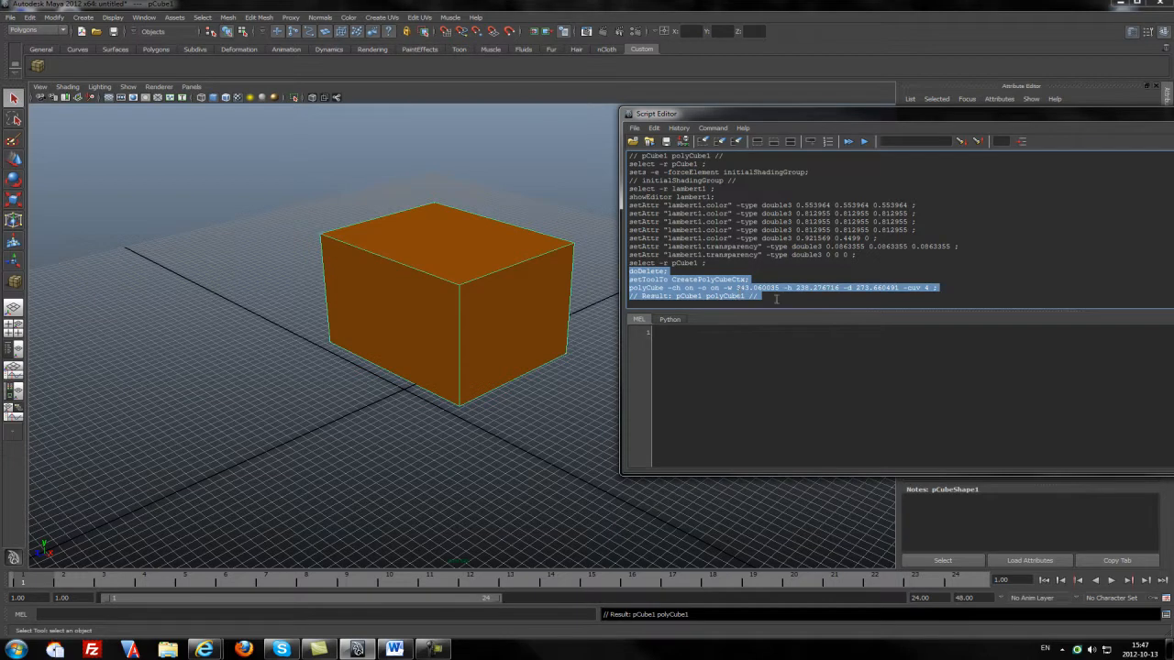
{"action": "mouse_move", "coordinate": [488, 292]}
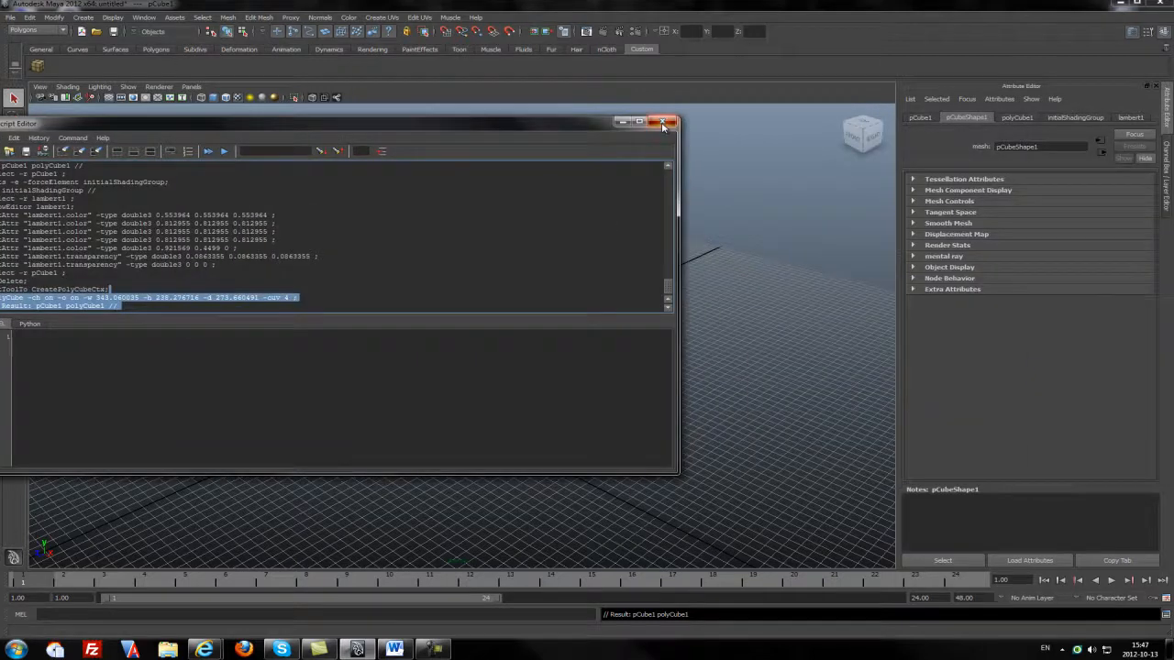
{"action": "left_click", "coordinate": [661, 121]}
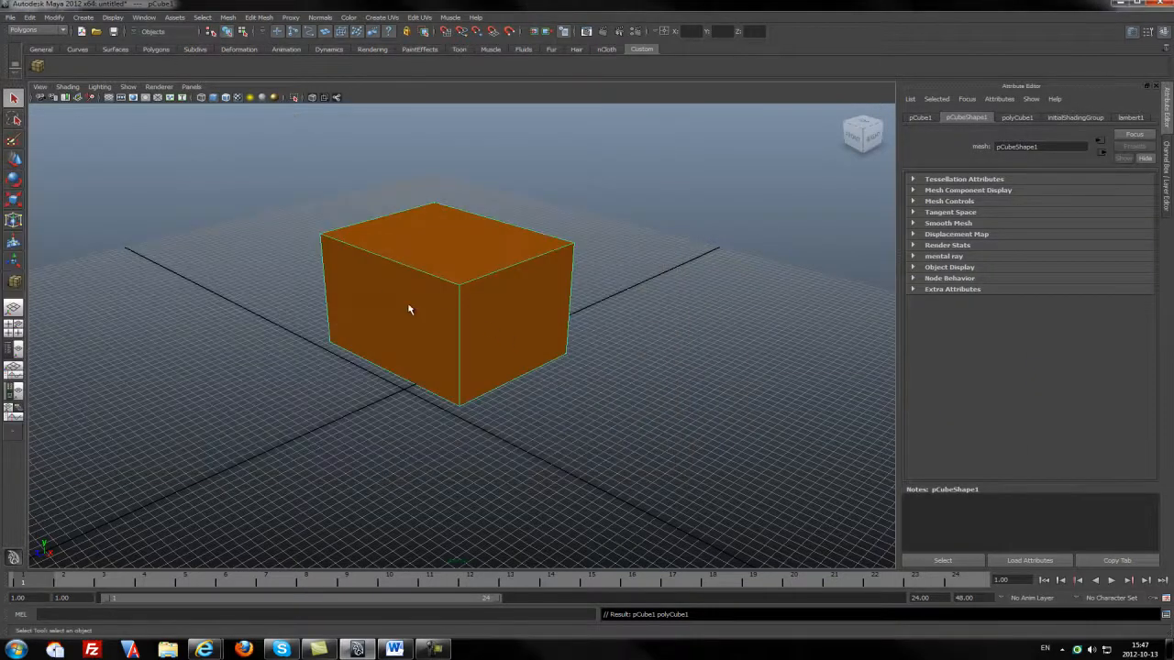
{"action": "mouse_move", "coordinate": [488, 367]}
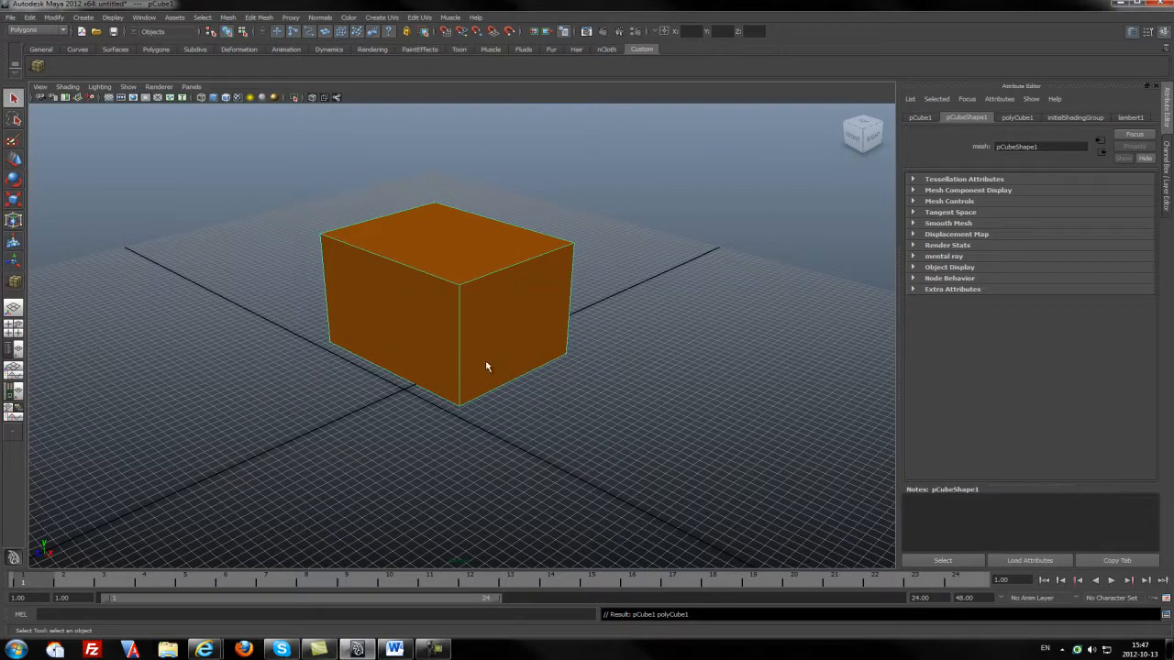
{"action": "mouse_move", "coordinate": [554, 213]}
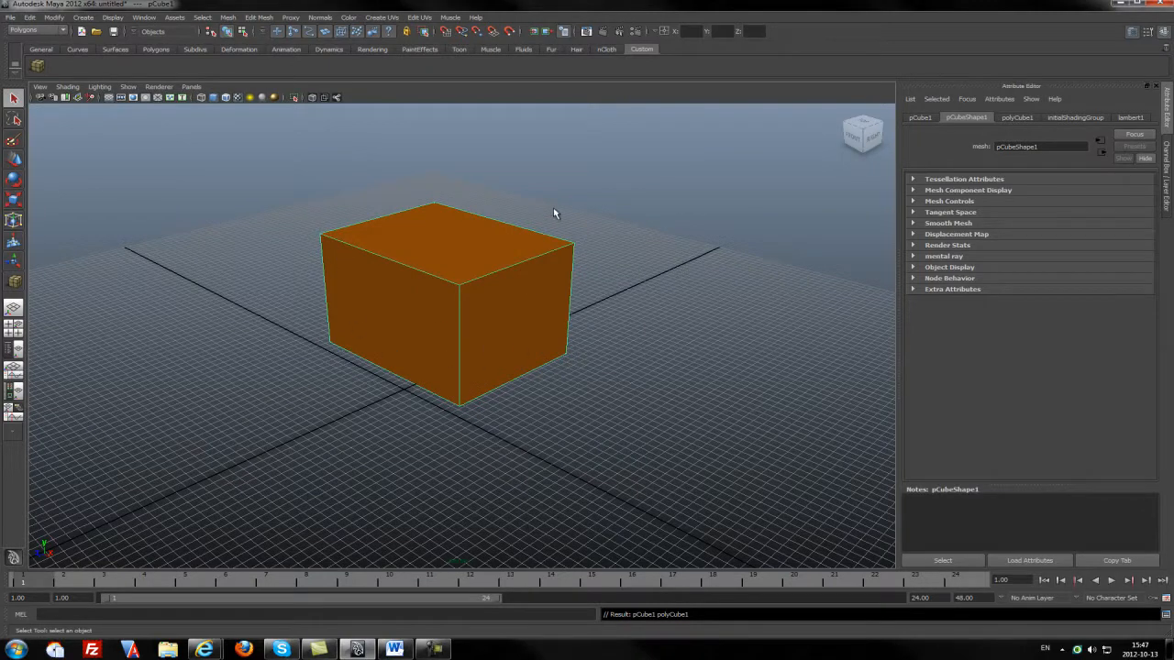
{"action": "mouse_move", "coordinate": [543, 222]}
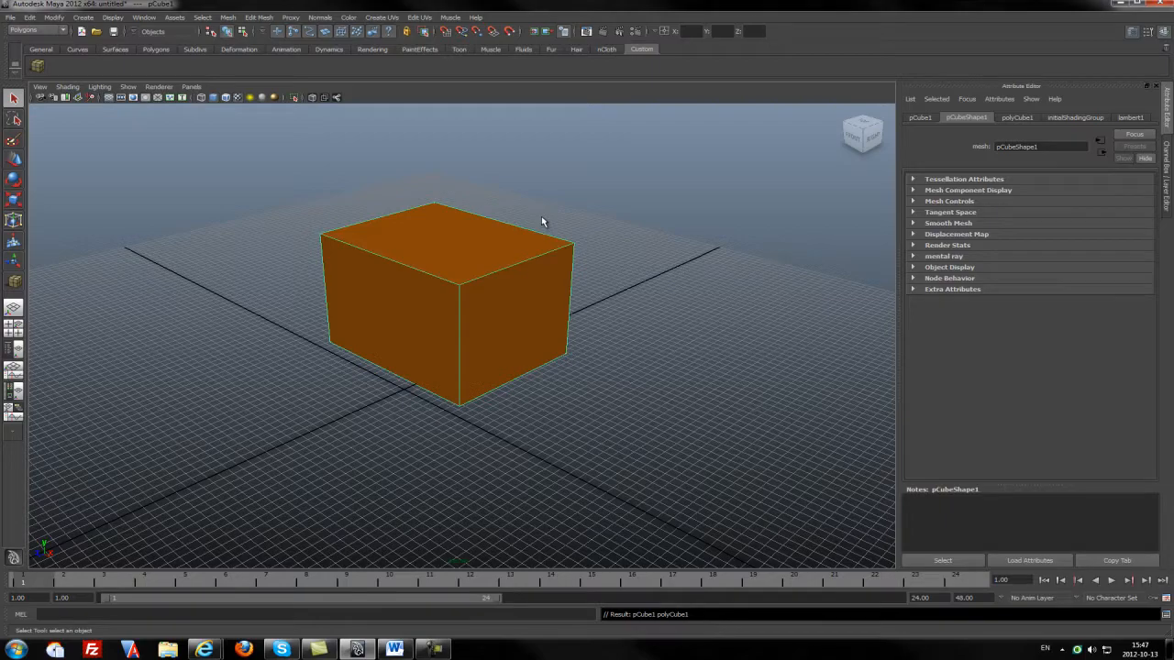